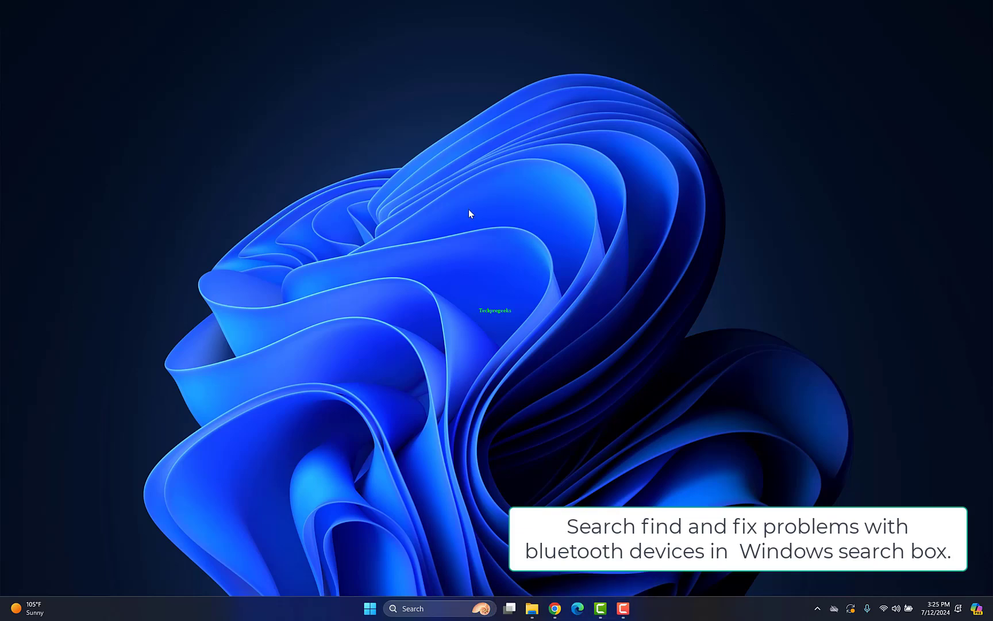
mouse_move(424, 608)
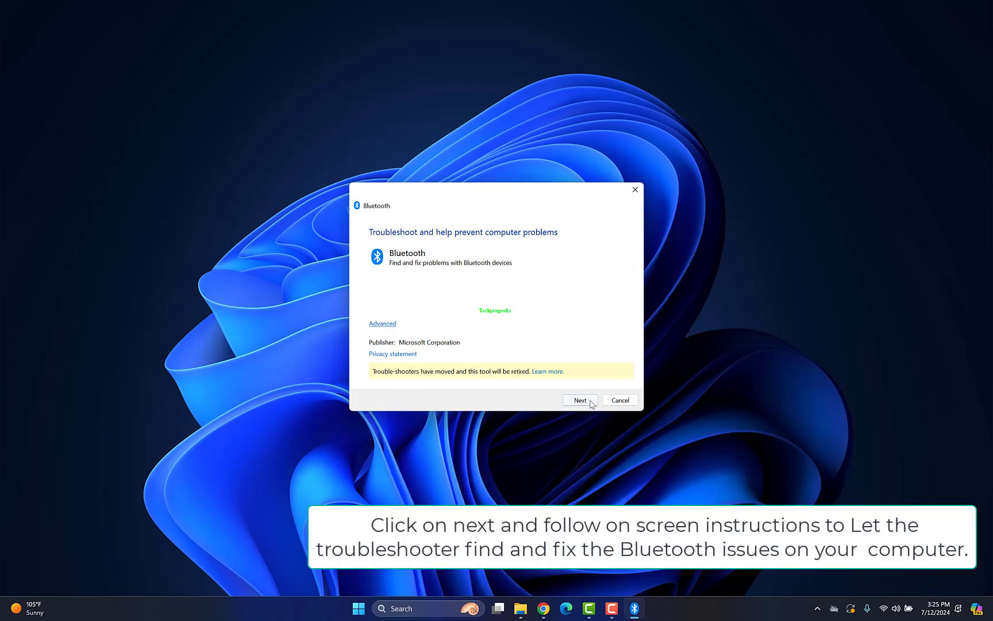
Run the Bluetooth problem scan through the no-Bluetooth notice, answer the fix prompt, and close the troubleshooter
click(579, 400)
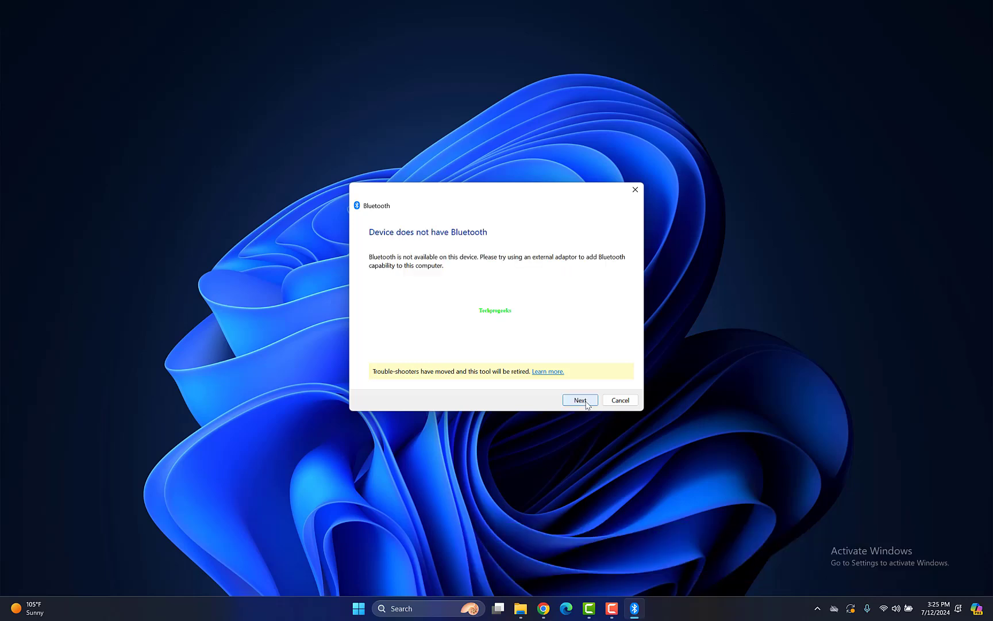
click(579, 400)
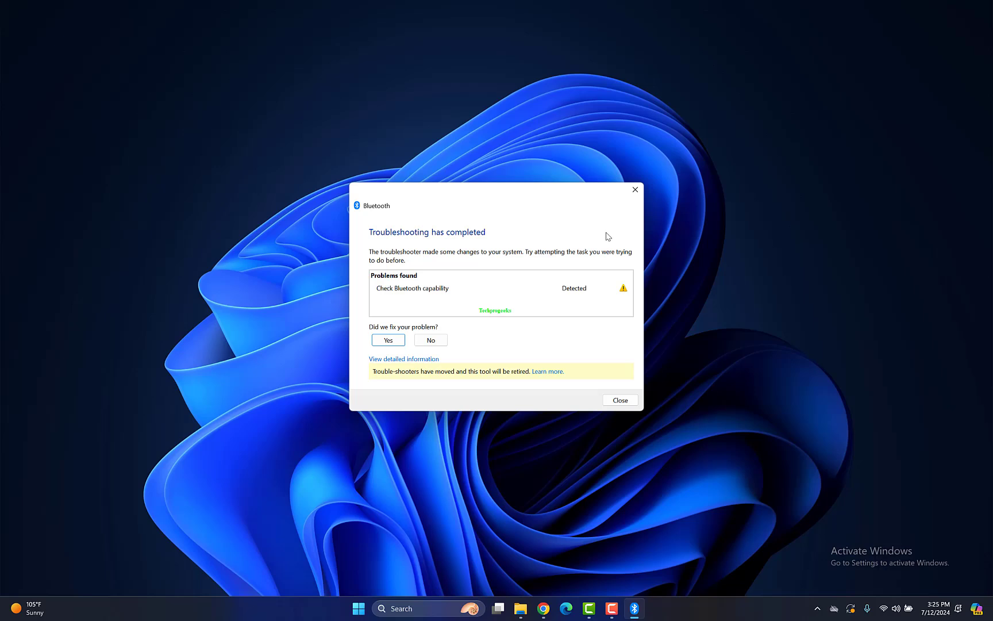
click(388, 341)
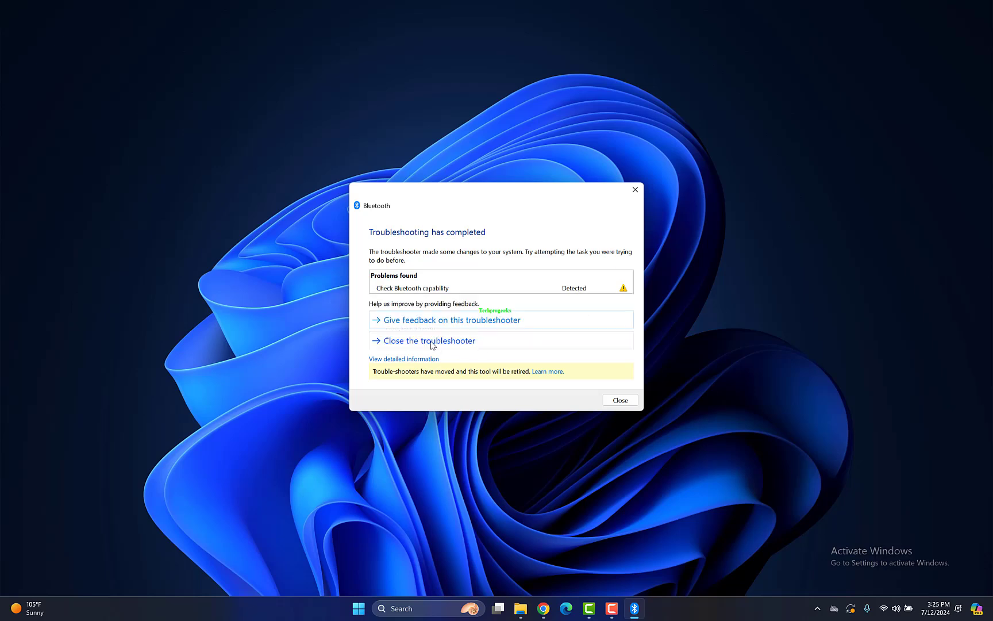
mouse_move(566, 342)
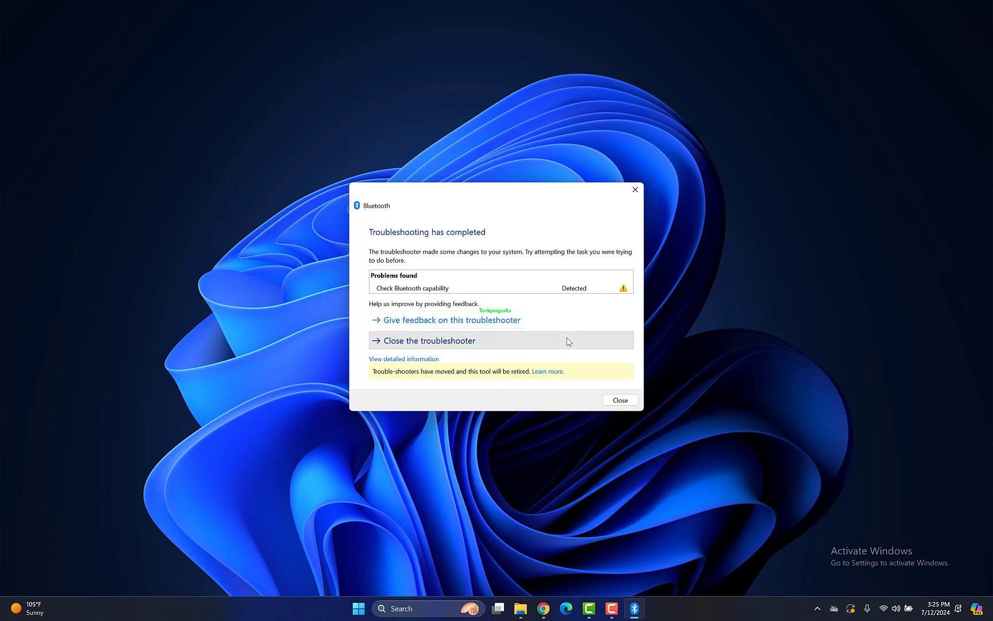
click(618, 400)
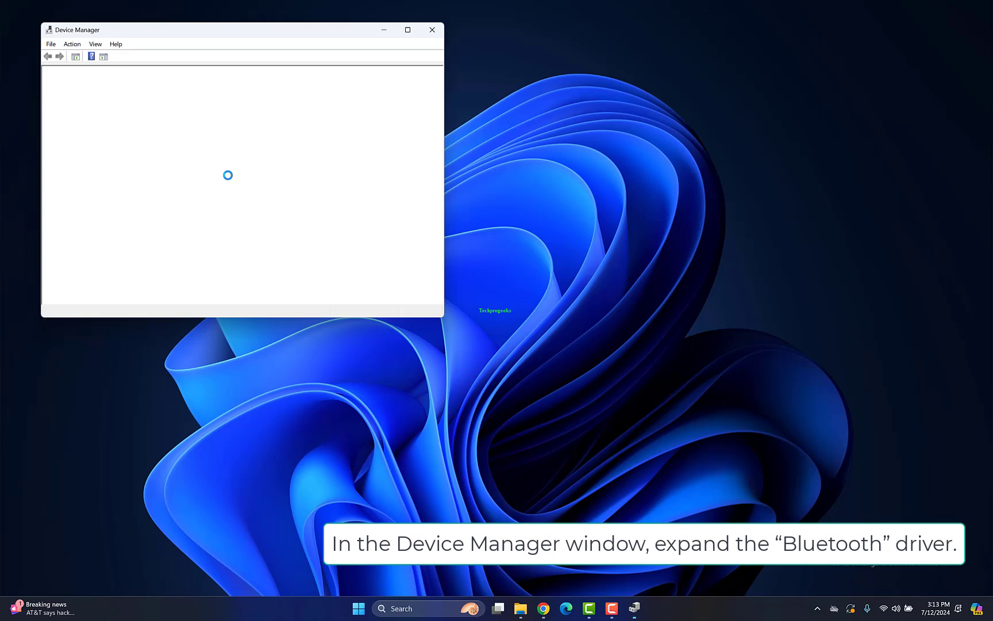
Expand the Bluetooth category in Device Manager to list its devices
click(88, 98)
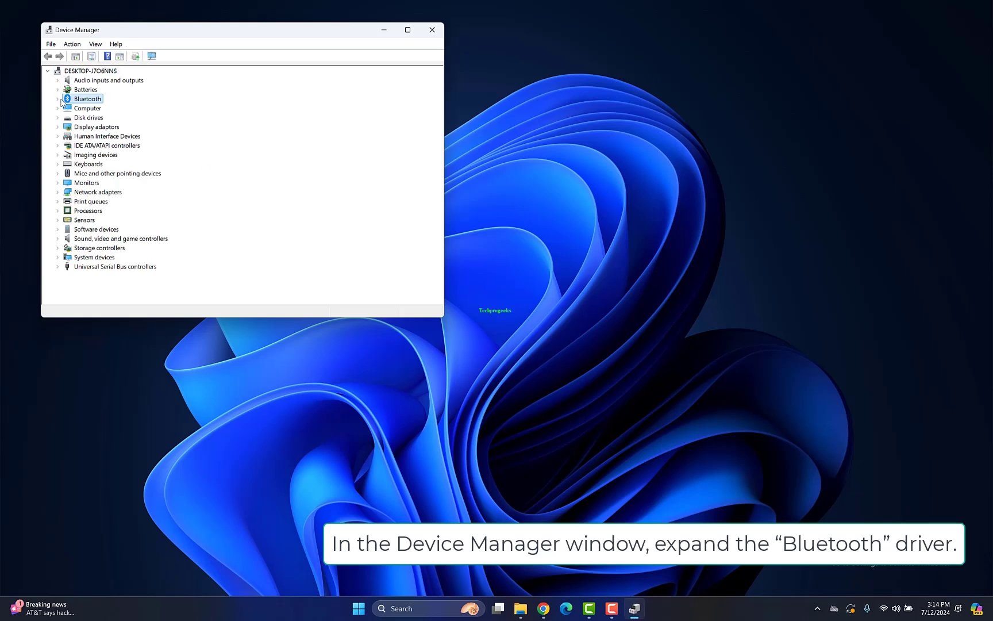
click(58, 99)
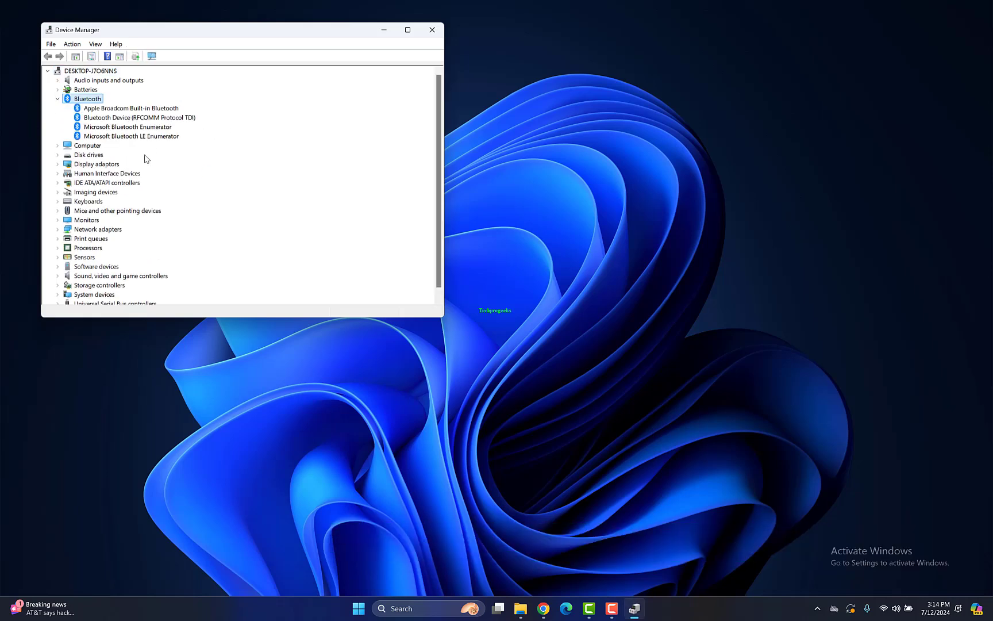
click(127, 127)
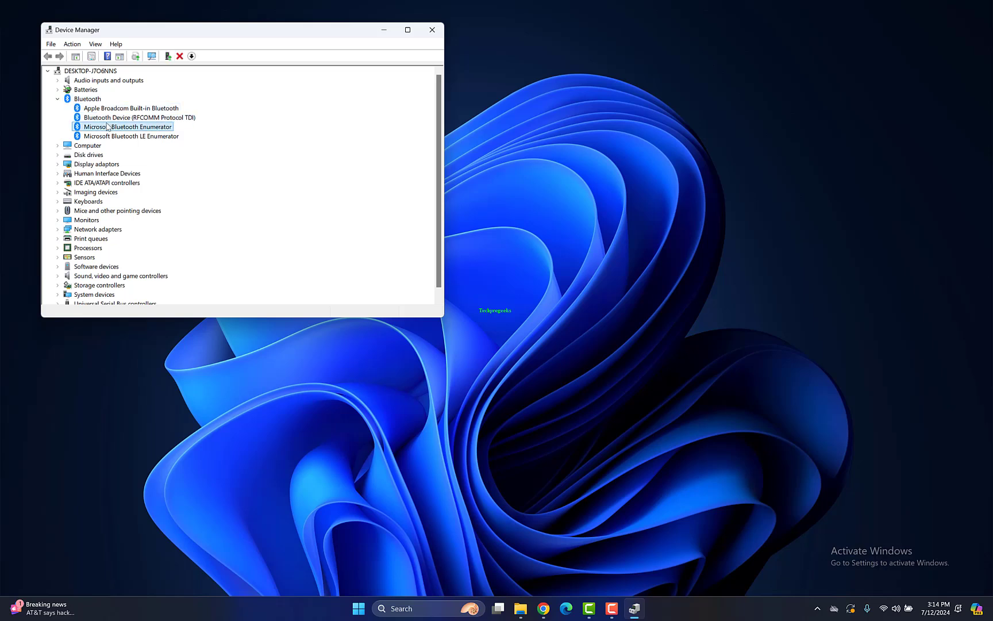
Uninstall the Apple Broadcom Built-in Bluetooth device and confirm its removal
right_click(130, 108)
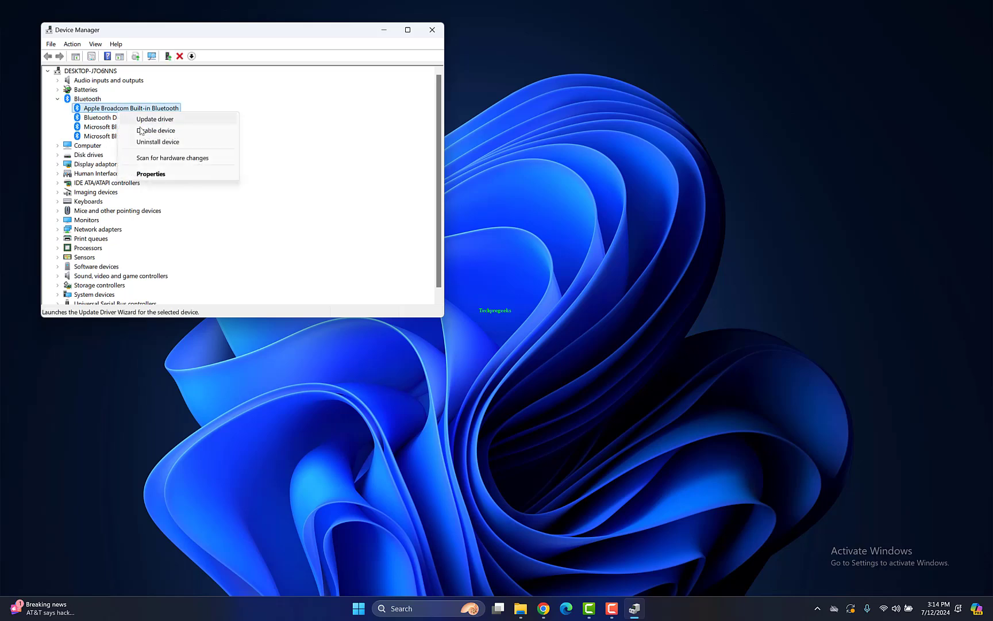
click(157, 142)
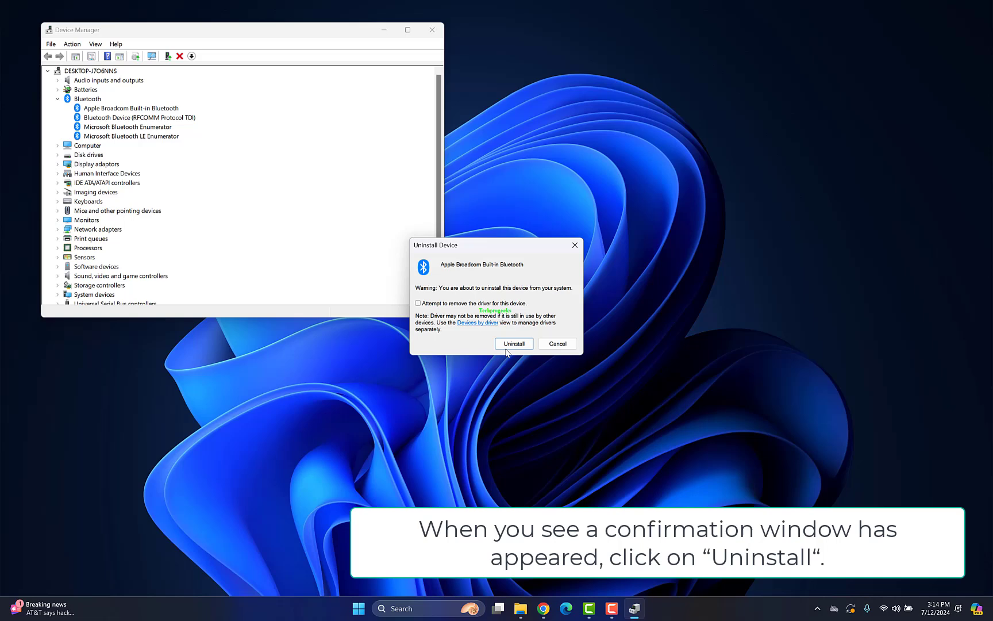
mouse_move(551, 326)
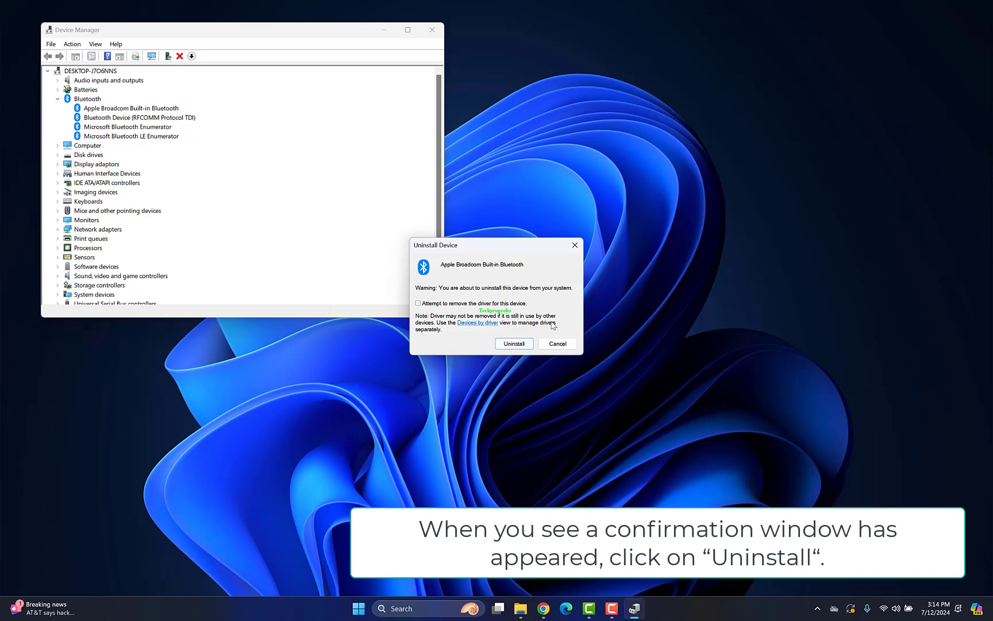
click(513, 344)
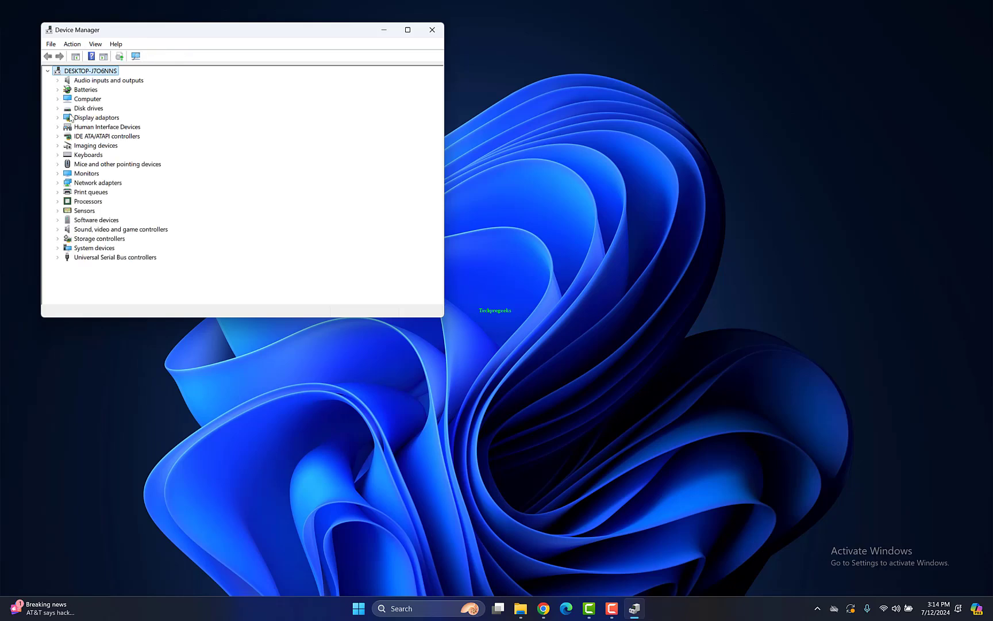
Run appwiz.cpl to list installed programs in Programs and Features, then close it
key(win+r)
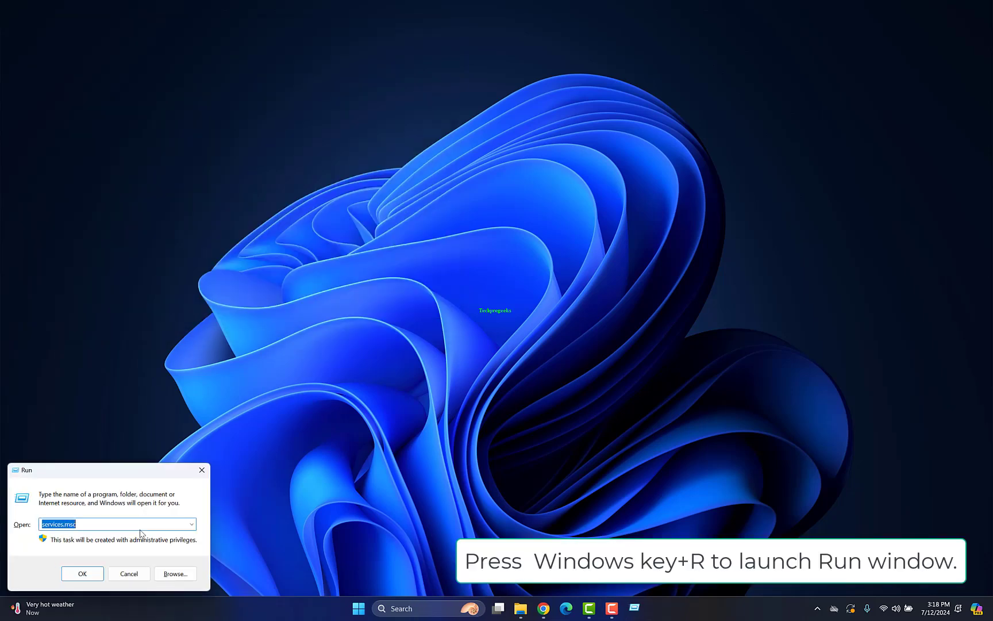
text(app)
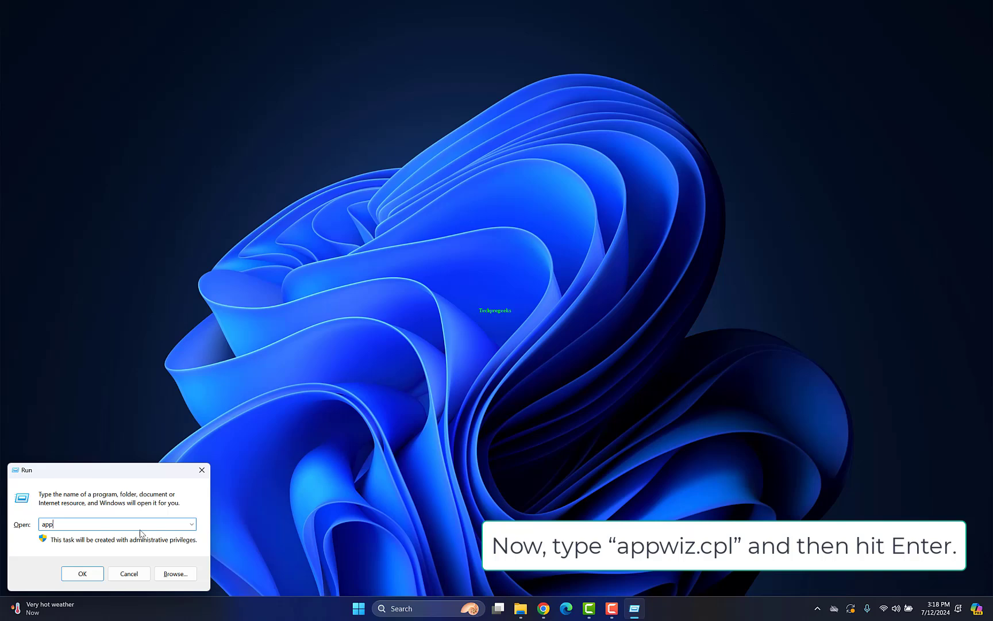
text(wis)
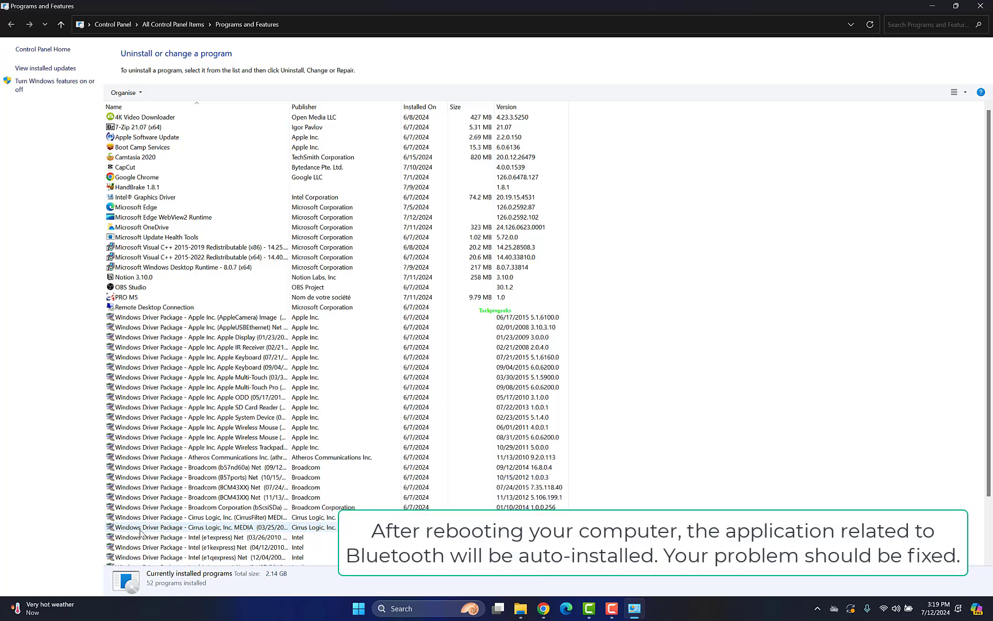
right_click(370, 608)
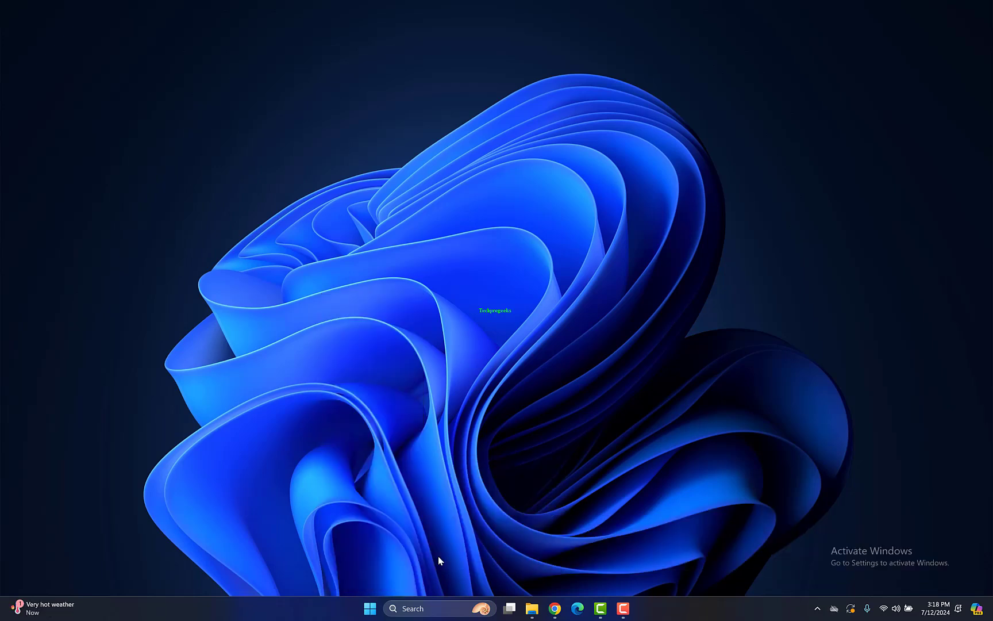
Bring up File Explorer's Home view and begin searching for 'fs'
key(win+e)
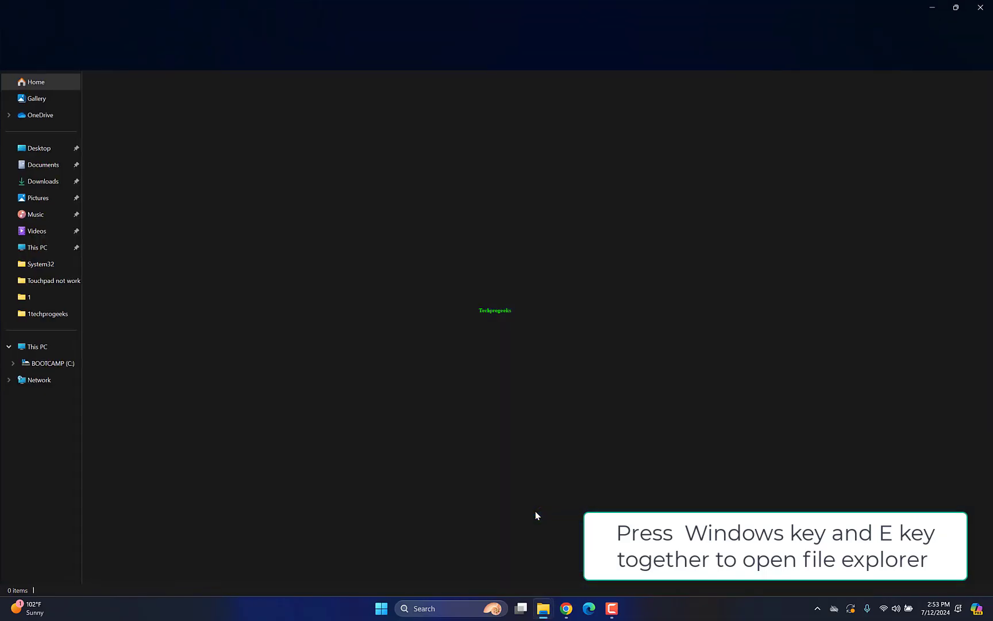
key(win+e)
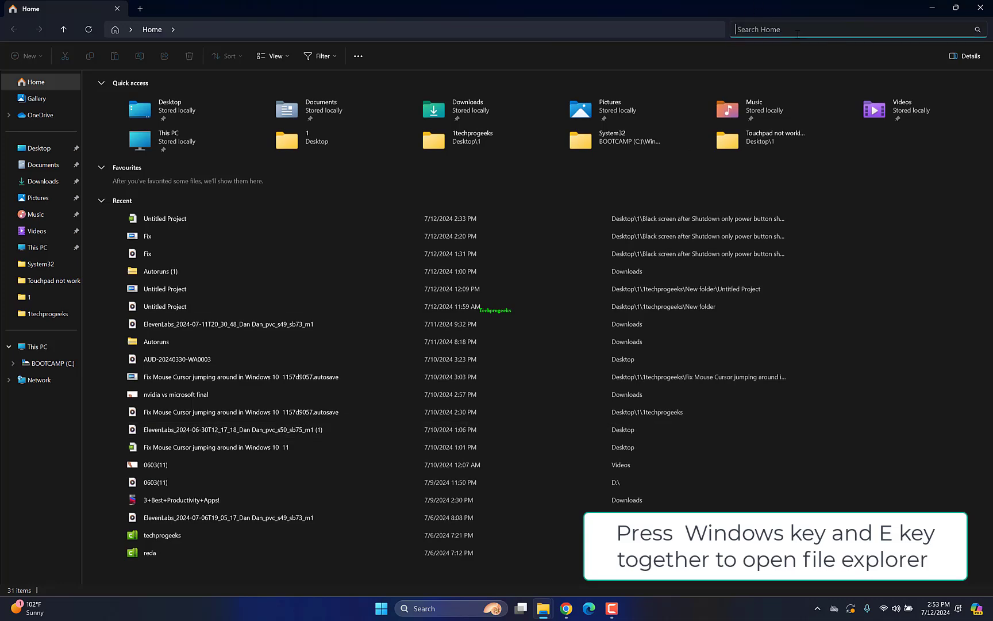
text(fs)
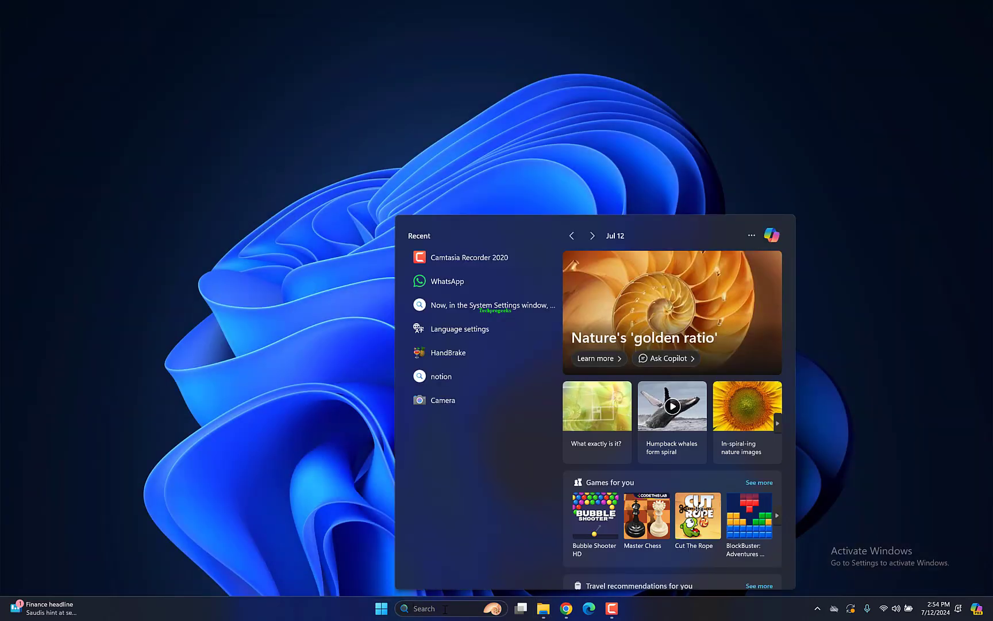
Search Windows for fsquirt and open its file location in the System32 folder
text(fsquirt)
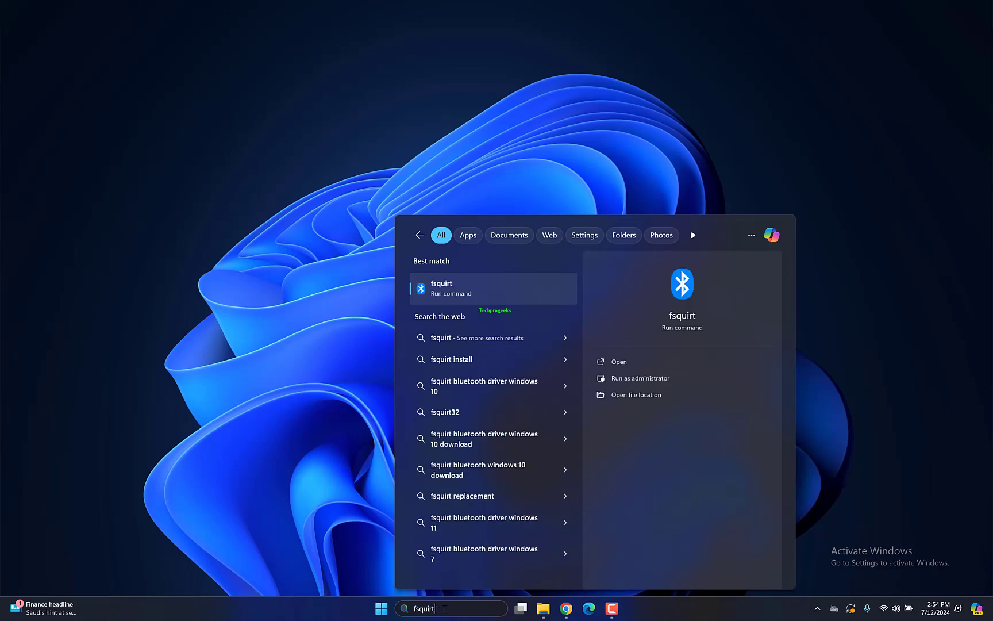
right_click(492, 289)
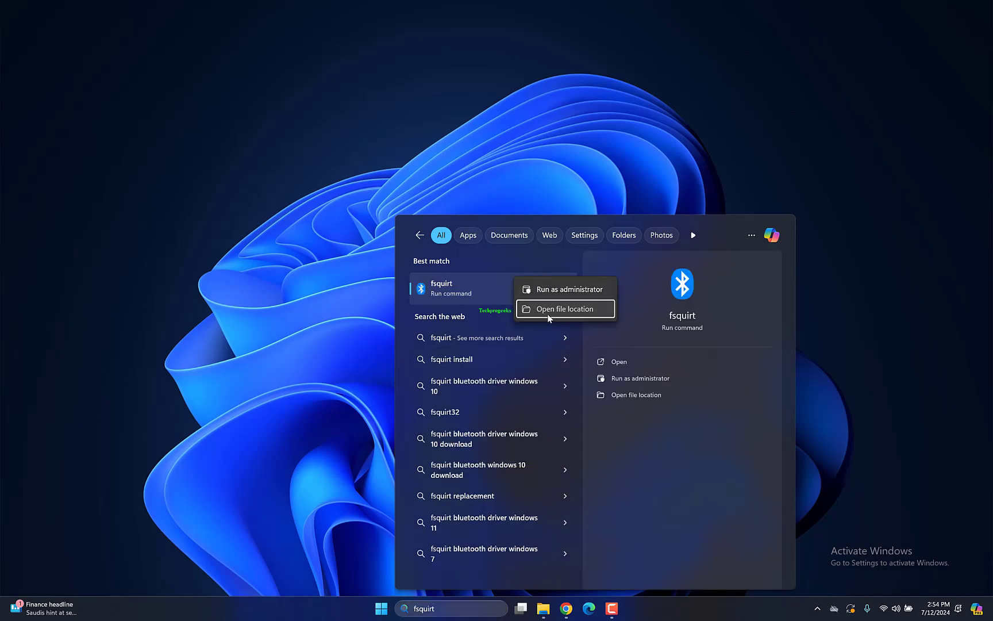
click(564, 308)
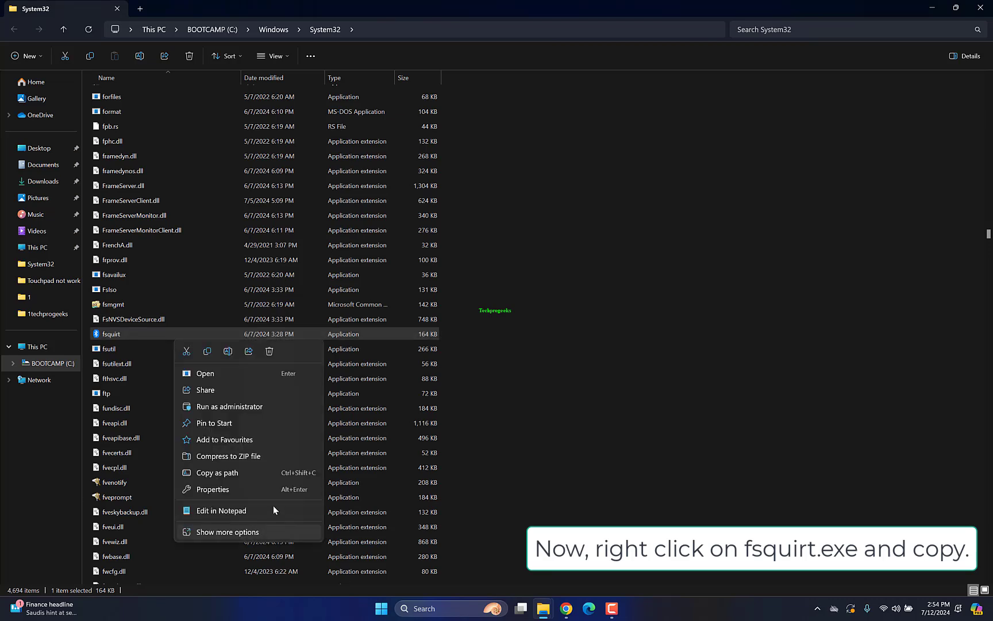
Create a desktop shortcut to fsquirt, launch Bluetooth File Transfer and choose Send files
click(227, 532)
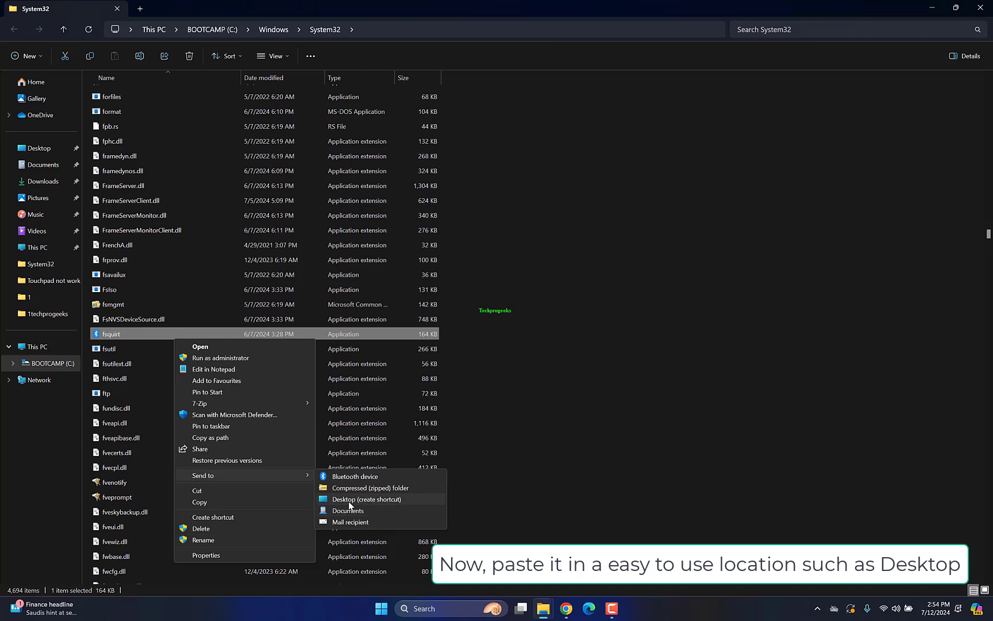
click(365, 499)
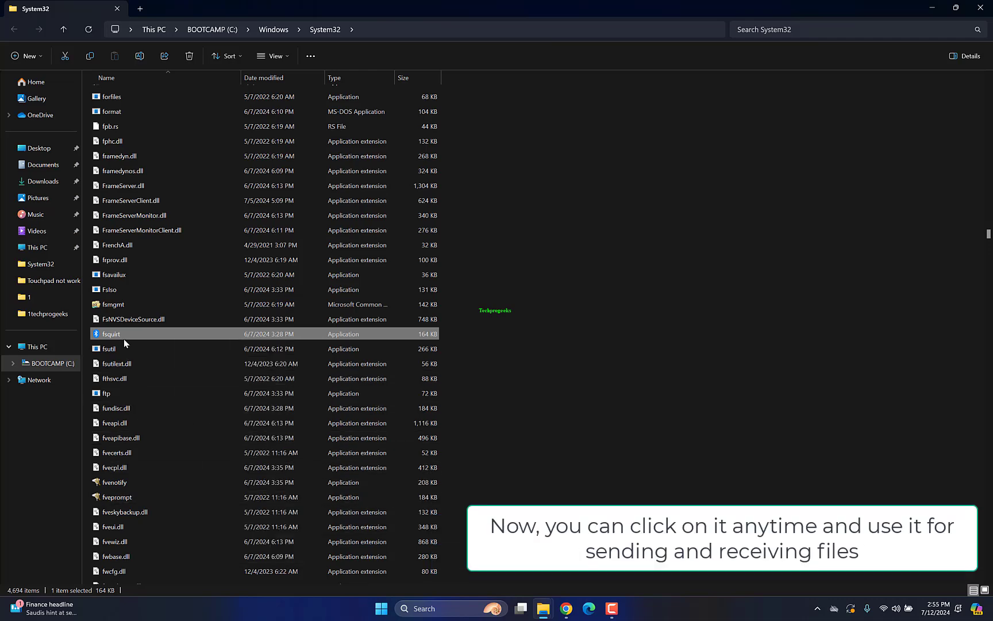
double_click(110, 334)
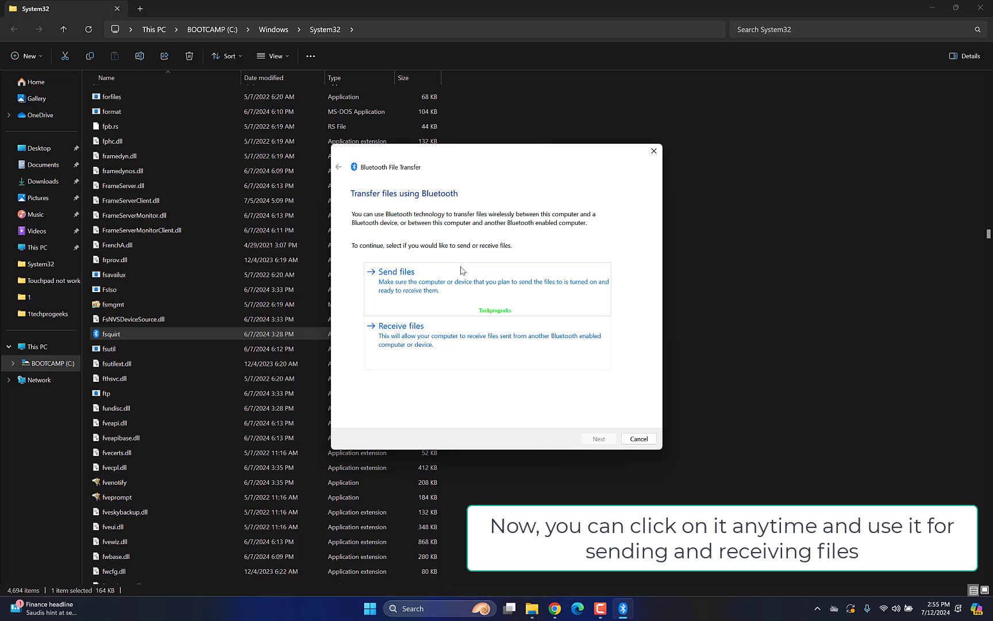
click(397, 271)
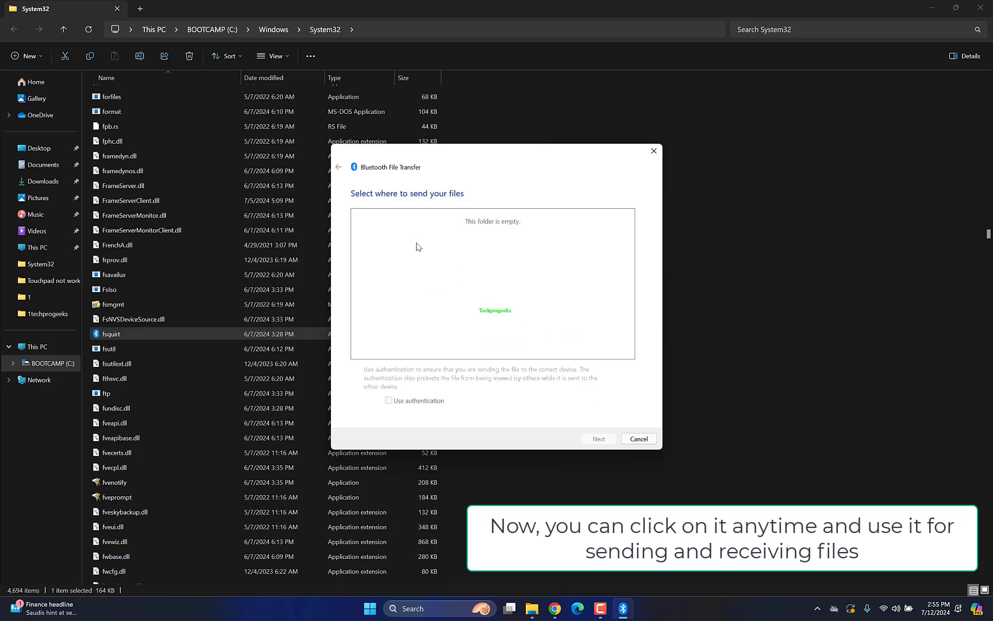
mouse_move(344, 179)
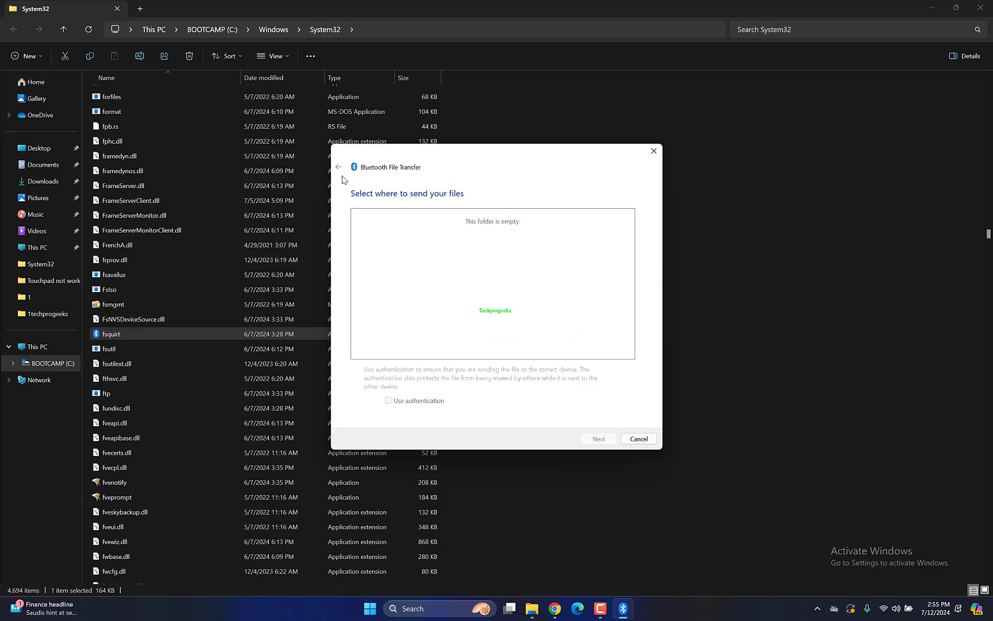
mouse_move(638, 438)
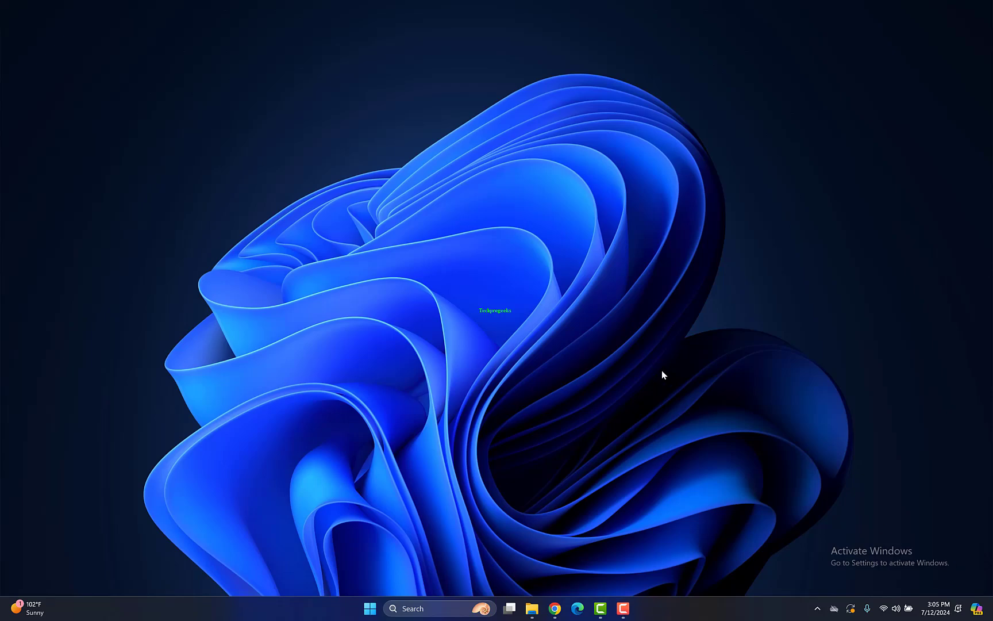
mouse_move(491, 347)
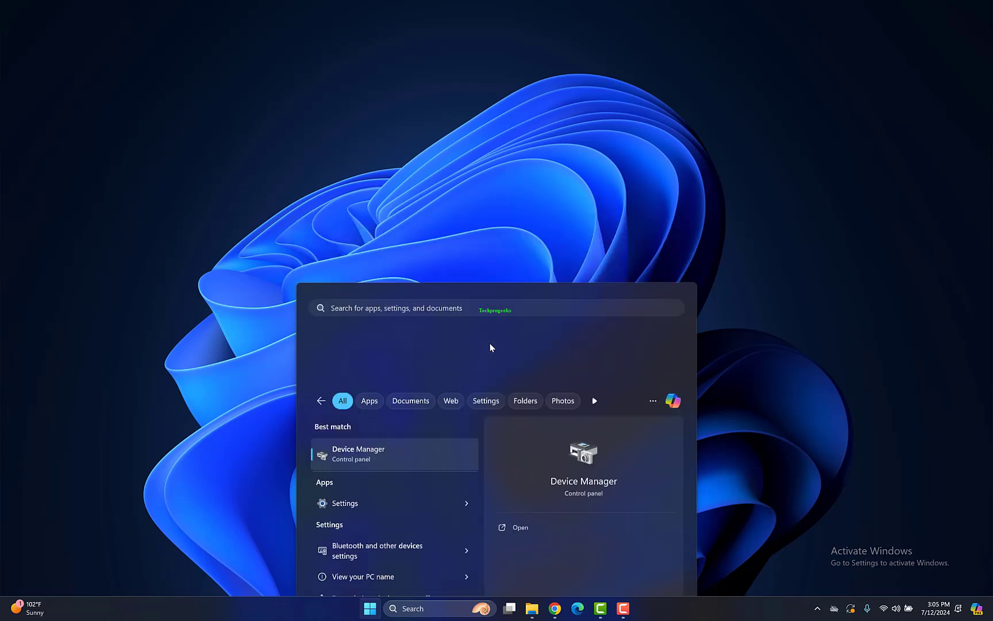
Turn on Show hidden devices from Device Manager's View menu so Bluetooth reappears
click(519, 526)
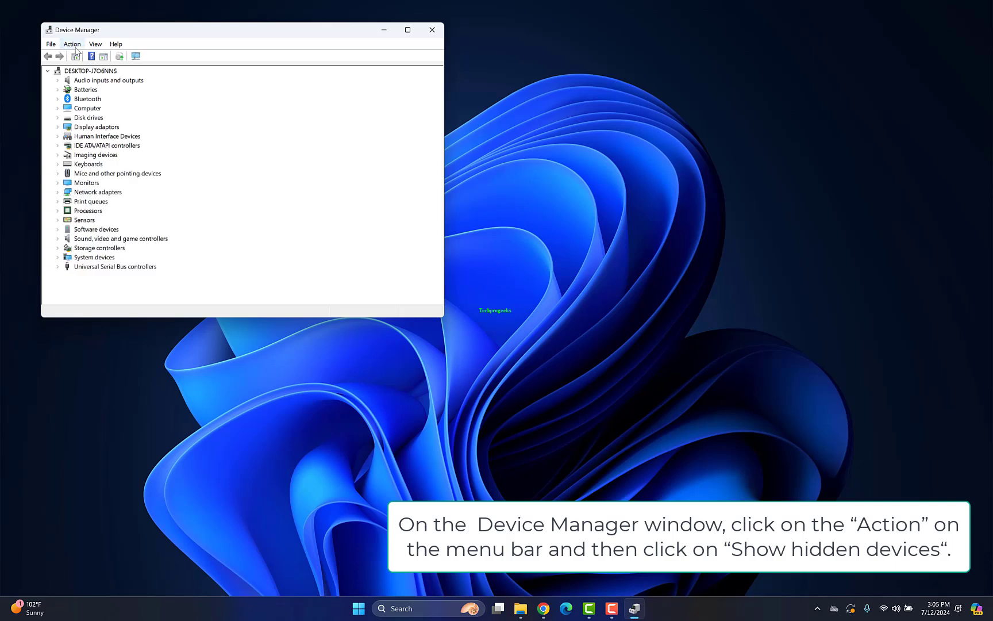
click(96, 43)
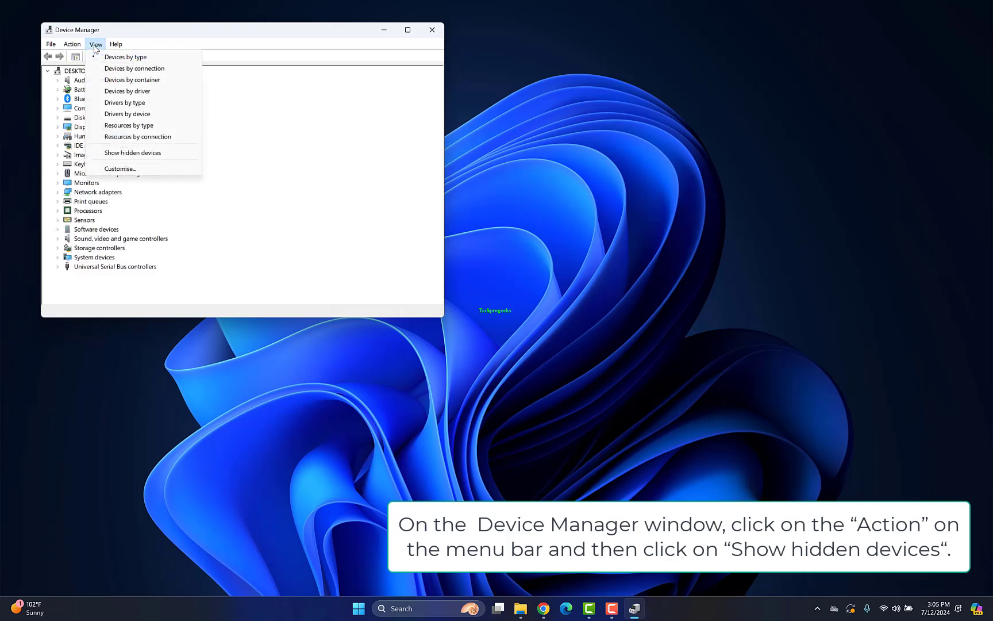
mouse_move(132, 152)
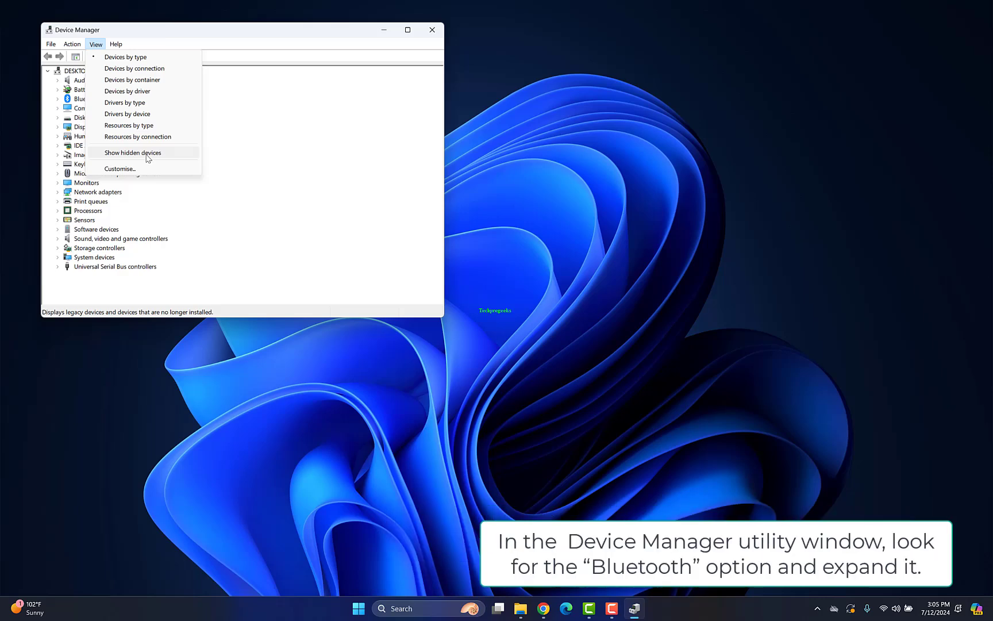
click(132, 152)
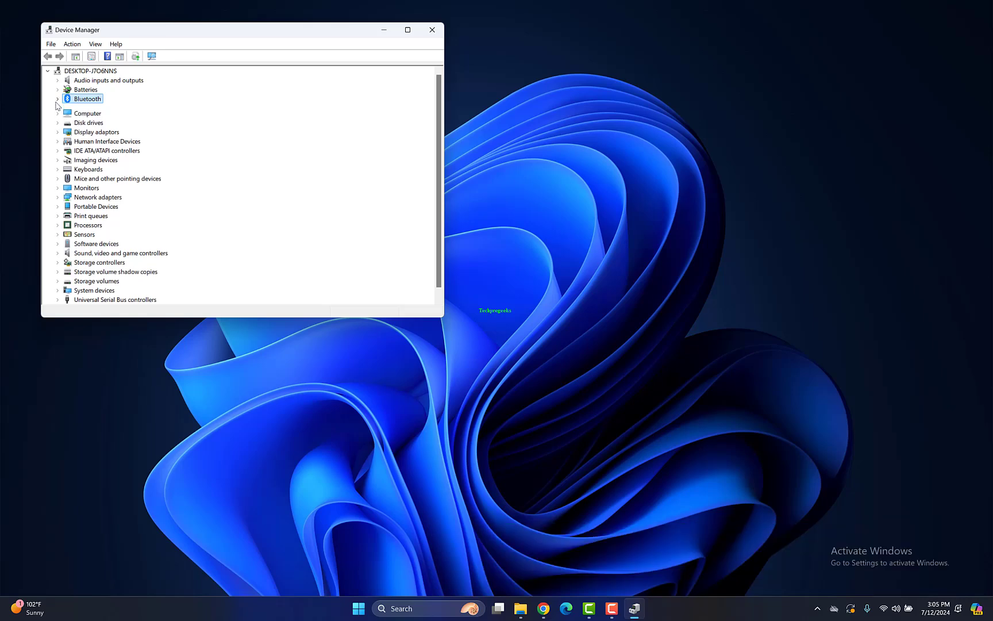
Expand Bluetooth and bring up the actions menu for Apple Broadcom Built-in Bluetooth
click(57, 98)
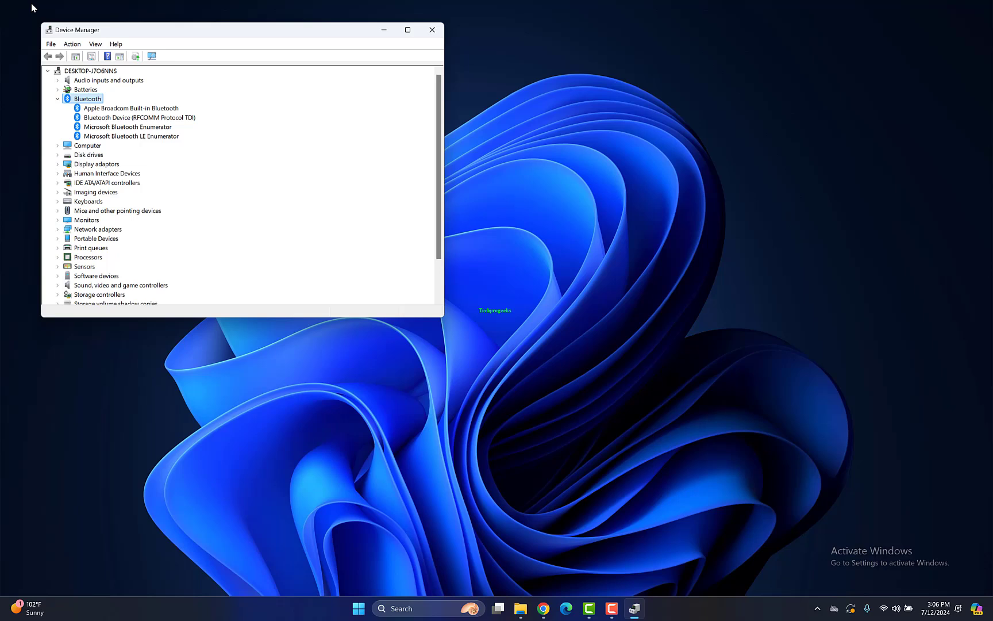
click(58, 98)
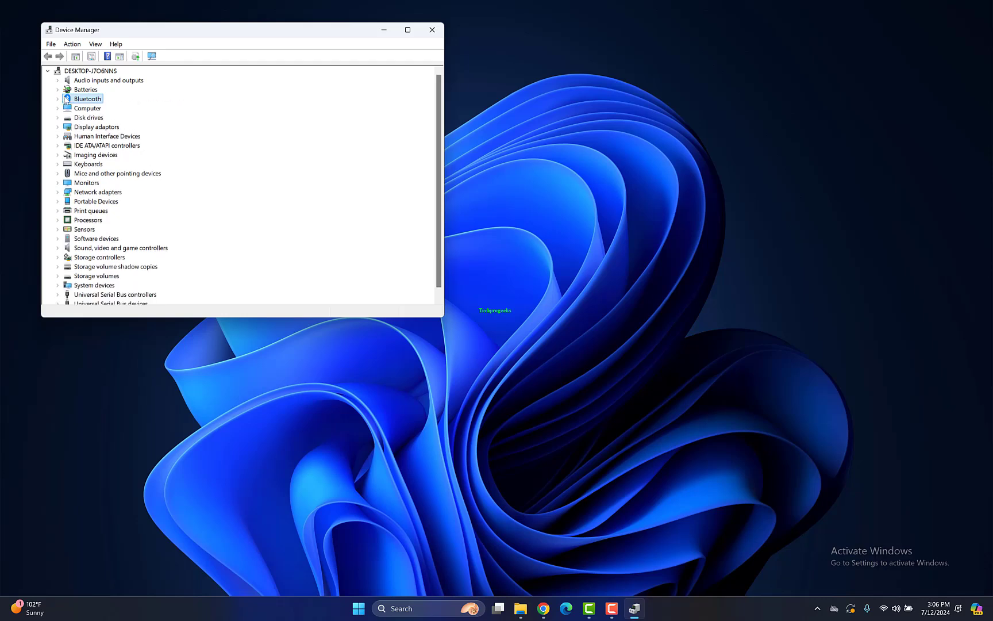
click(57, 99)
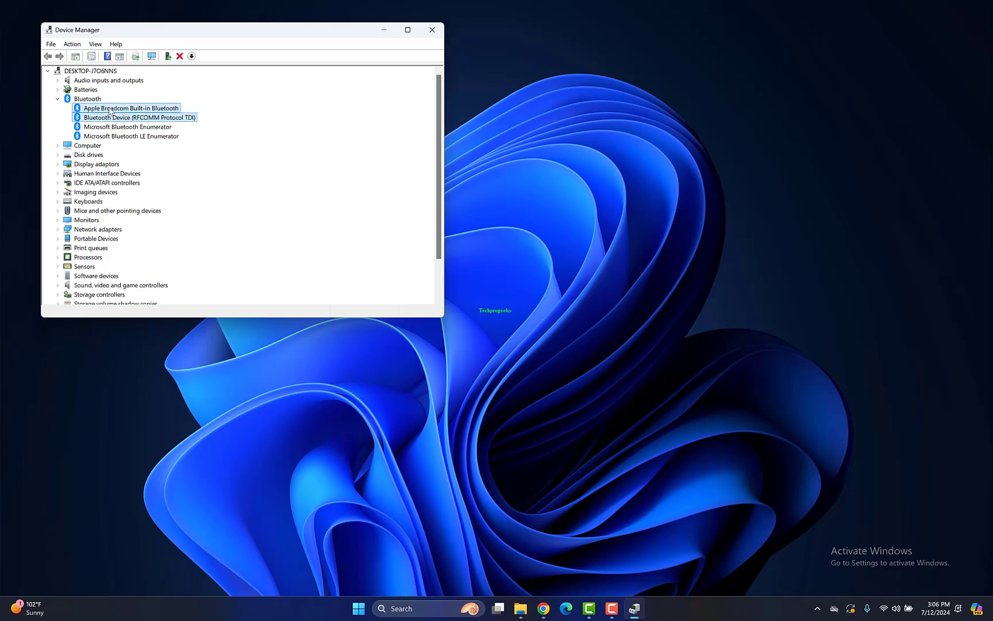
right_click(129, 108)
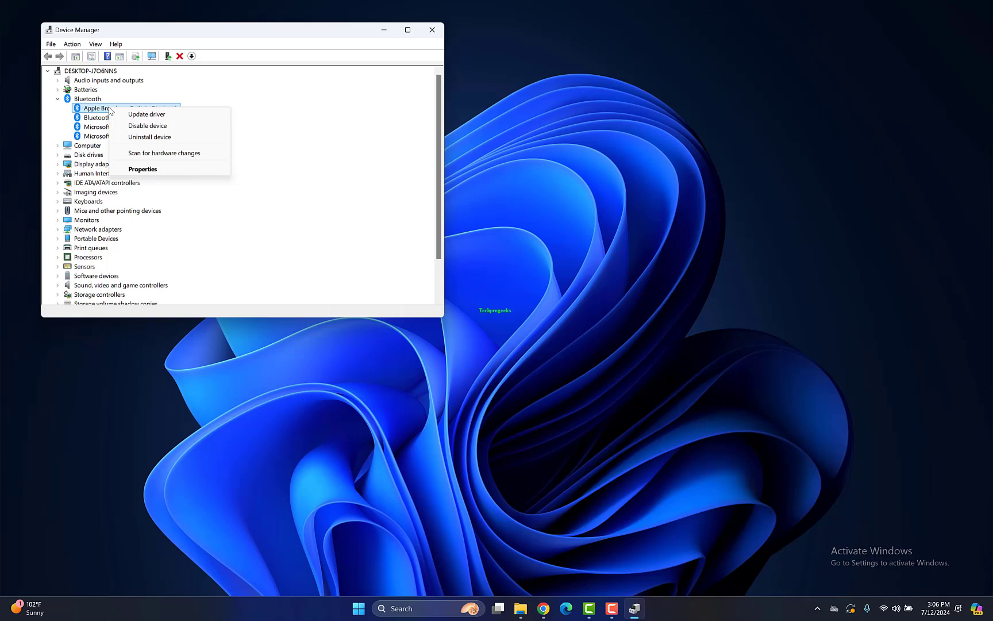
mouse_move(124, 114)
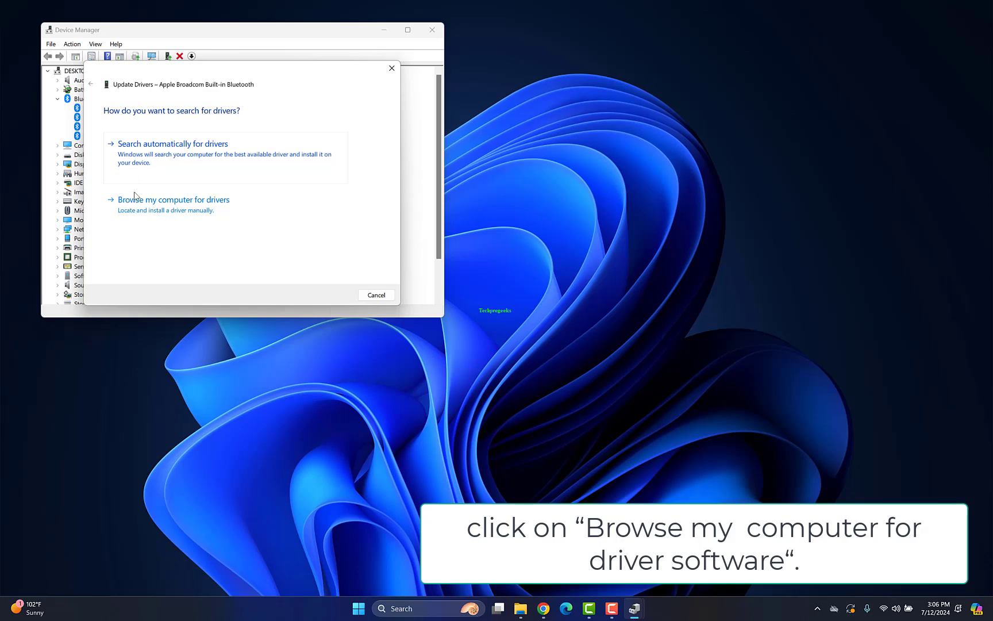
Install the USB Composite Device driver picked from the local list for the Apple Broadcom adapter
click(172, 199)
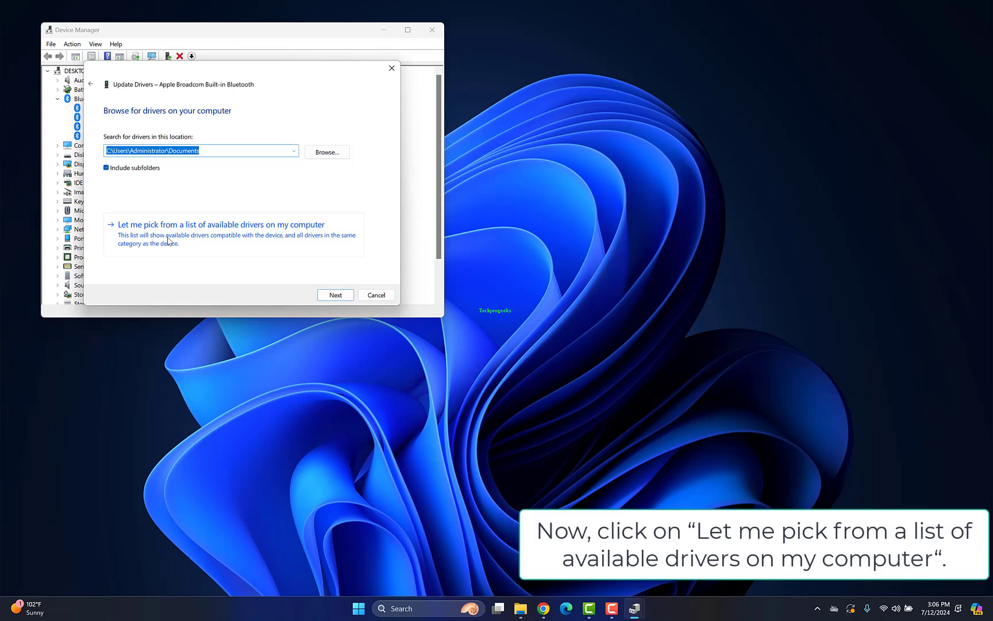
click(220, 224)
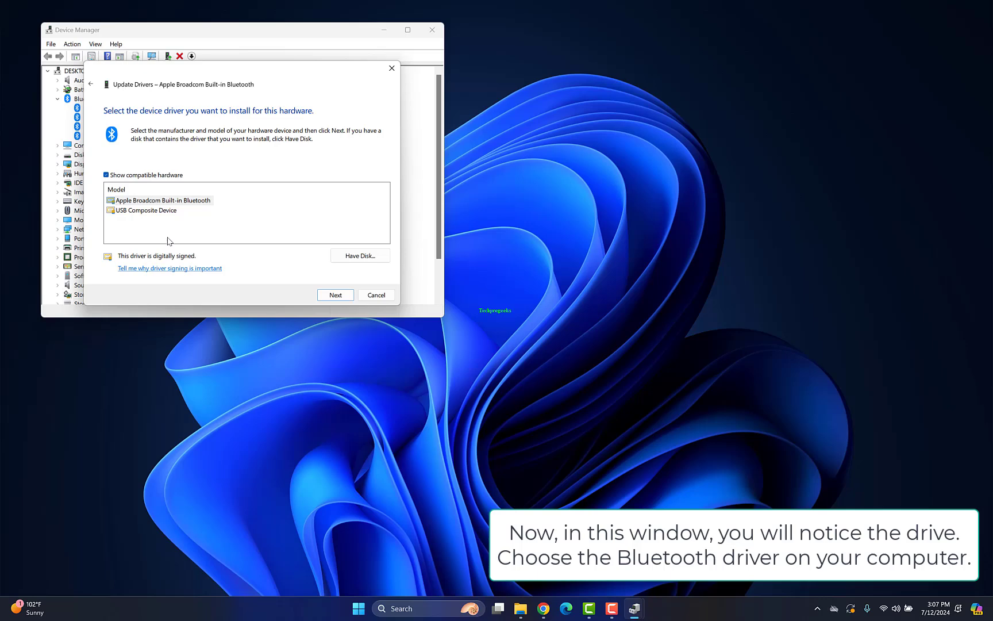
click(146, 209)
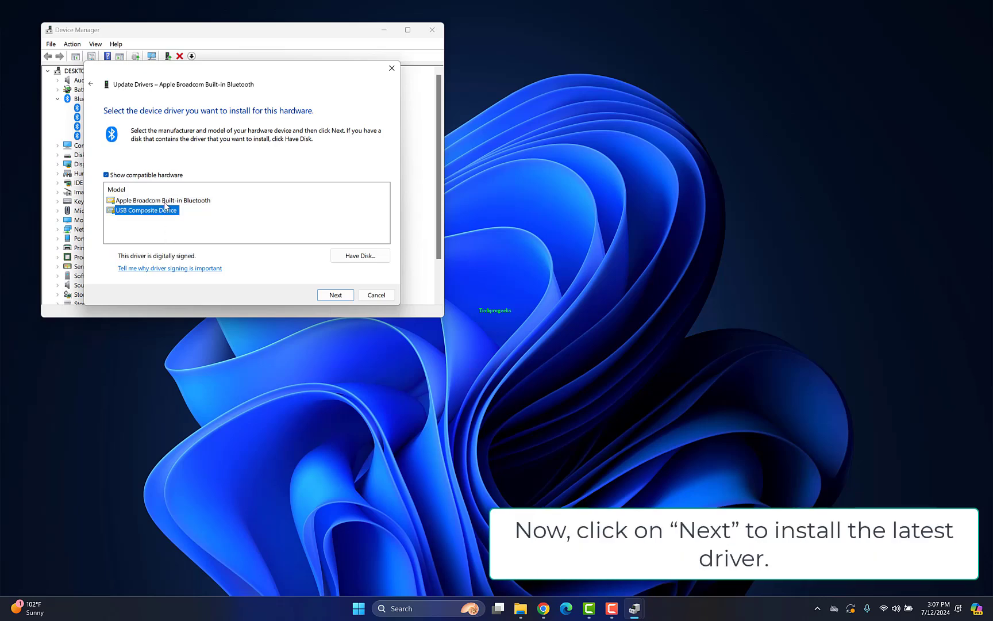
click(334, 294)
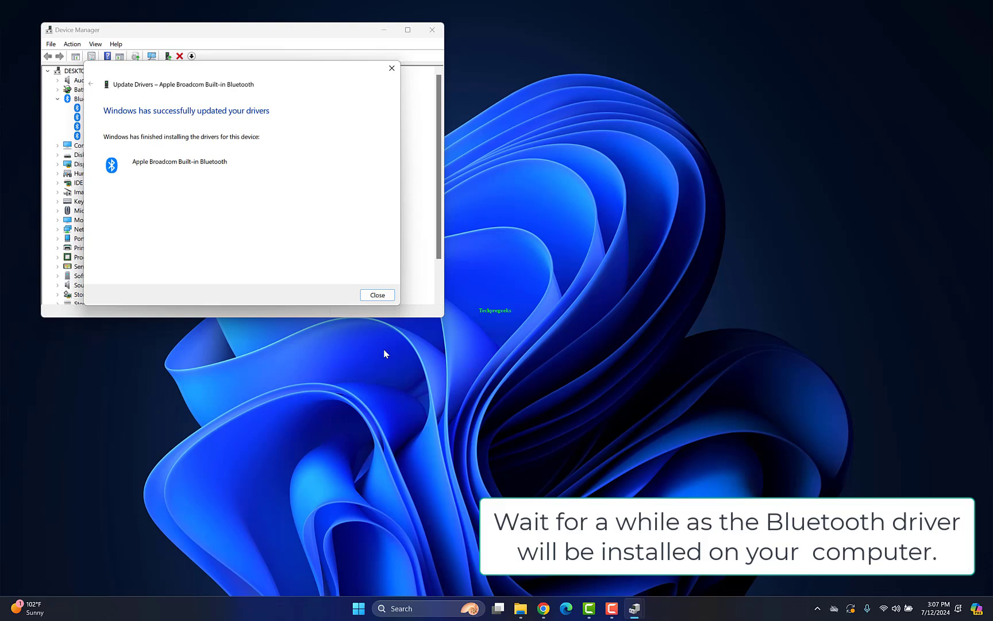
click(377, 294)
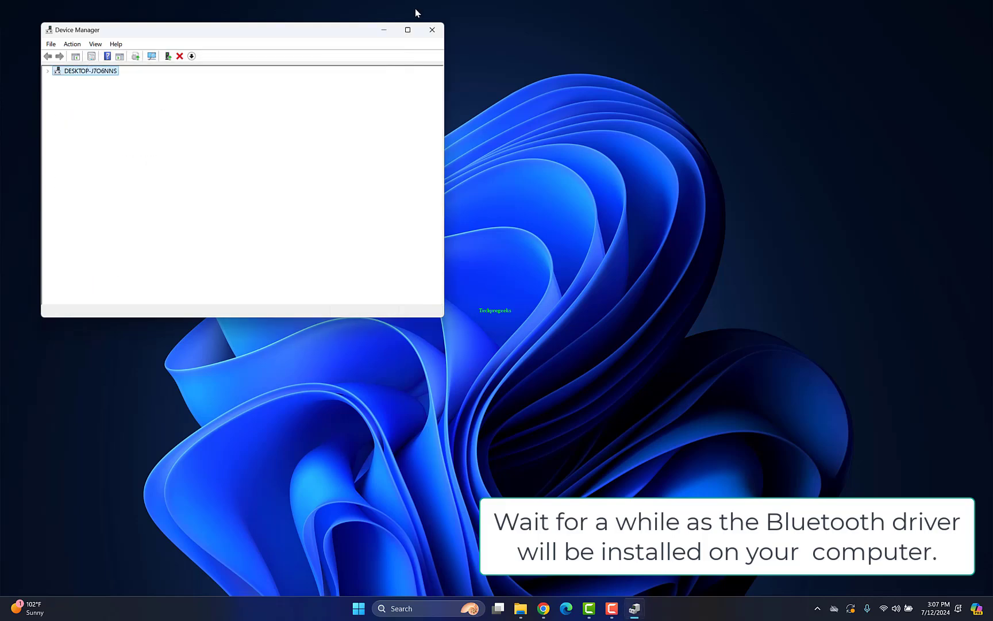
click(47, 70)
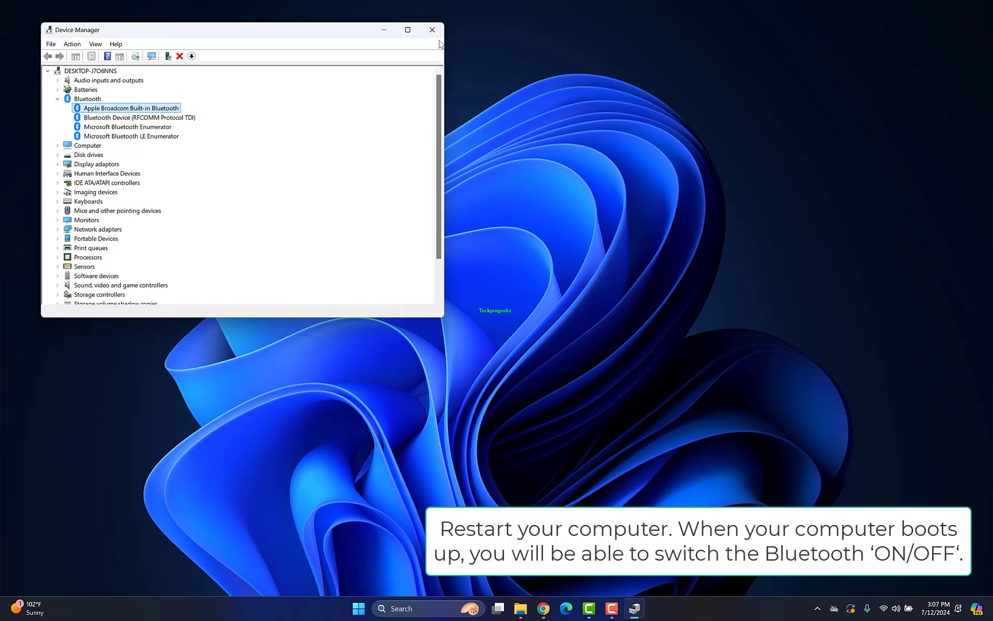
Close Device Manager, leaving the desktop and taskbar showing
click(432, 30)
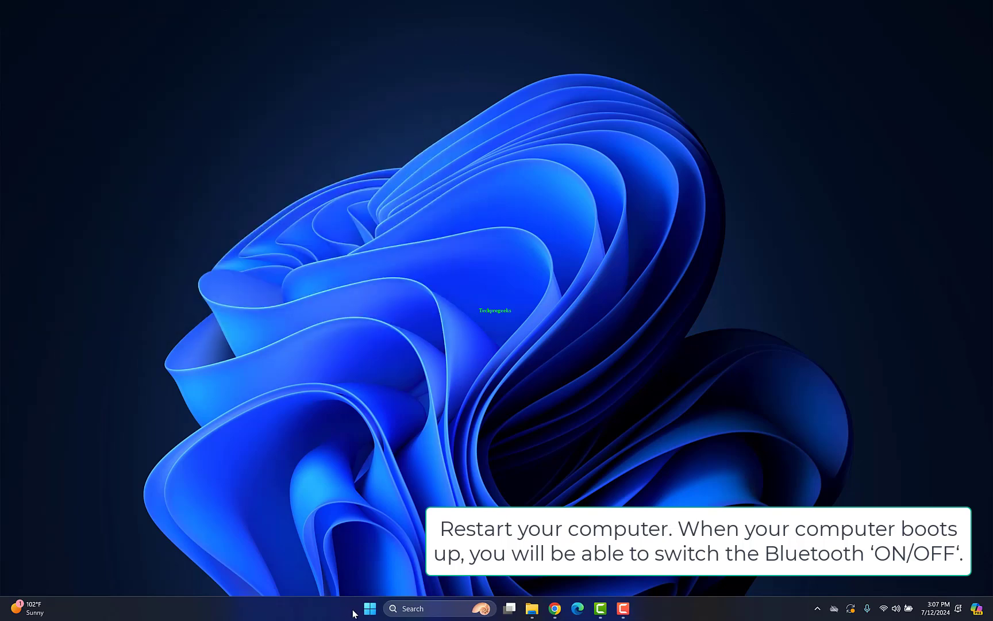
right_click(370, 610)
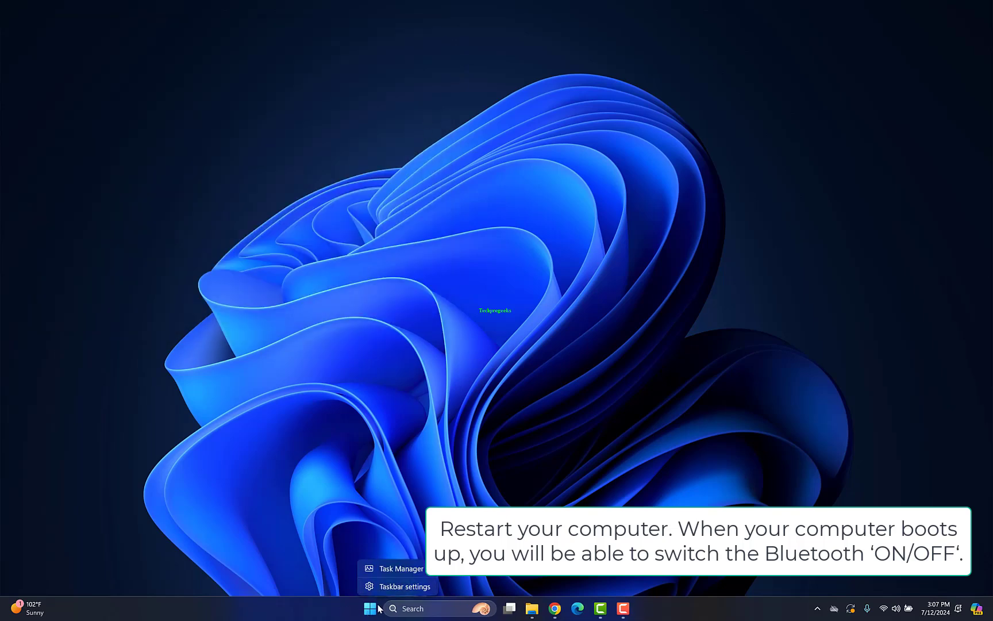
right_click(370, 608)
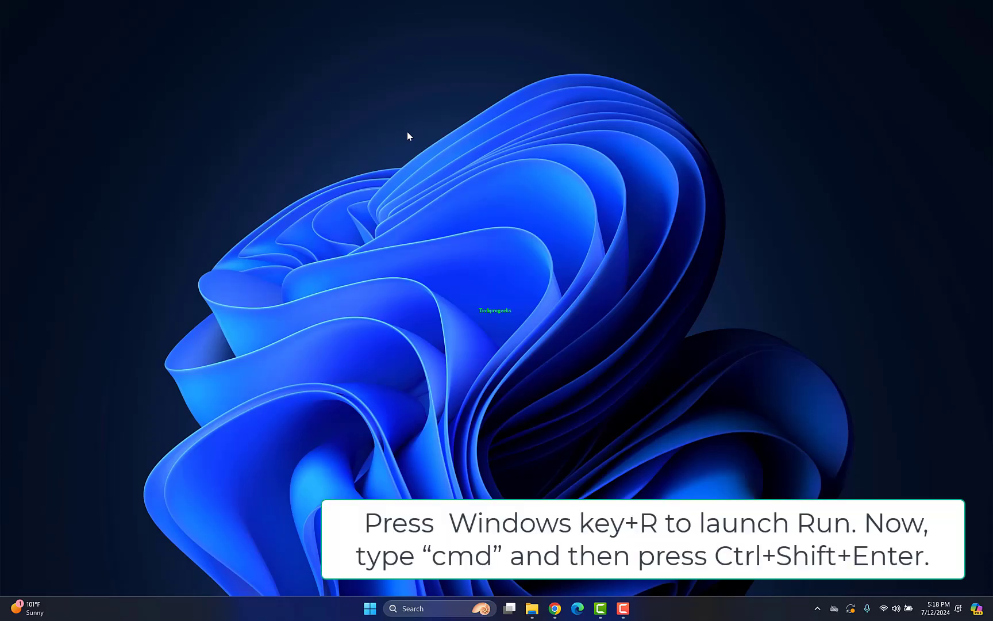
Bring up the Run box with cmd entered, ready to launch Command Prompt
key(win+r)
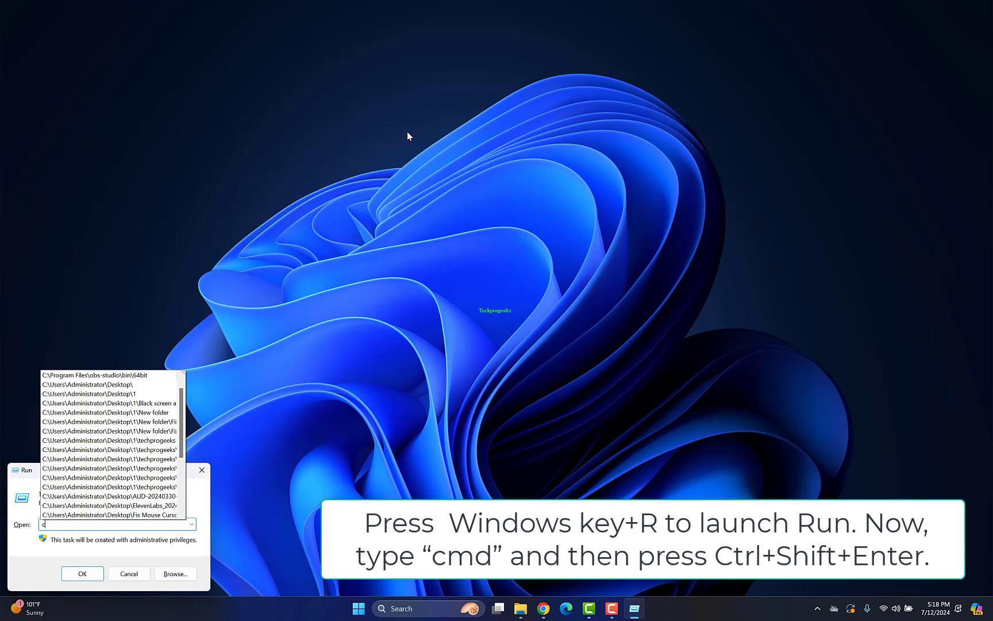
text(cmd)
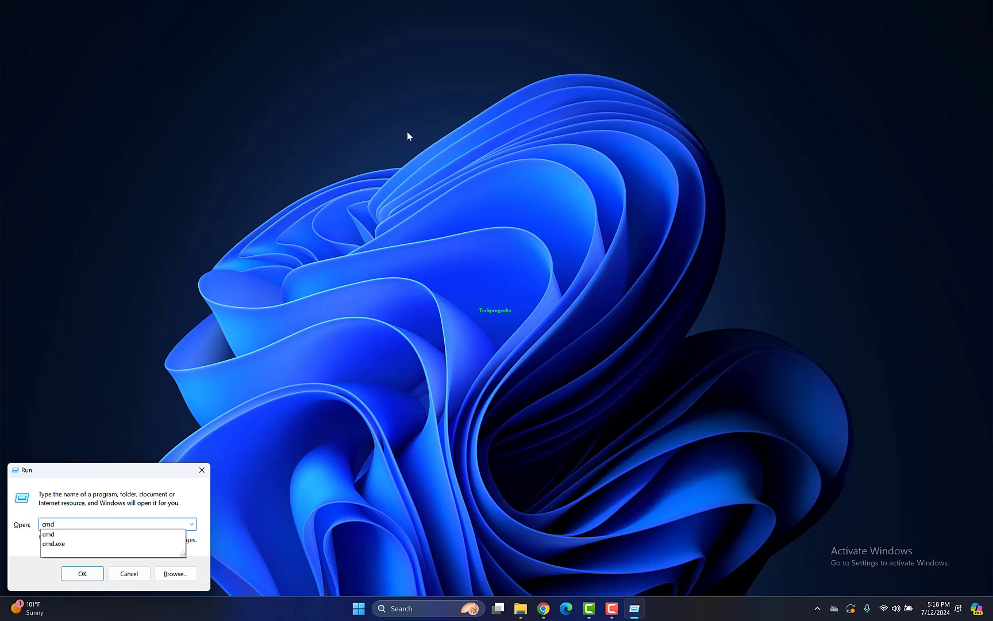
Run sfc /scannow in an administrator Command Prompt, including the offline /offbootdir=c:\ /offwindir=c:\windows variant
click(81, 574)
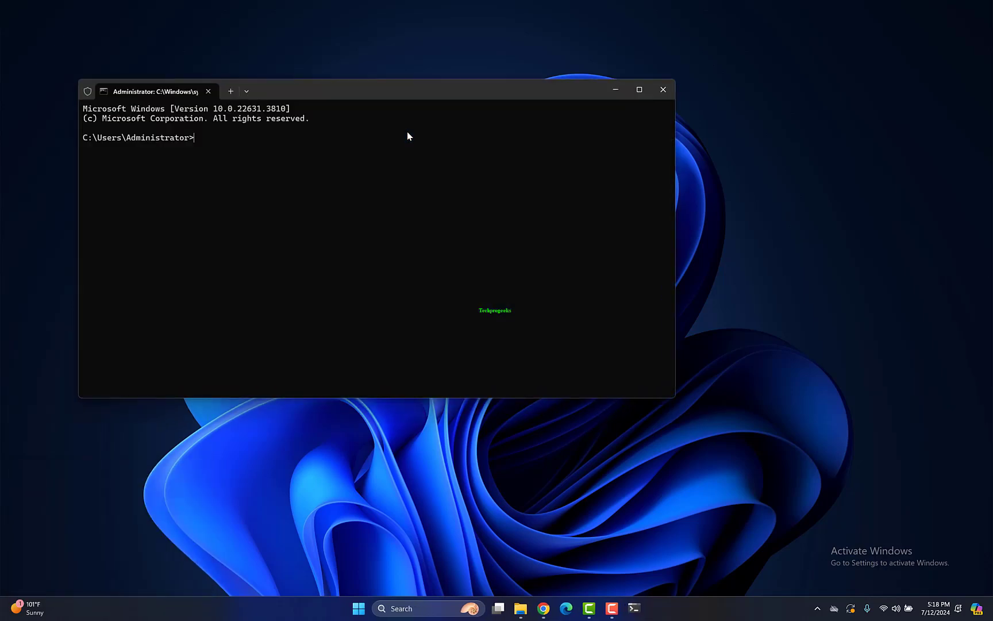
text(sfc /)
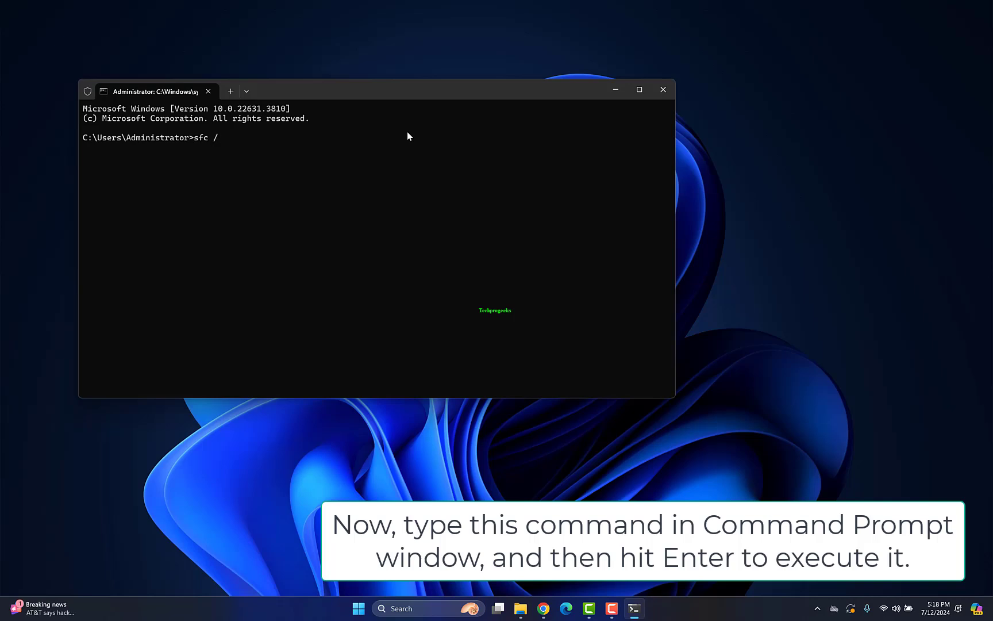
text(scannow)
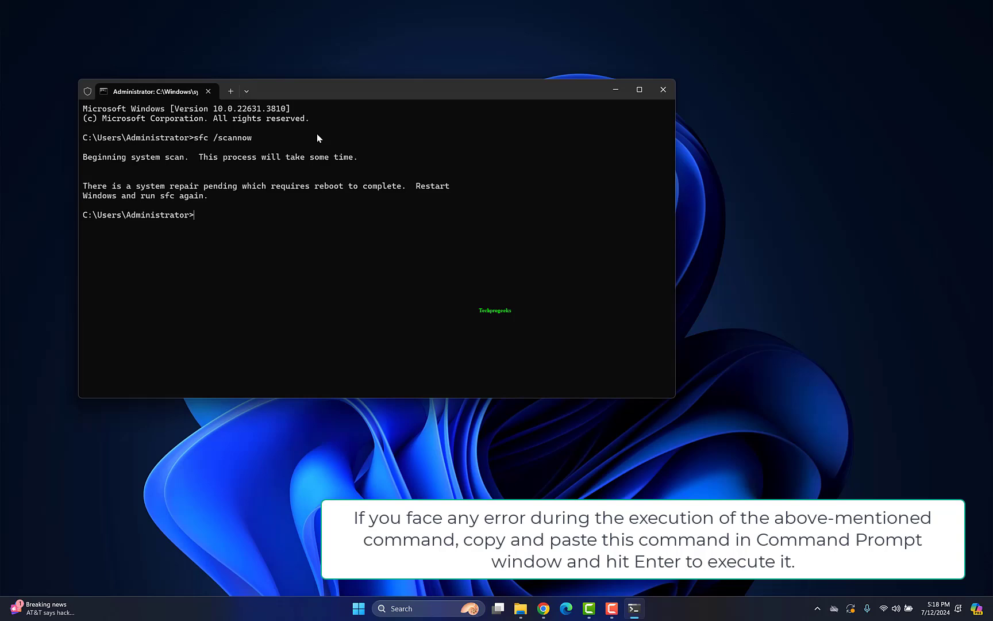
mouse_move(293, 159)
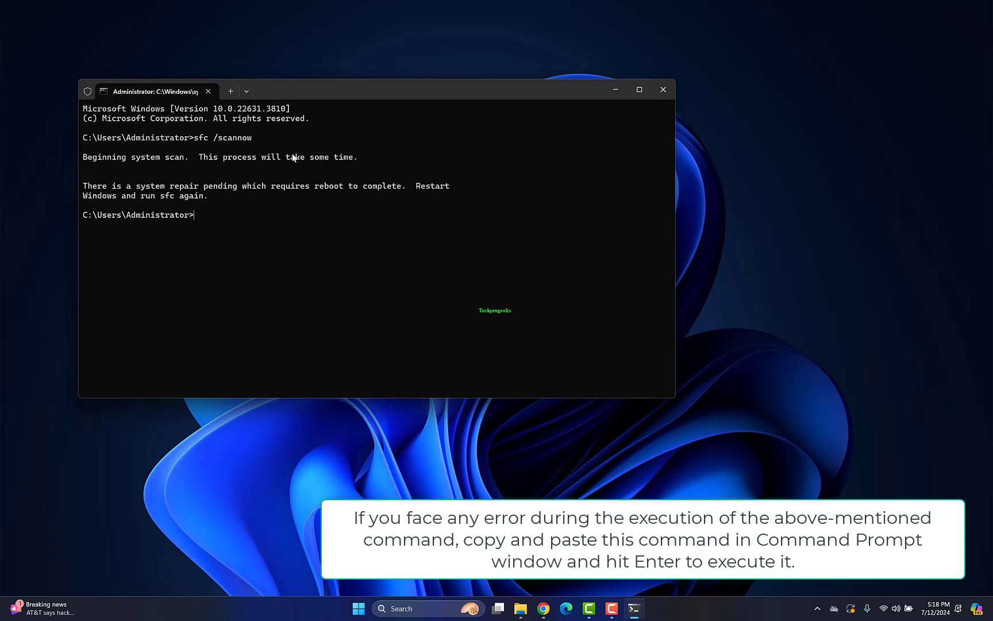
text(sfc /scannow /offbootdir=c:\ /offwindir=c:\windows)
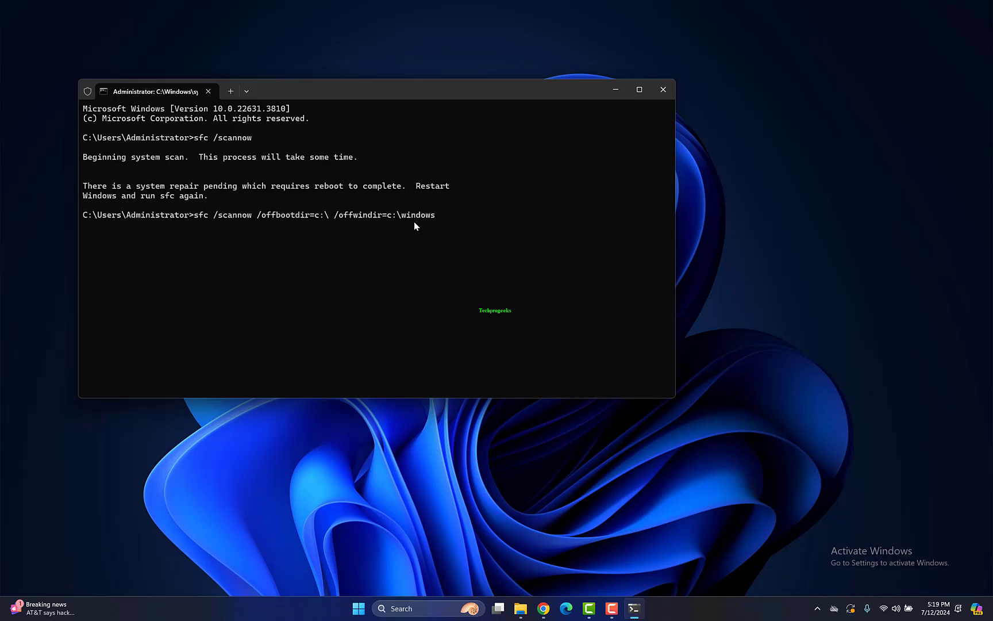
text(sfc /scannow /offbootdir=c:\ /offwindir=c:\windows)
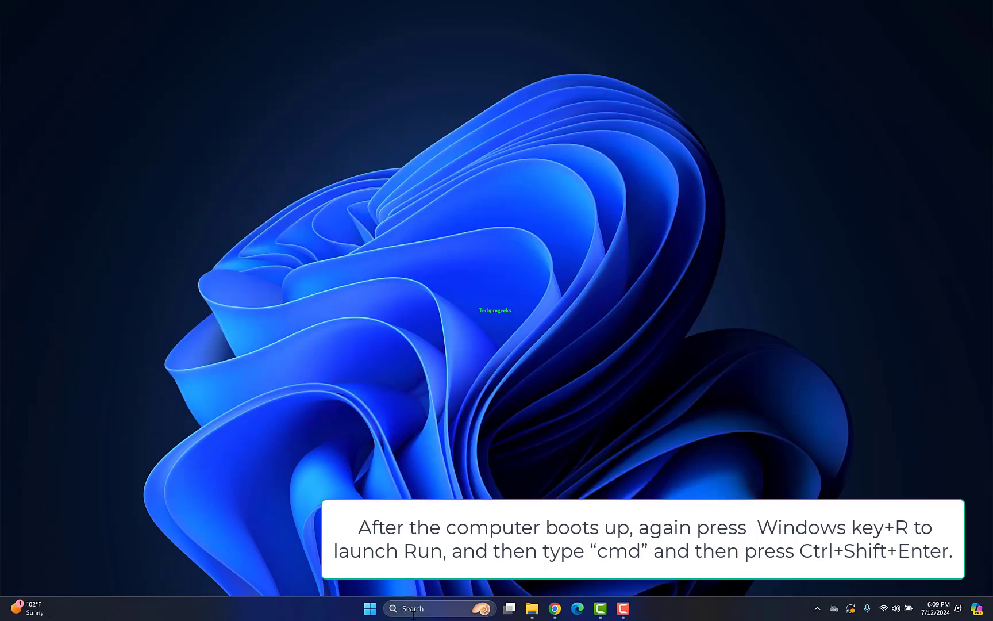
Open a fresh administrator Command Prompt from the cmd search results
text(cmd)
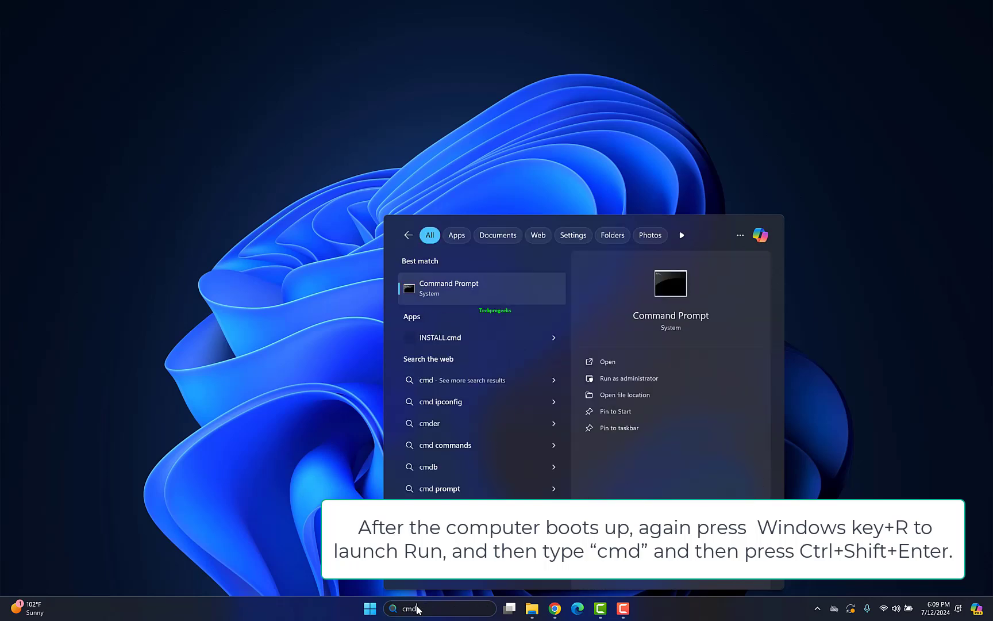
mouse_move(464, 300)
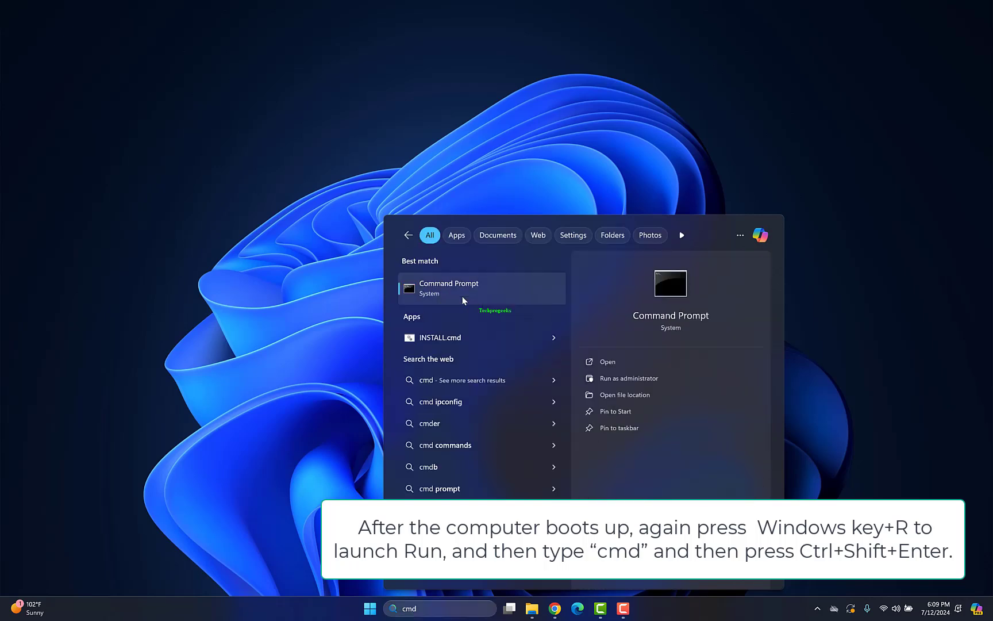
click(629, 378)
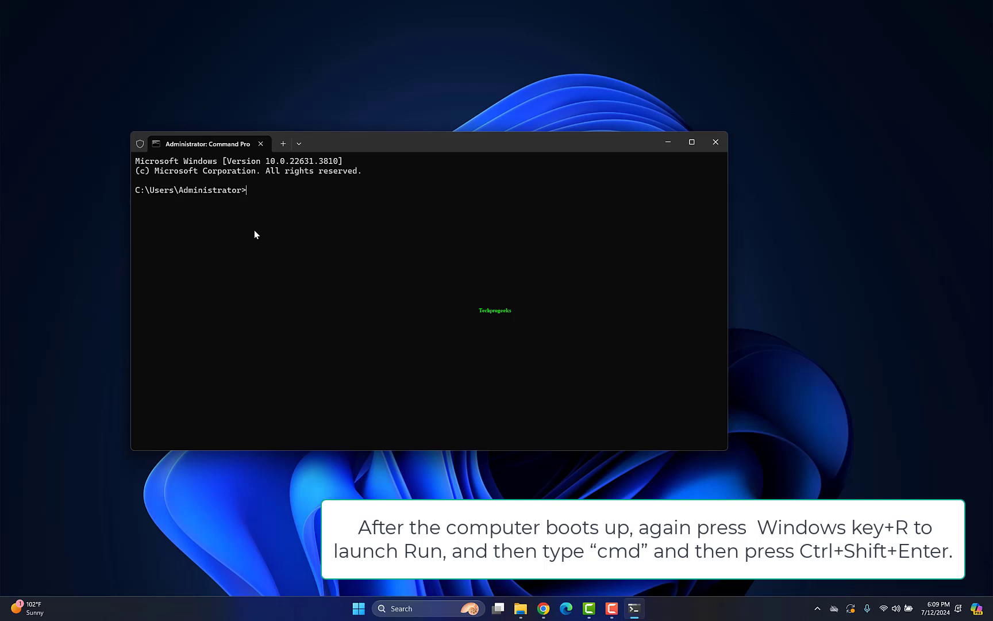
mouse_move(251, 245)
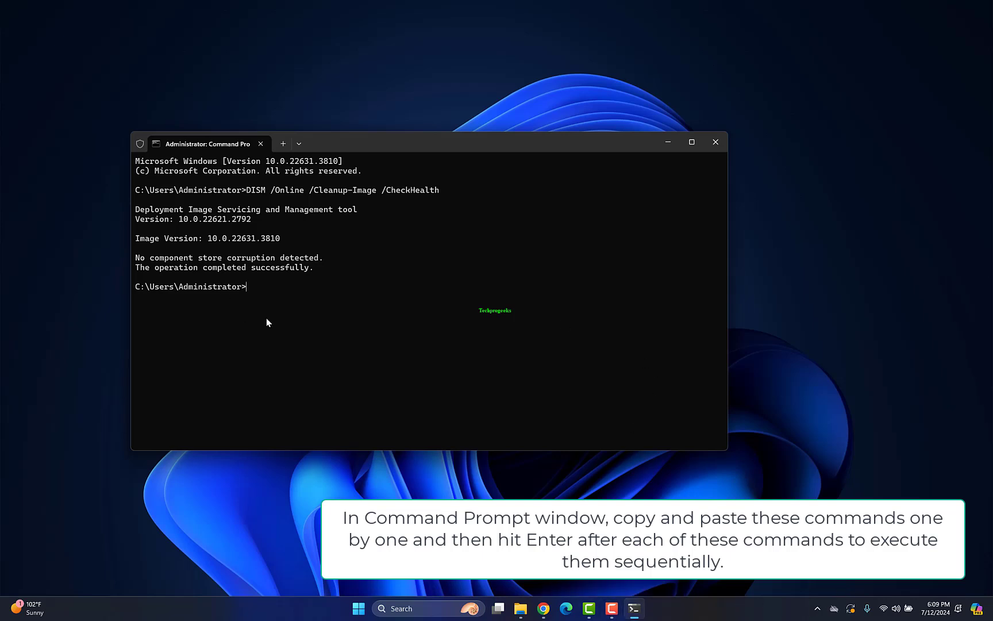
Run DISM /Online /Cleanup-Image /ScanHealth to scan the Windows component store
text(DISM /Online /Cleanup-Image /ScanHealth)
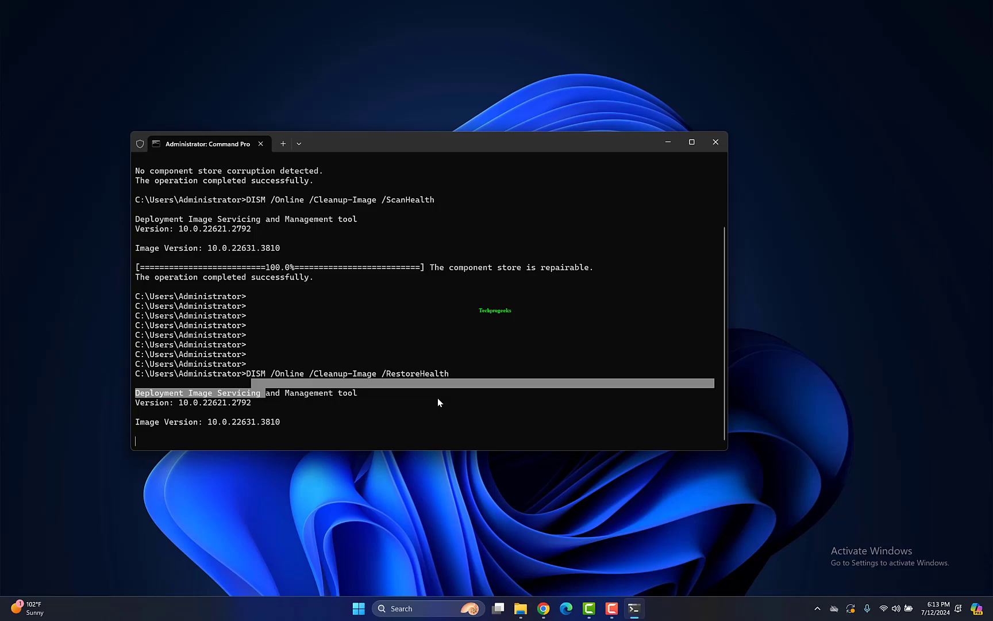
click(715, 142)
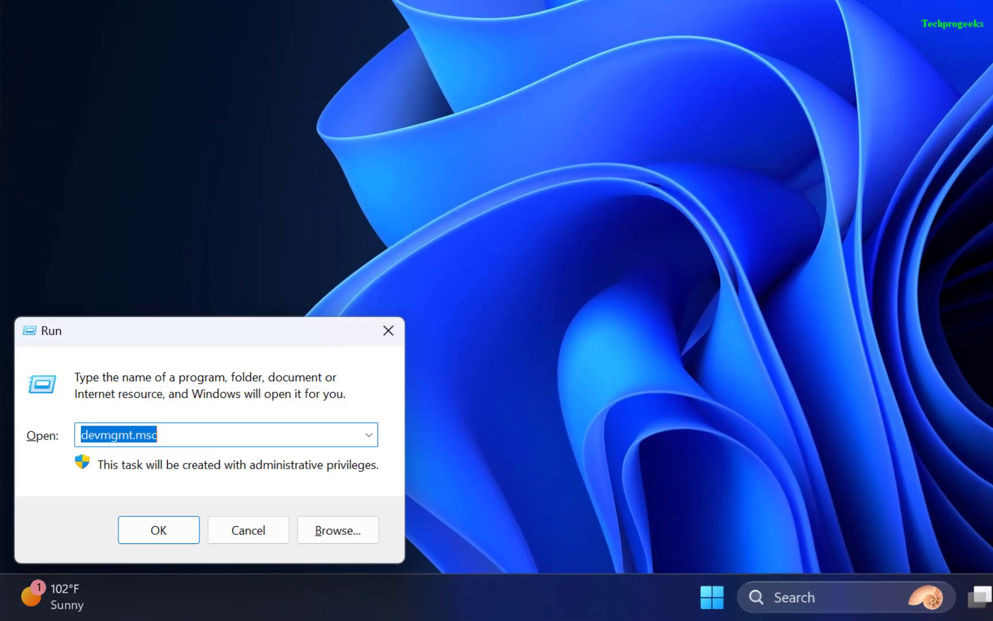
Open the Services console via services.msc from the Run dialog
text(services)
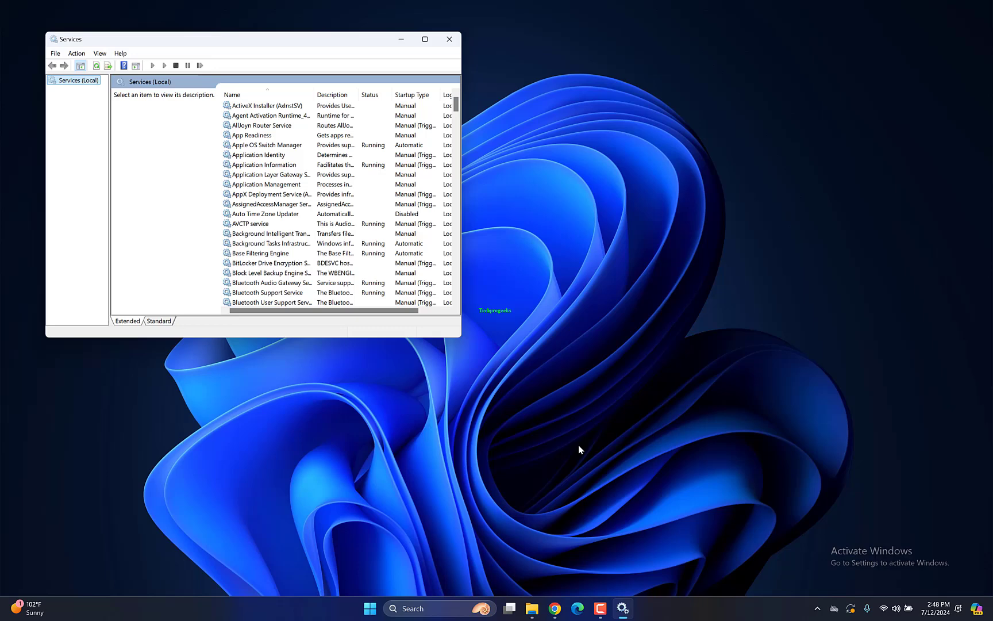
mouse_move(455, 337)
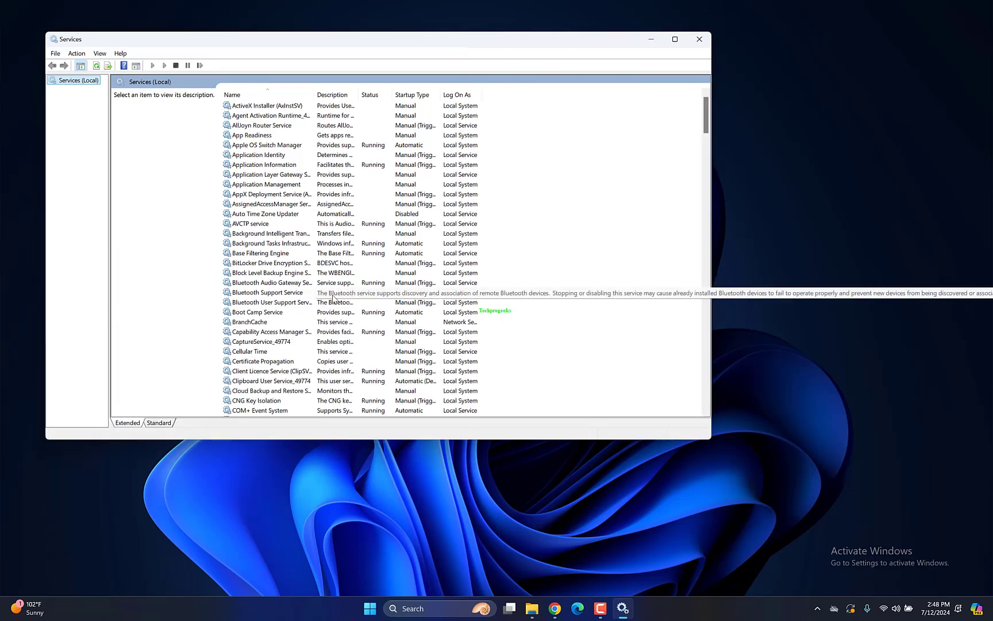
Restart the Bluetooth Support Service so it shows as Running again
right_click(268, 292)
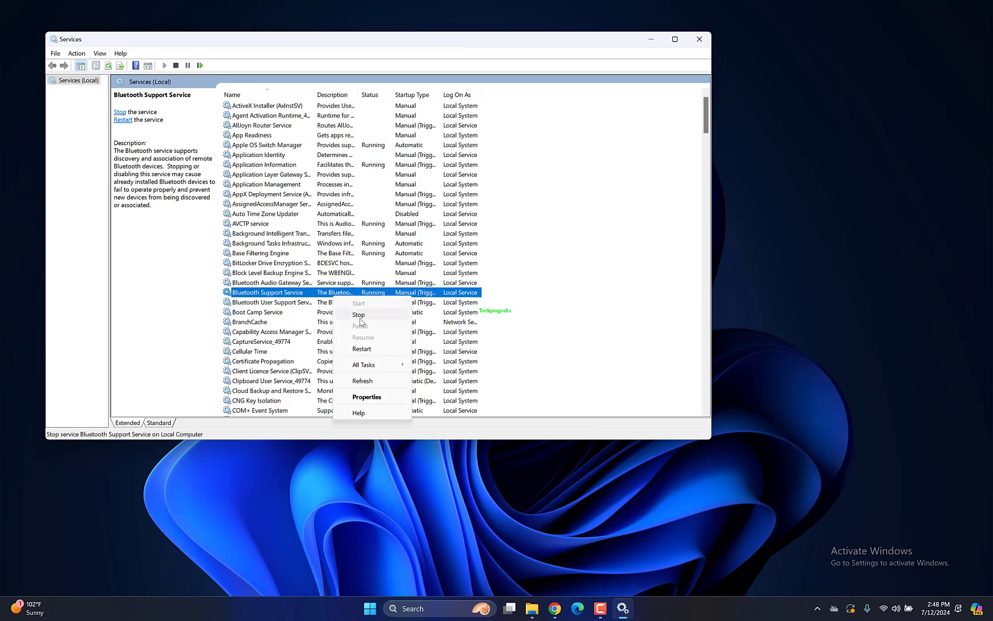
click(357, 314)
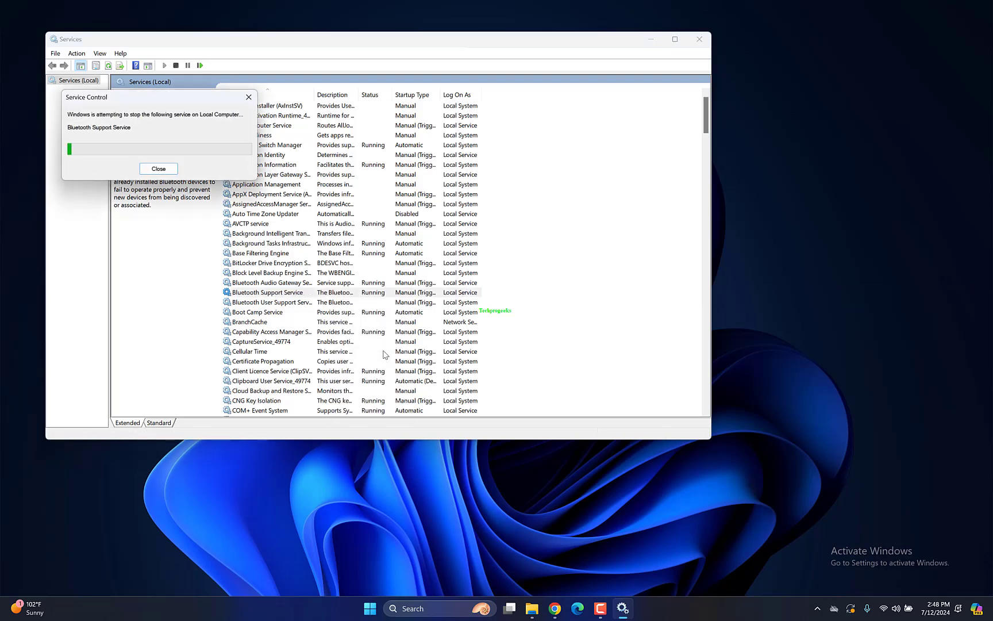
click(159, 169)
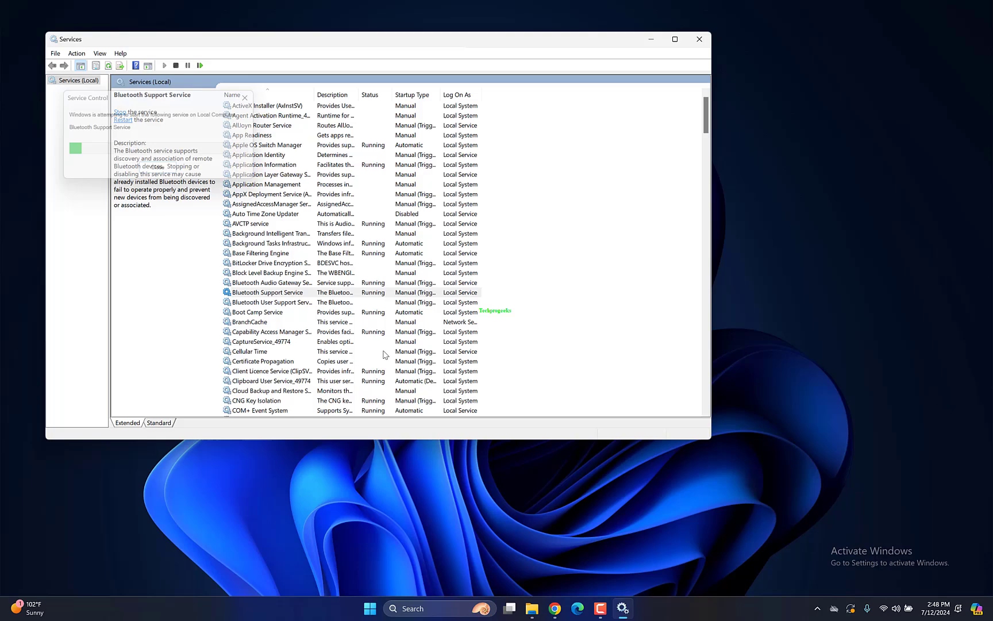
click(267, 292)
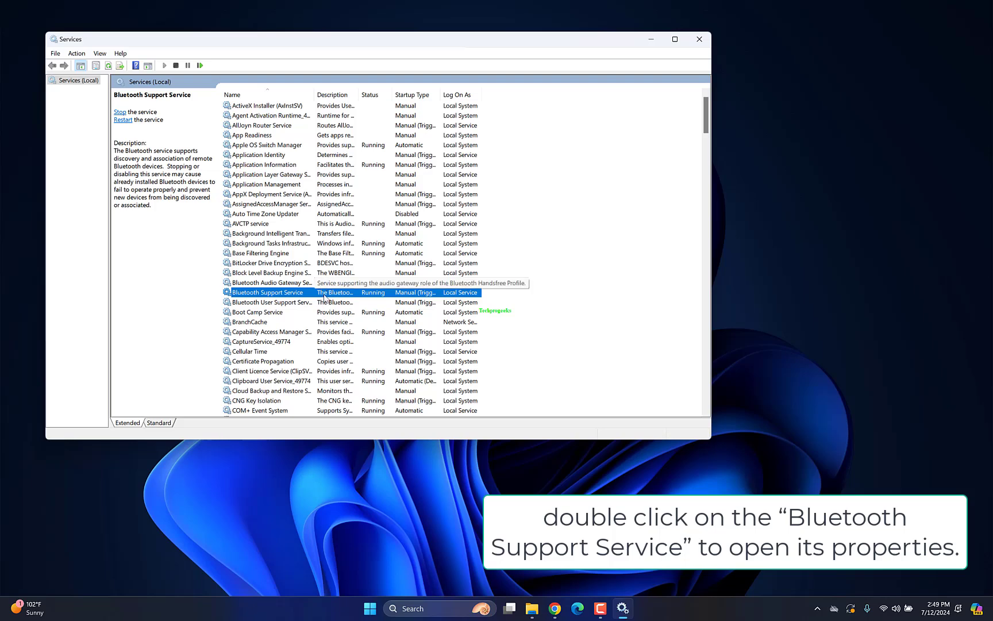
Set the Bluetooth Support Service startup type to Automatic and apply it
right_click(268, 292)
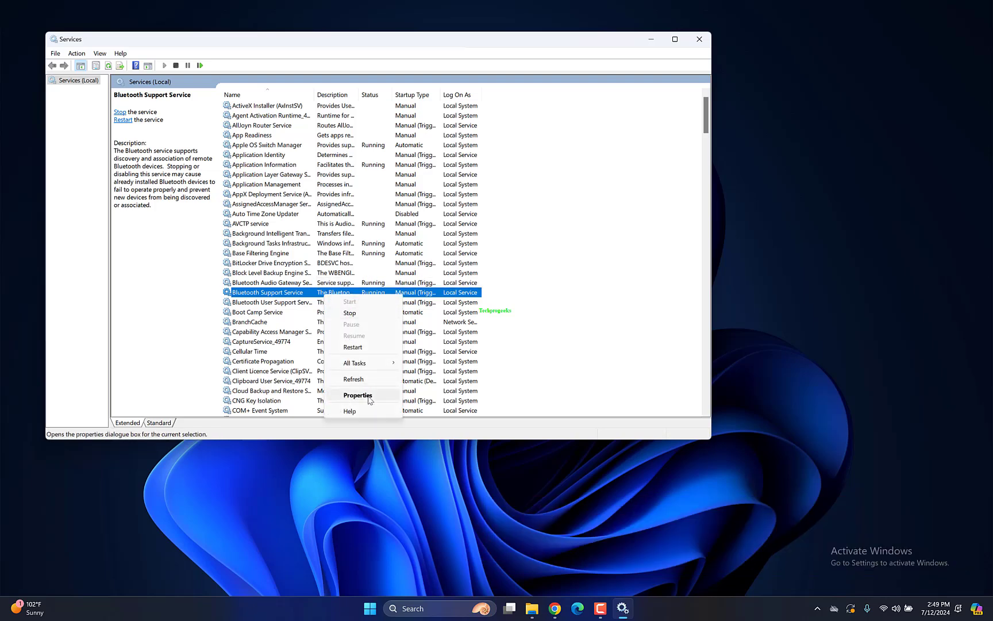
click(357, 394)
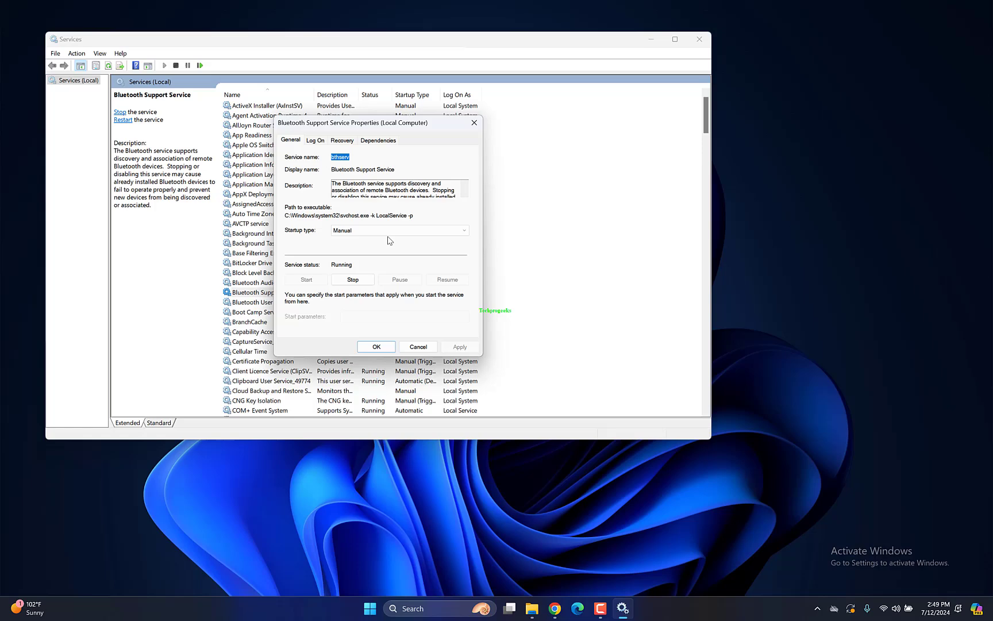
click(464, 229)
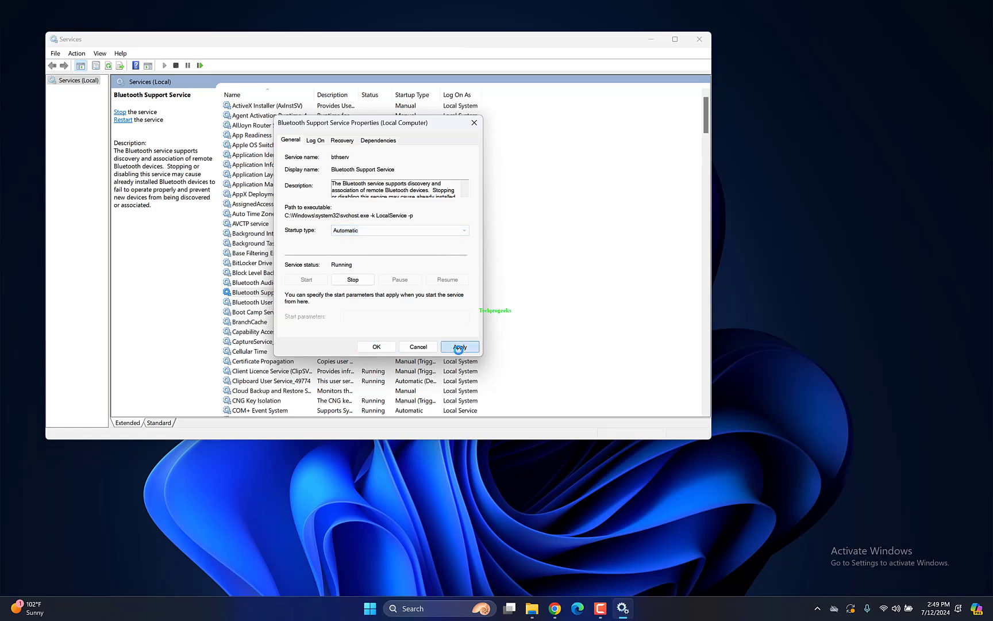
click(459, 346)
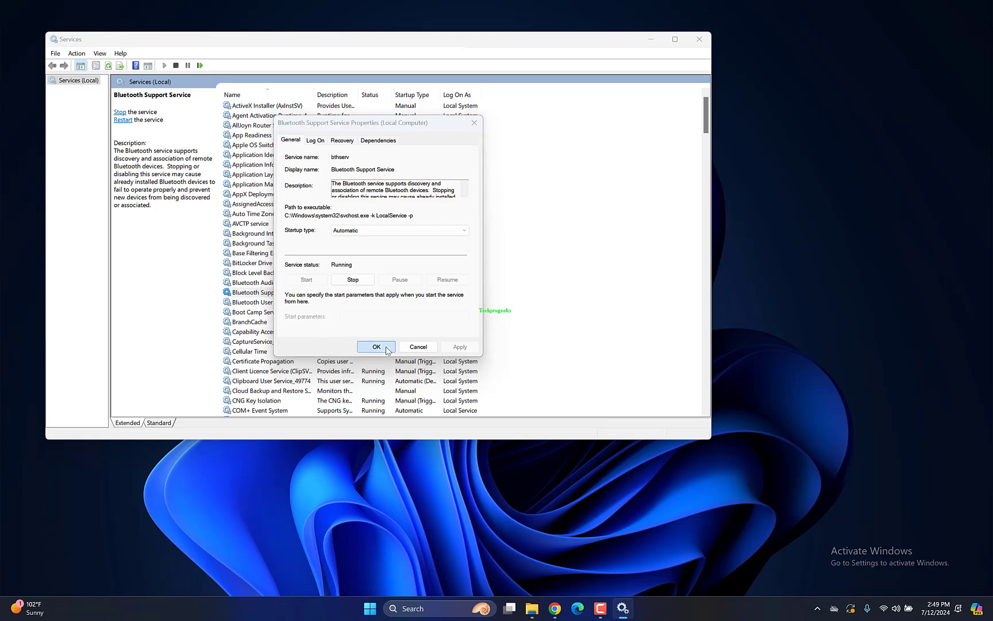
click(376, 346)
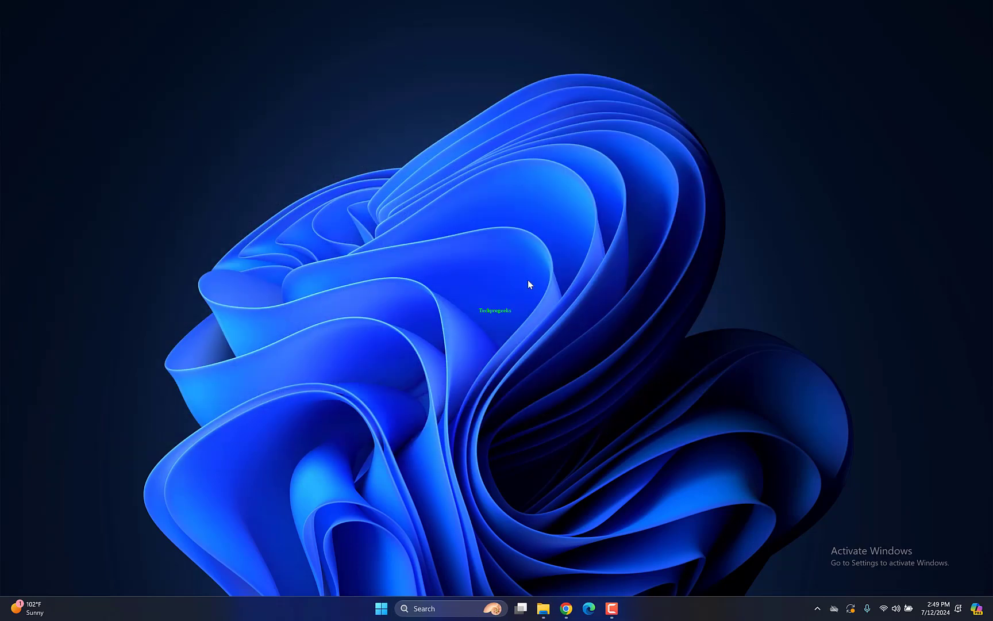
Restart the computer from the Start menu power options, then bring up Run
click(381, 608)
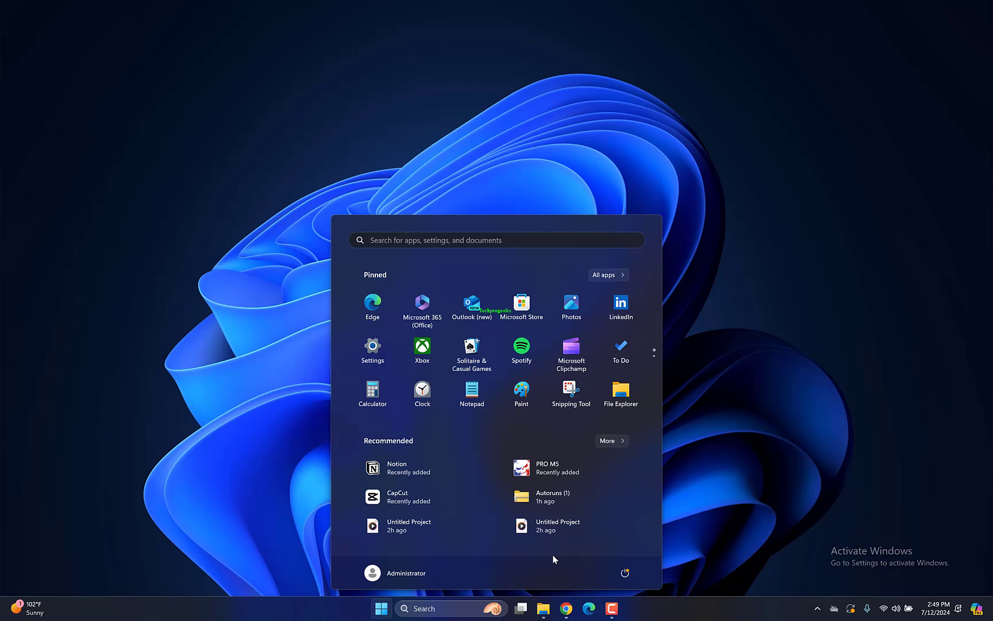
click(624, 572)
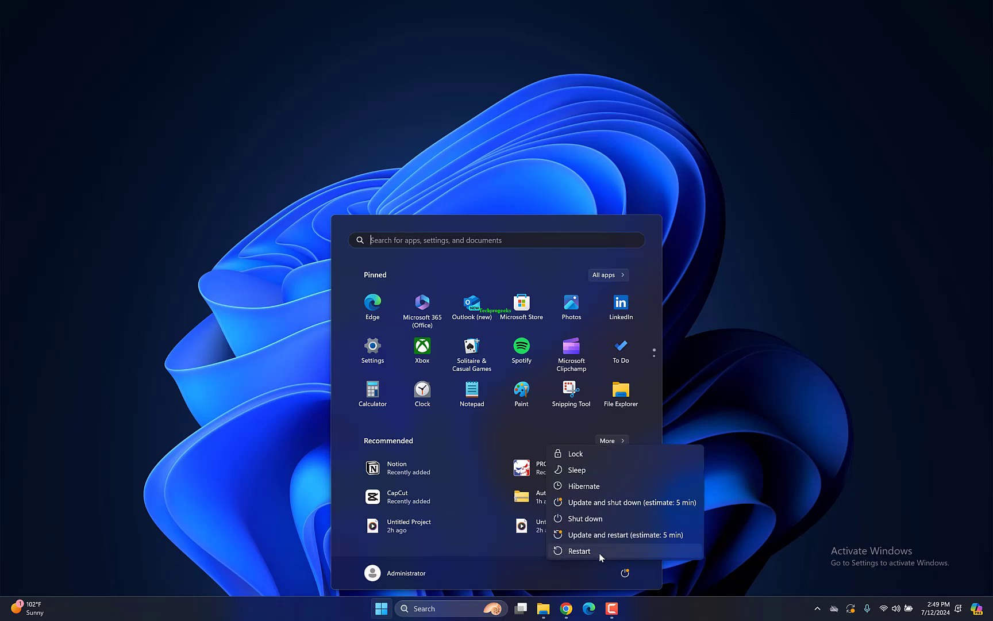
click(579, 551)
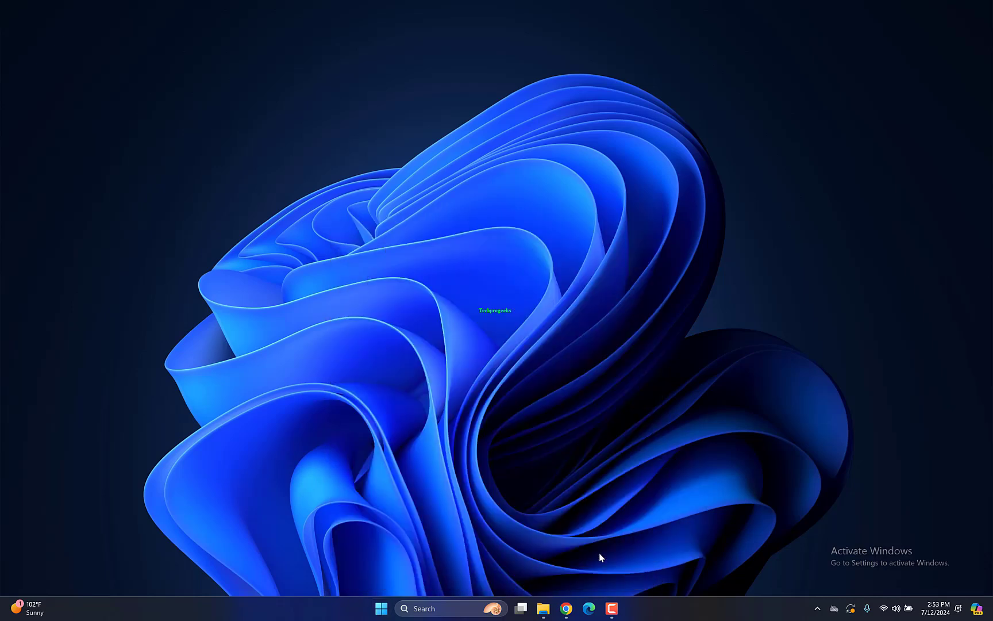
key(Win+r)
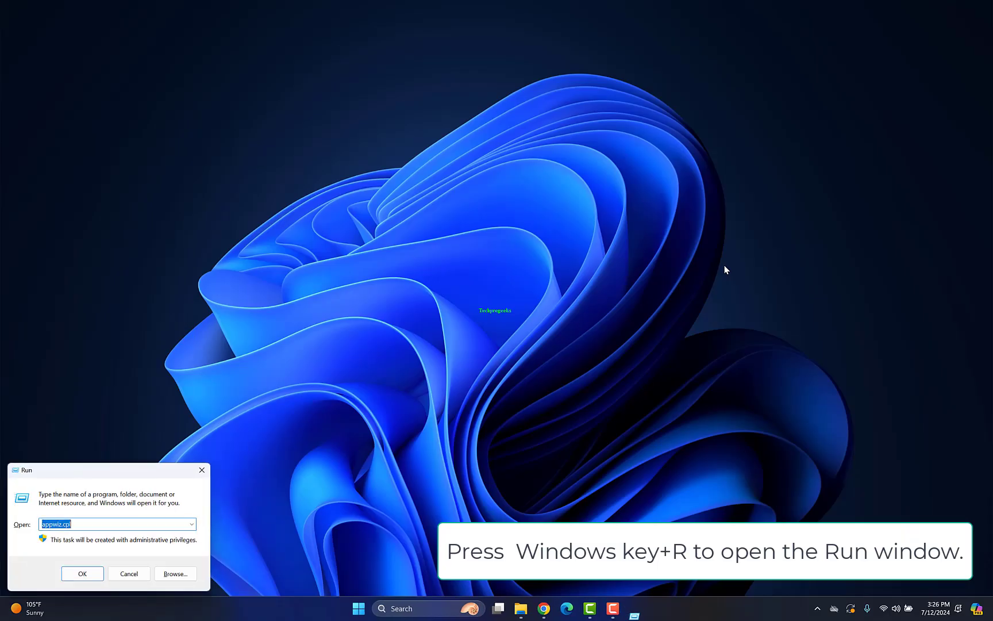
Launch Power Options via powercfg.cpl from the Run dialog
text(pow)
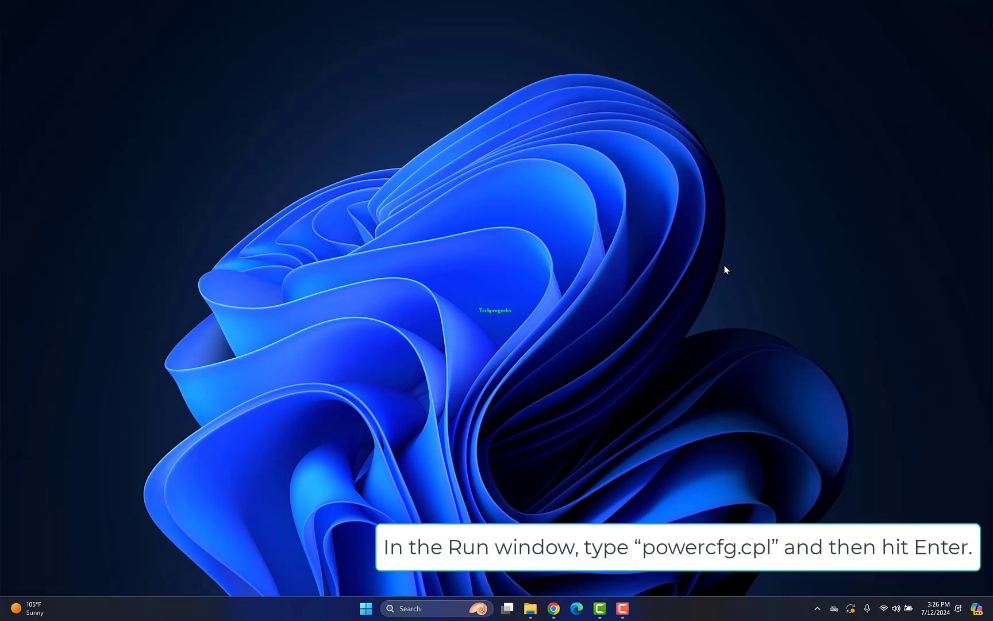
key(enter)
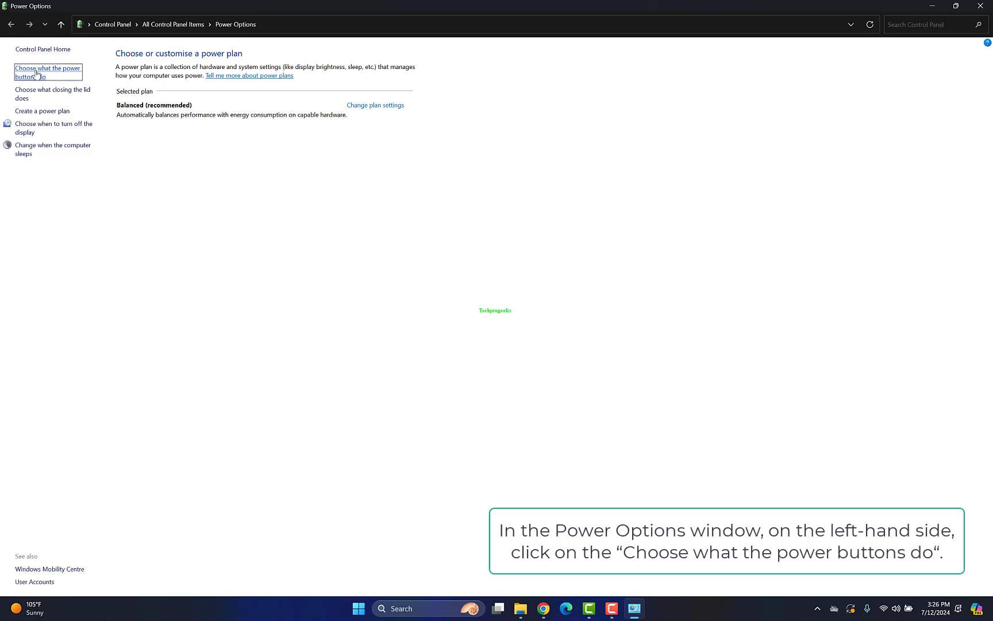
Uncheck Turn on fast start-up in the shutdown settings and save the change
click(48, 72)
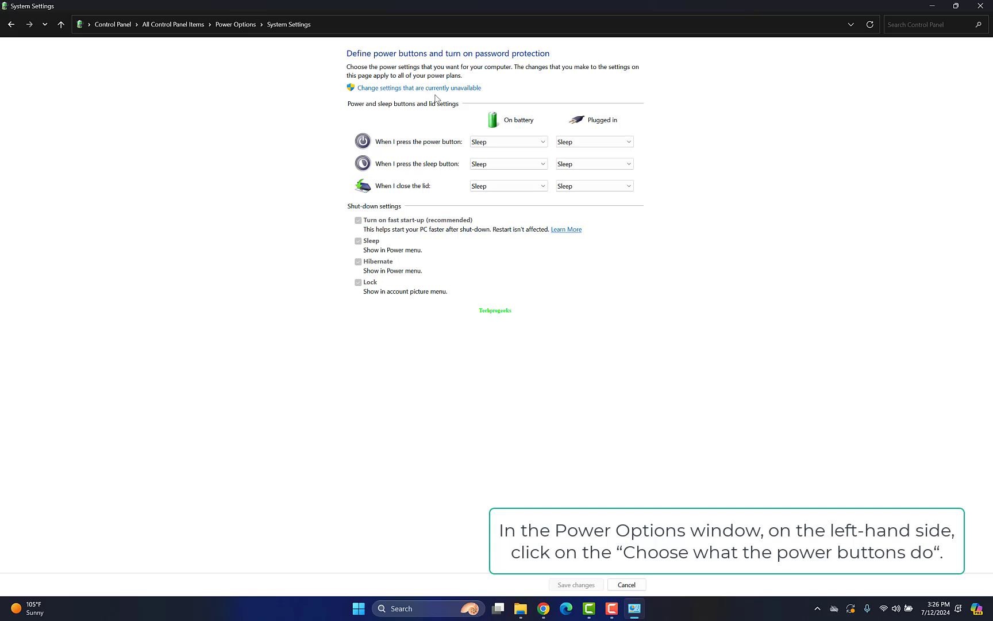
click(417, 88)
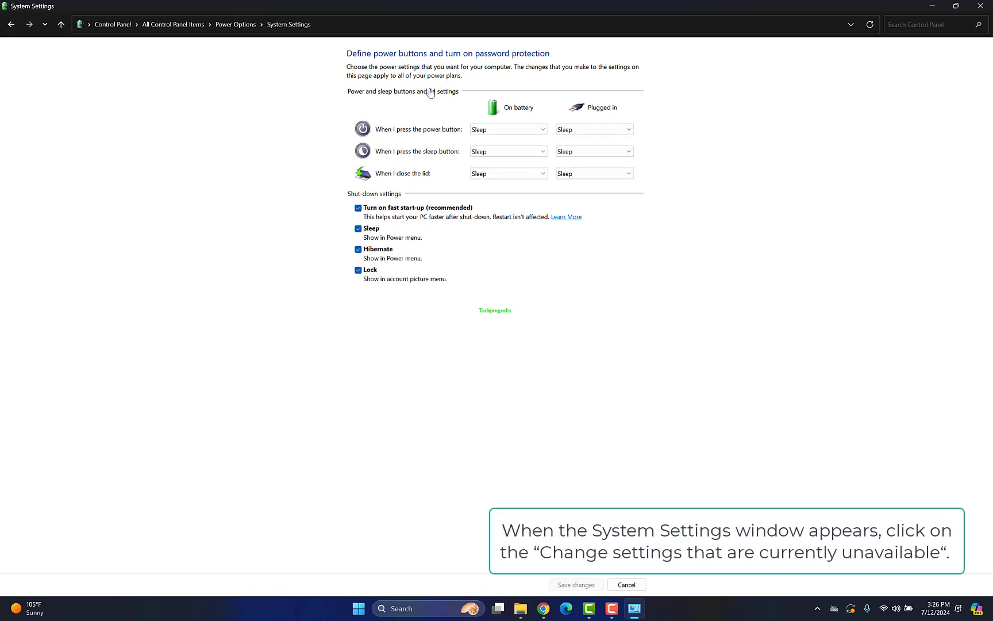
mouse_move(377, 205)
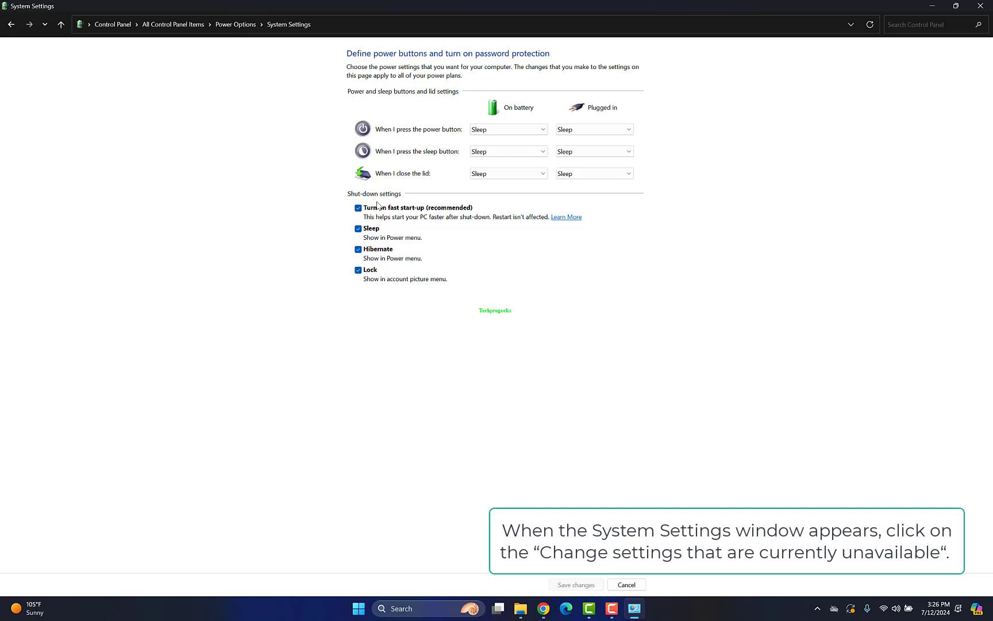
click(357, 208)
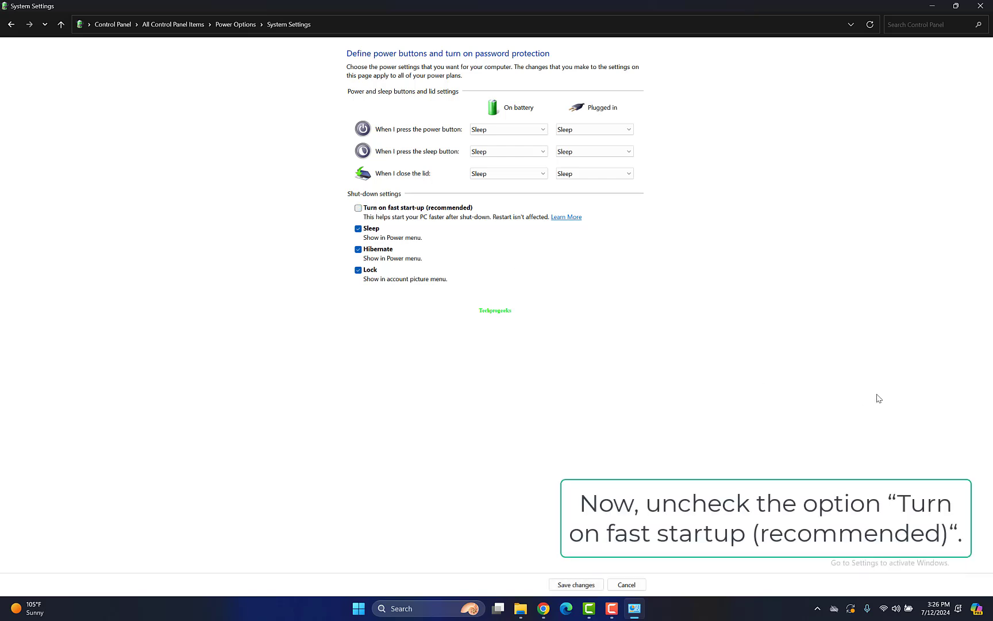
click(358, 208)
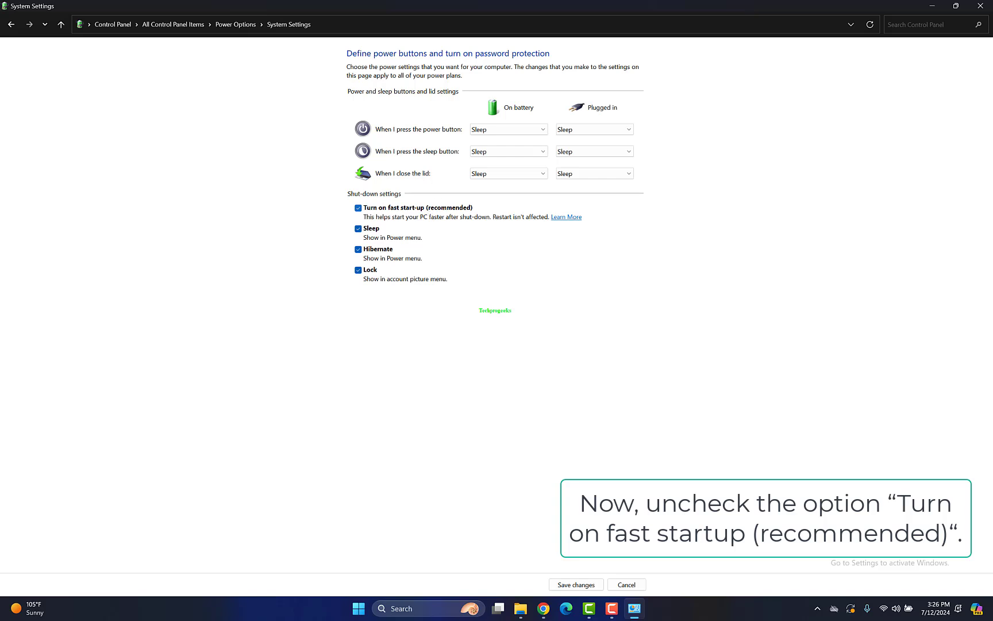
click(575, 584)
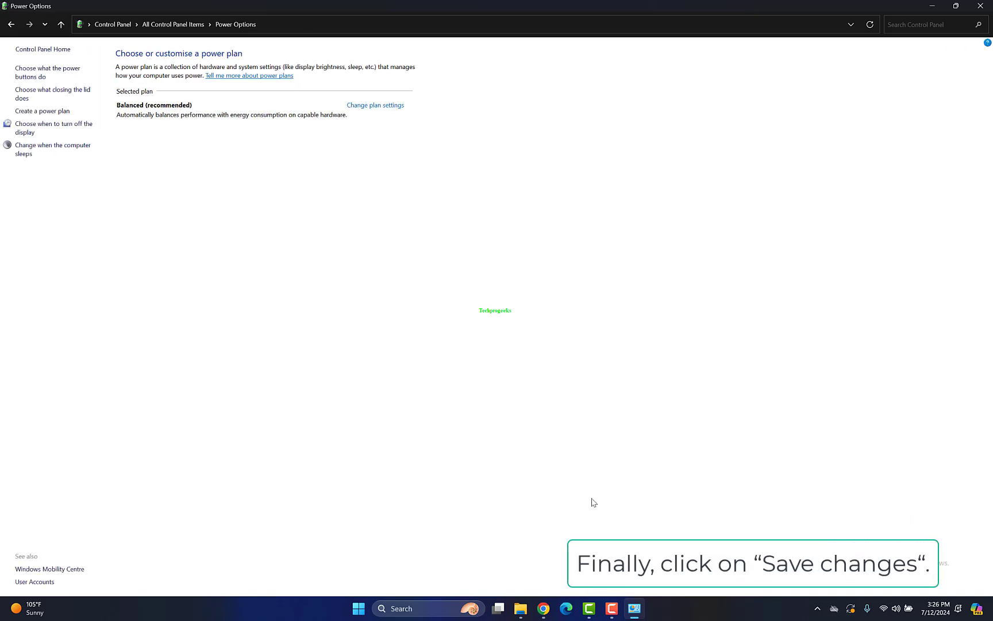
click(981, 7)
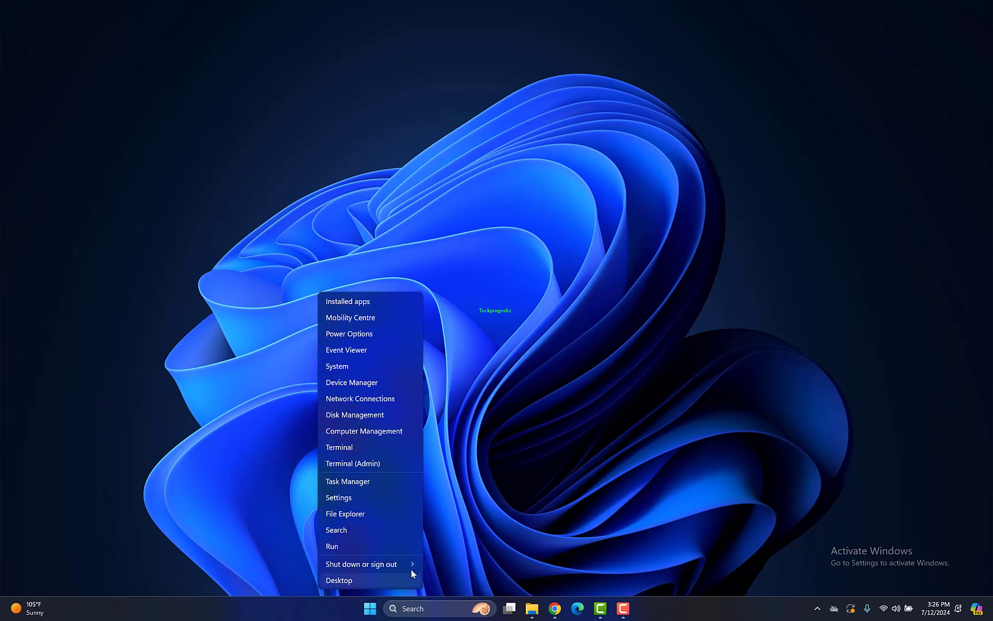
Launch Google Chrome from the taskbar onto a new tab
click(554, 609)
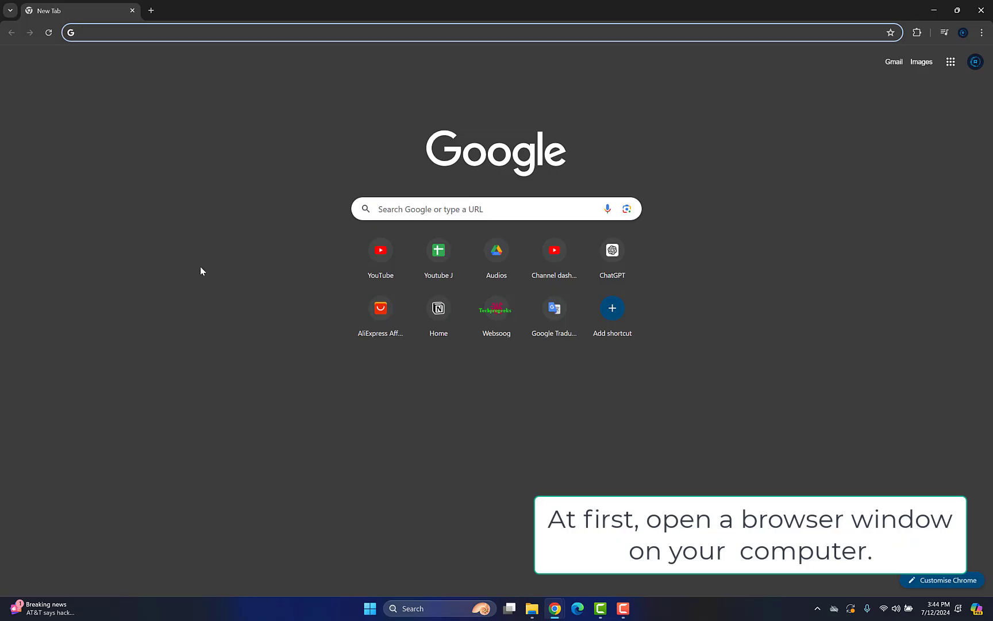
Search Google for 'intel Bluetooth driver for windows 11' and reach Intel's Wireless Bluetooth Drivers page
text(intel Bluetooth driver for)
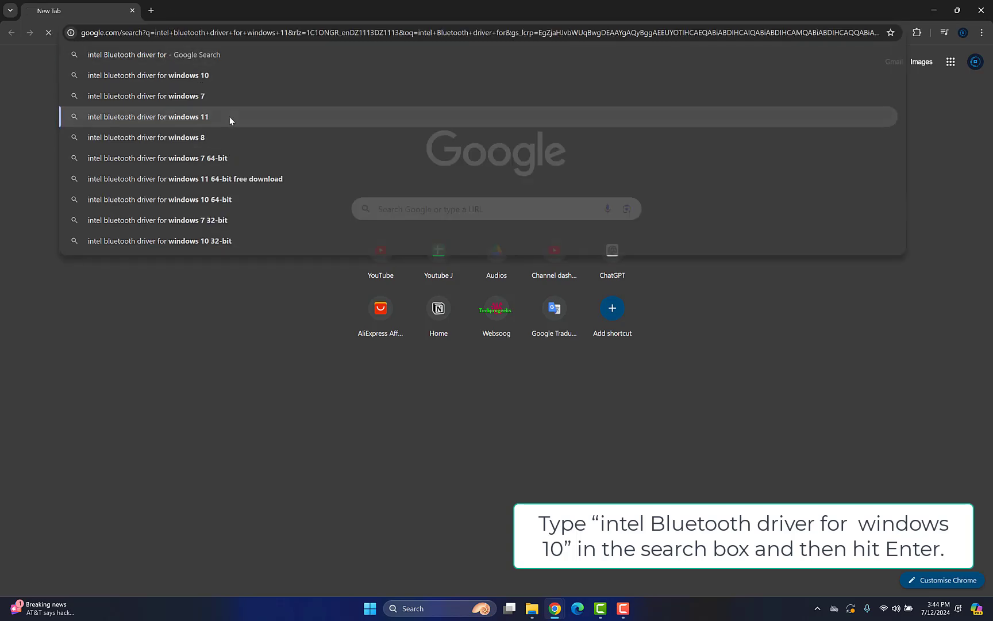
click(147, 117)
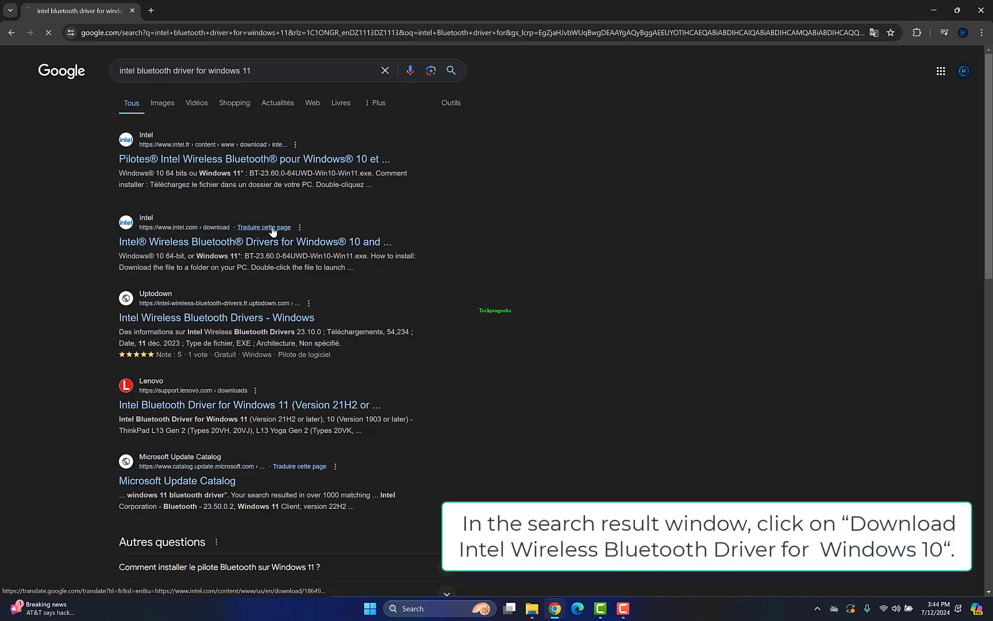
click(256, 242)
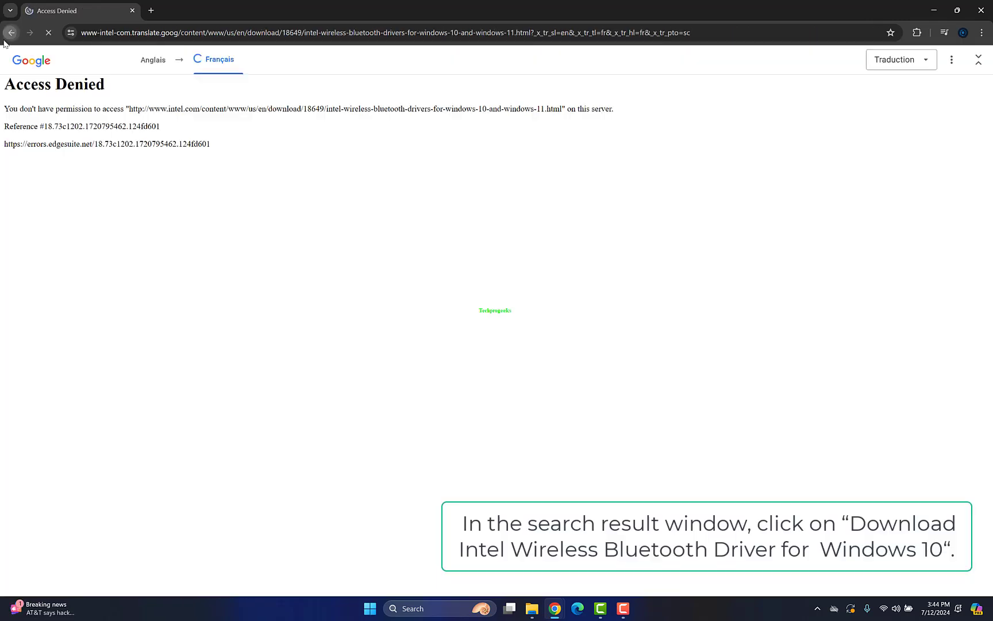
click(10, 32)
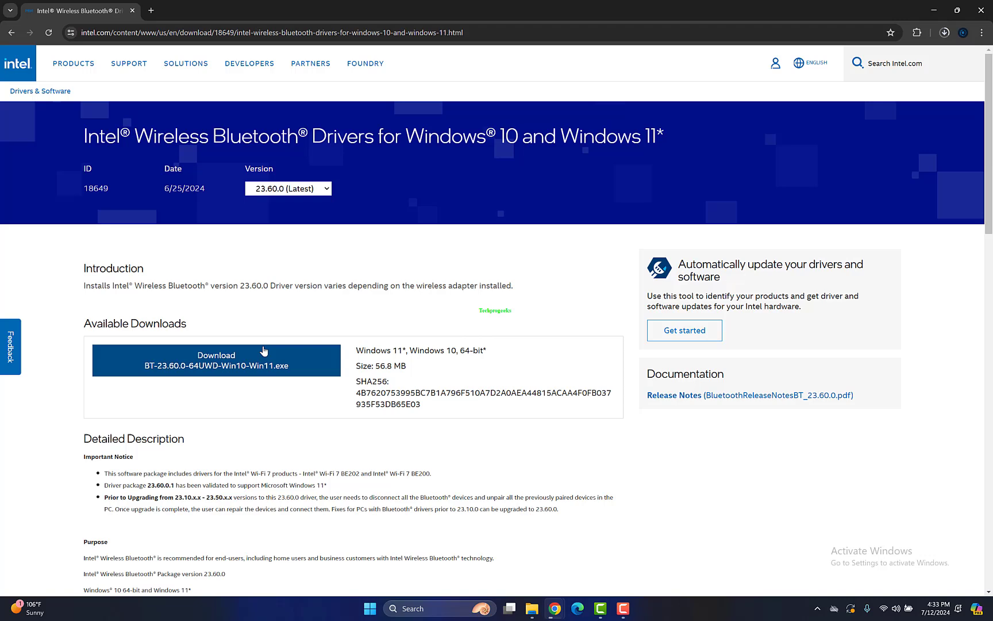
Start downloading the Intel Wireless Bluetooth driver package and check Chrome's recent downloads
click(216, 360)
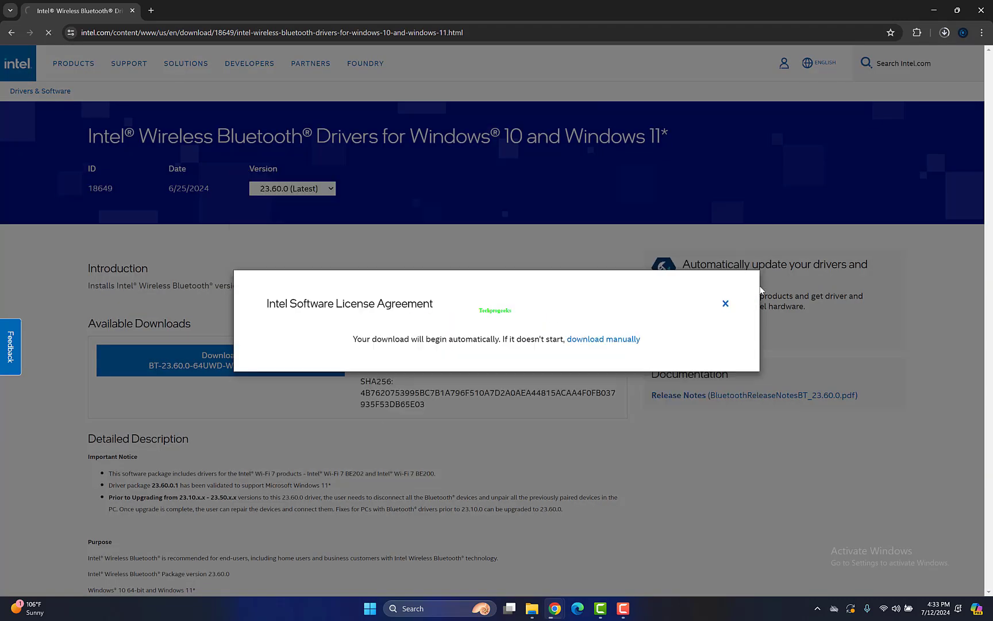
mouse_move(941, 62)
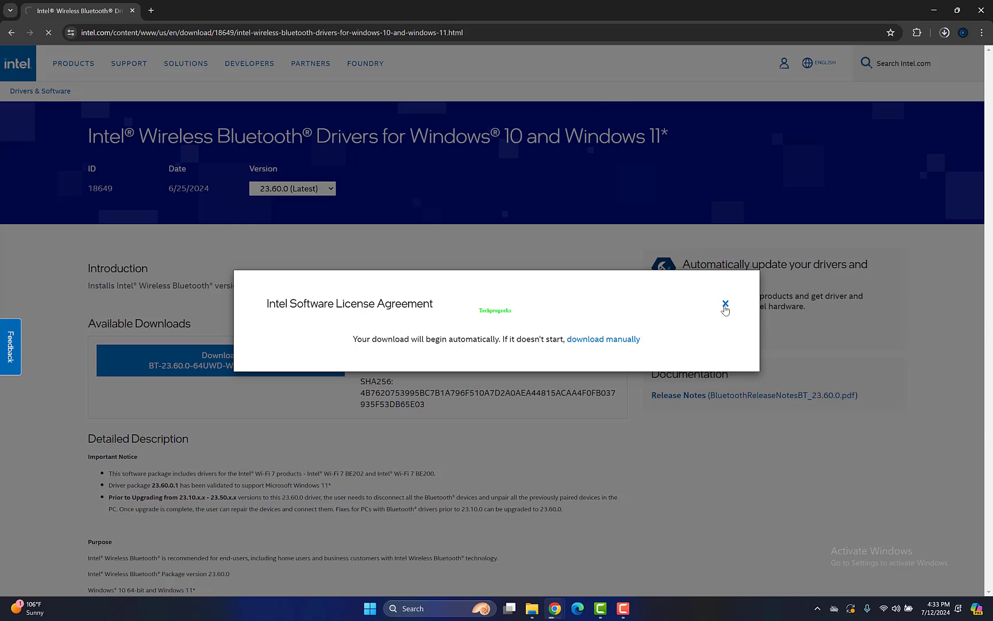
click(726, 309)
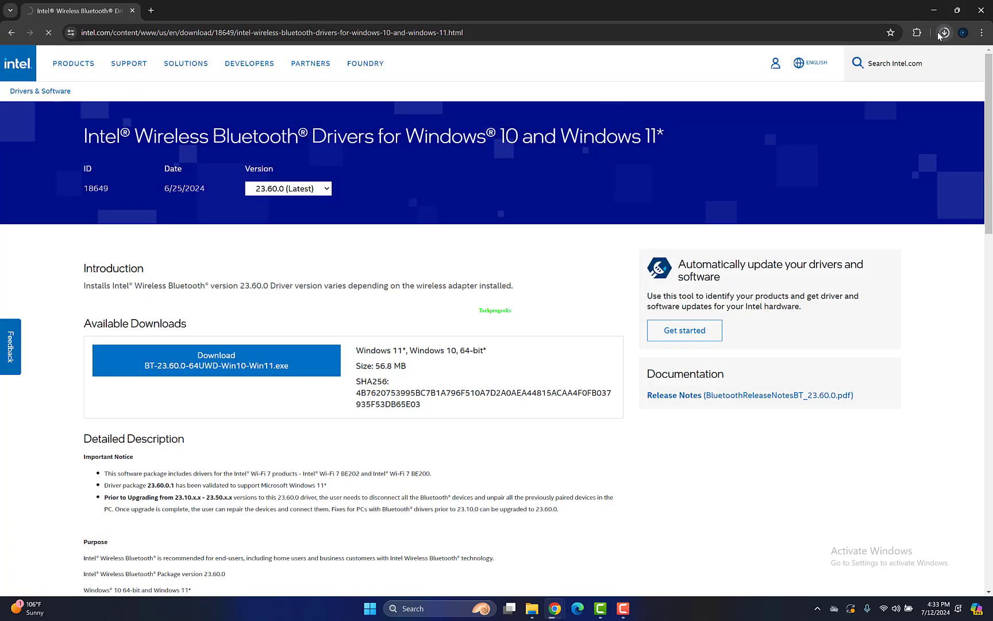
click(943, 32)
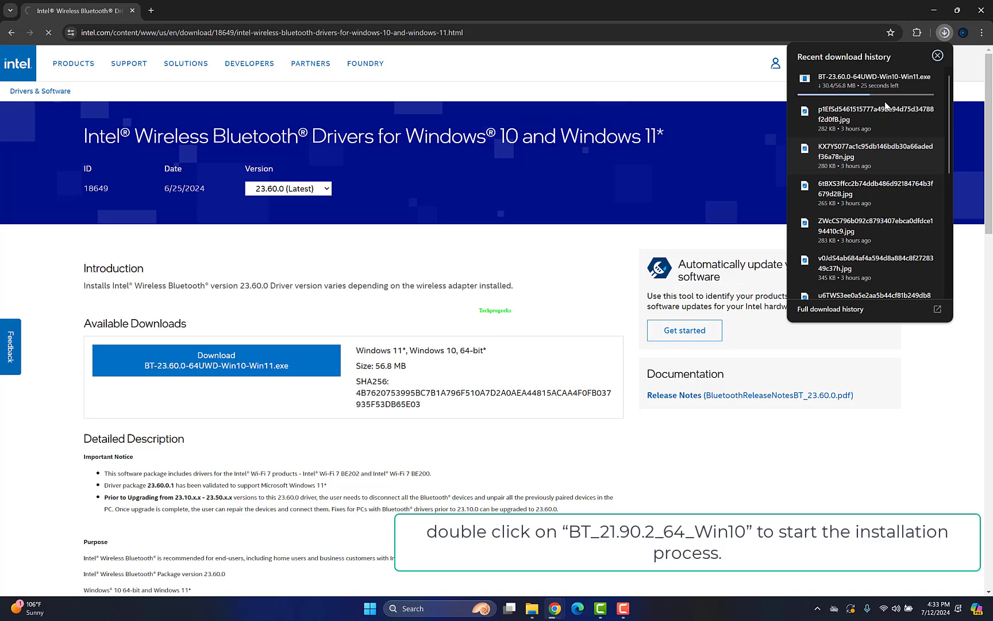
click(938, 56)
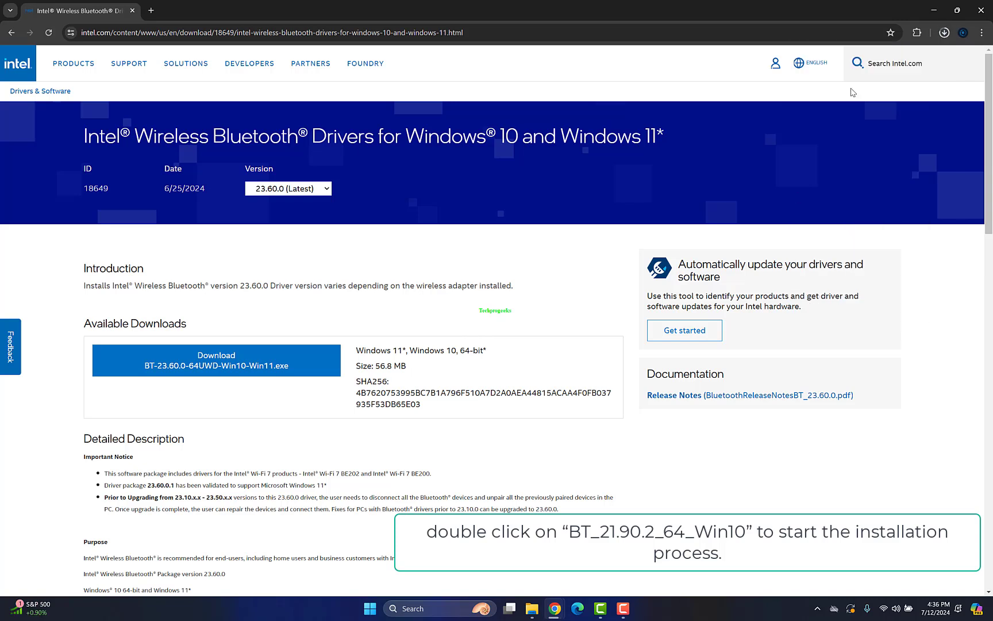
mouse_move(909, 501)
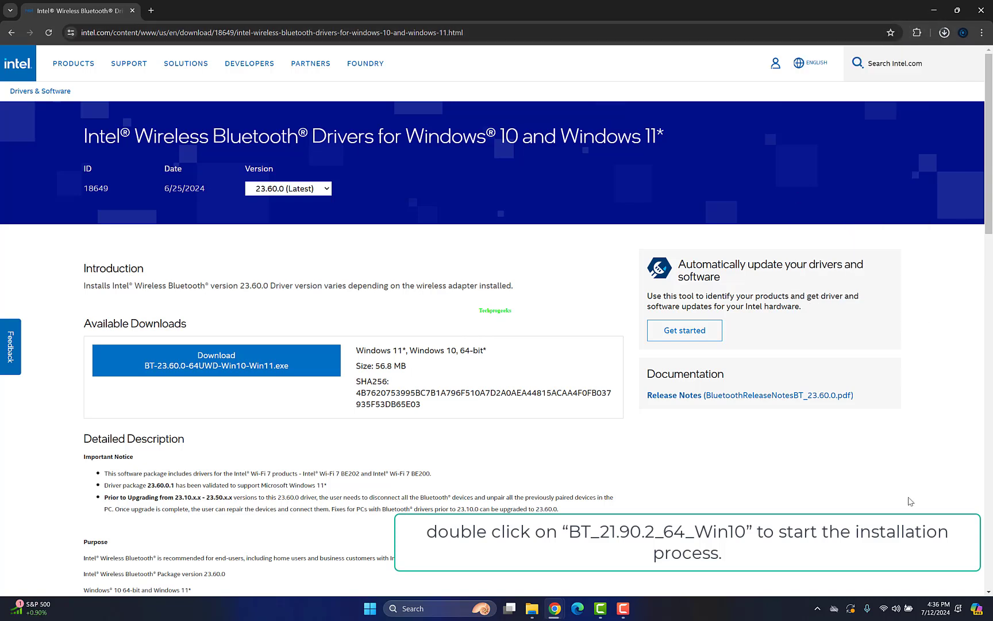
mouse_move(978, 95)
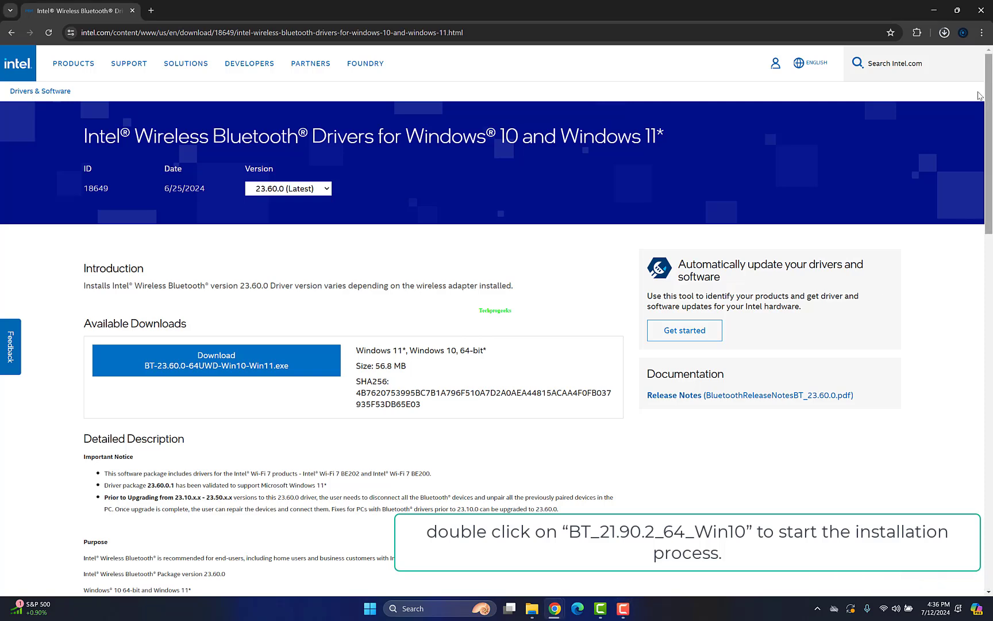
Cancel the duplicate download and launch the completed BT-23.60.0 installer
click(942, 32)
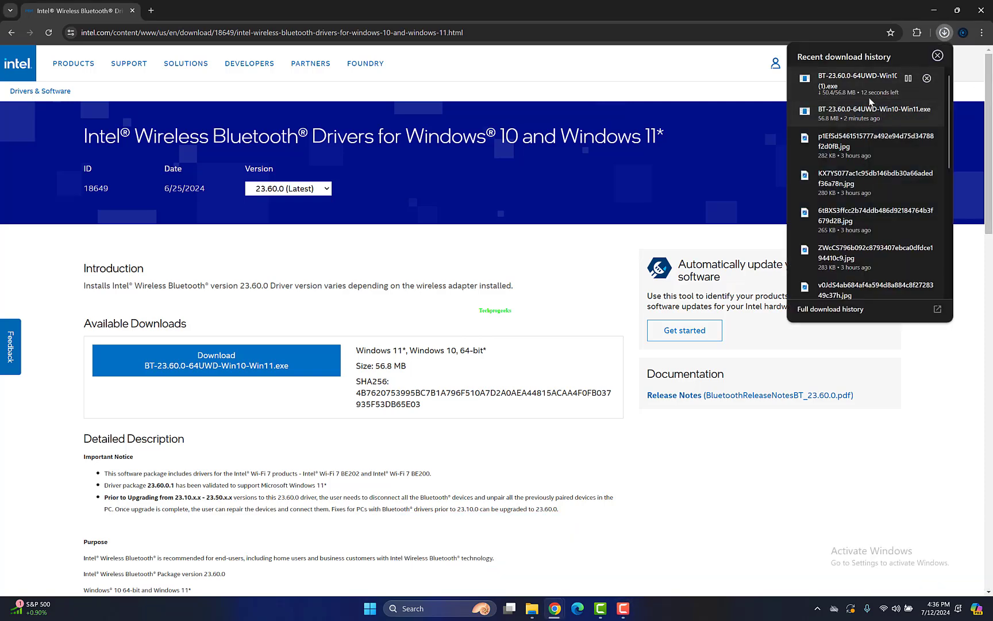
click(926, 79)
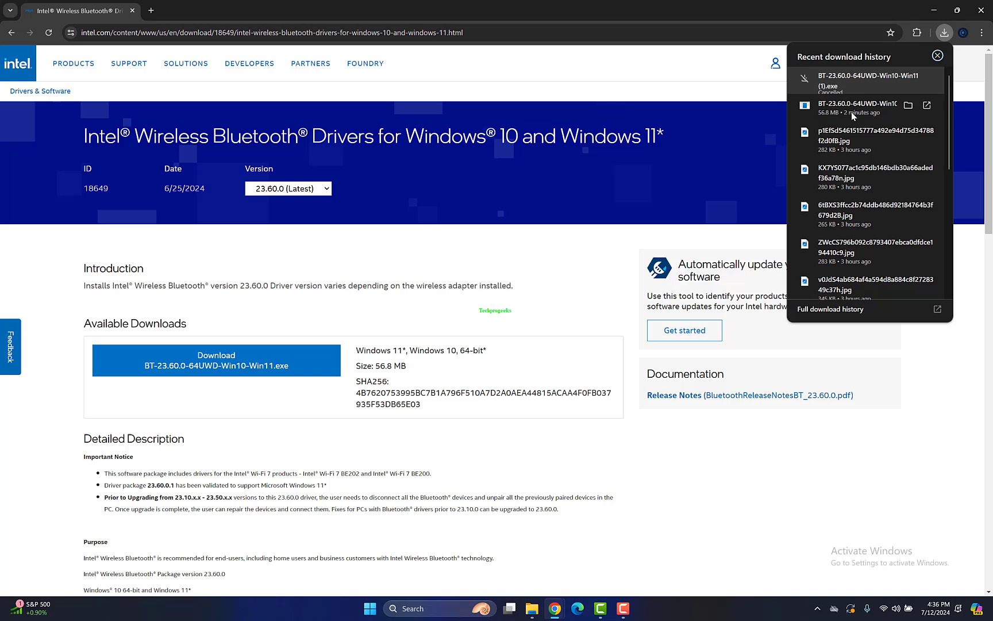
click(938, 55)
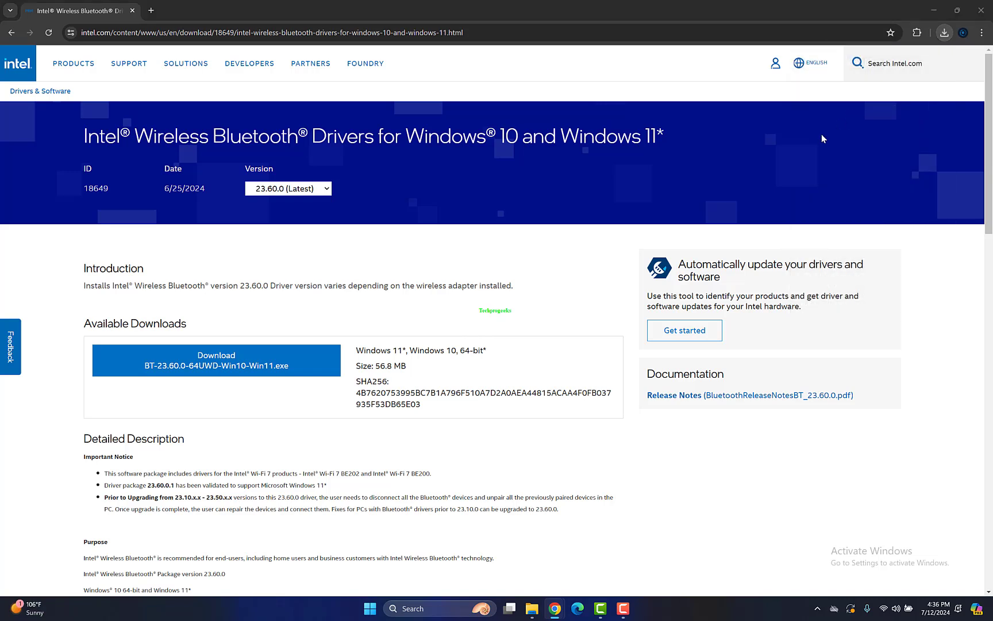
mouse_move(583, 476)
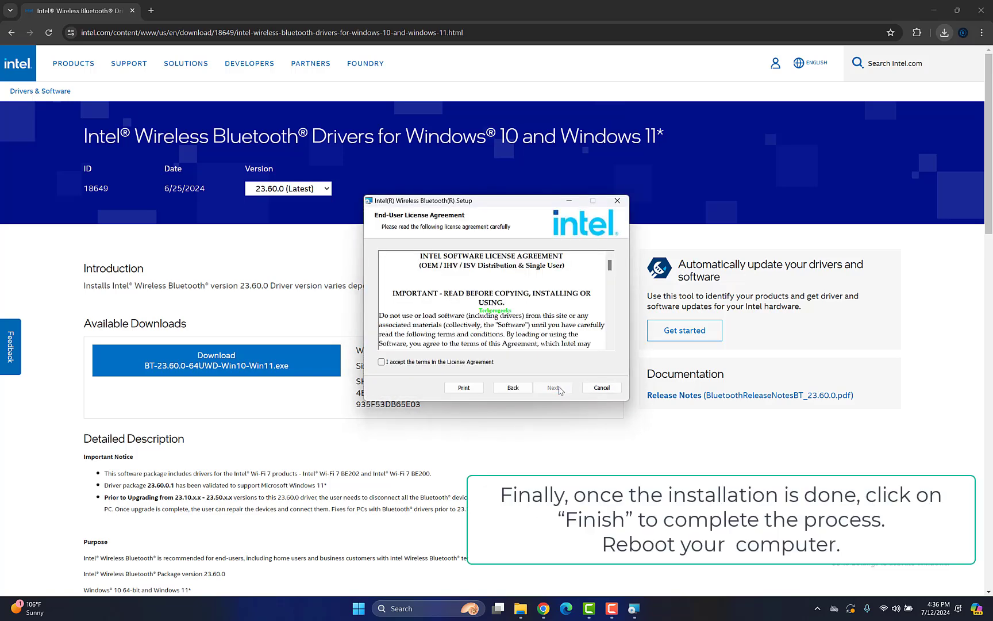
Install Intel Wireless Bluetooth 23.60.0 with the Typical setup, finish the wizard and bring up the Quick Link menu
click(552, 387)
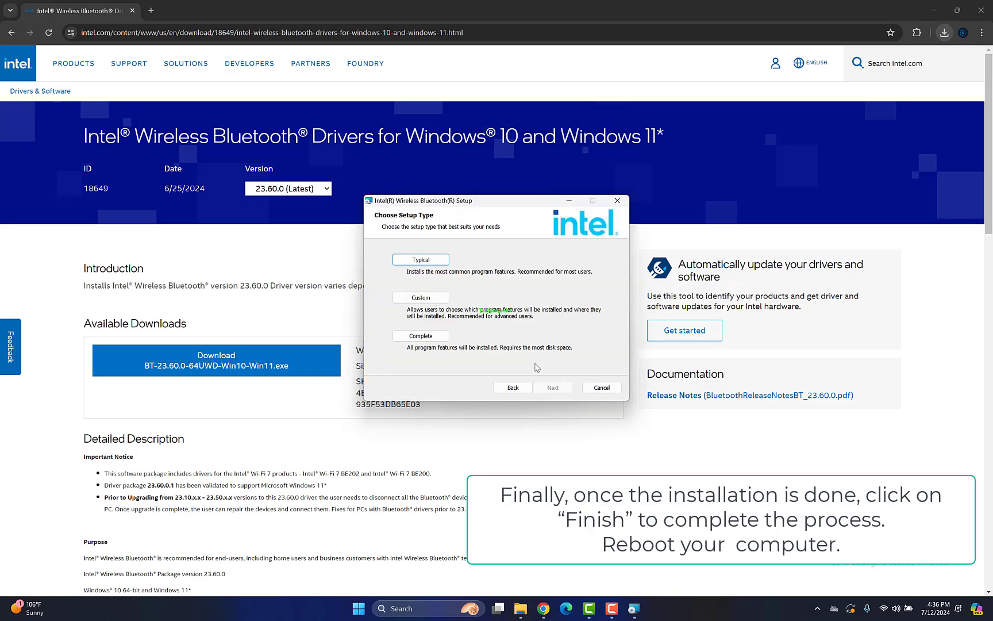
click(552, 387)
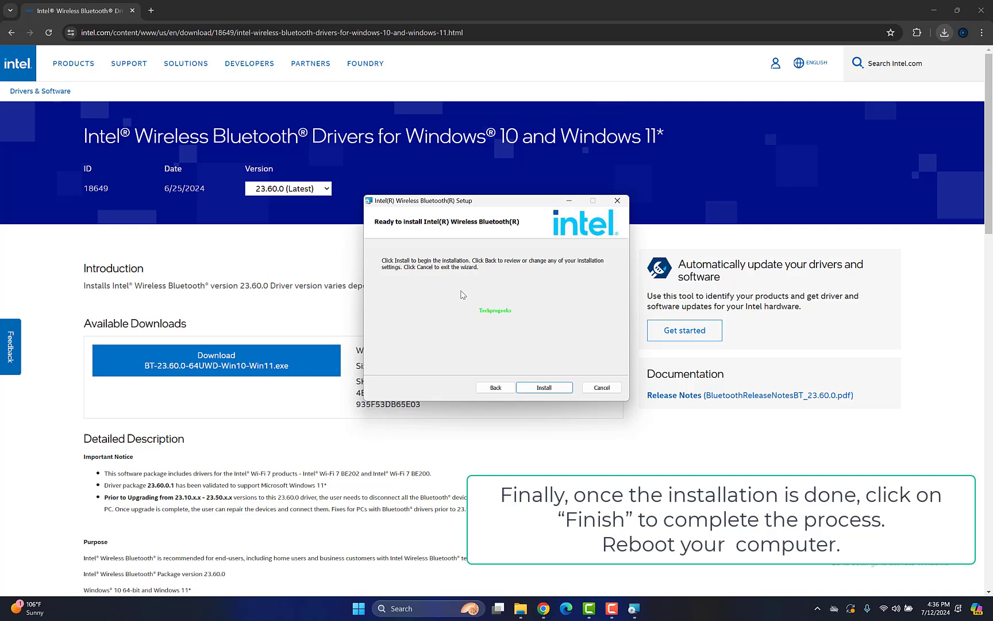
click(543, 387)
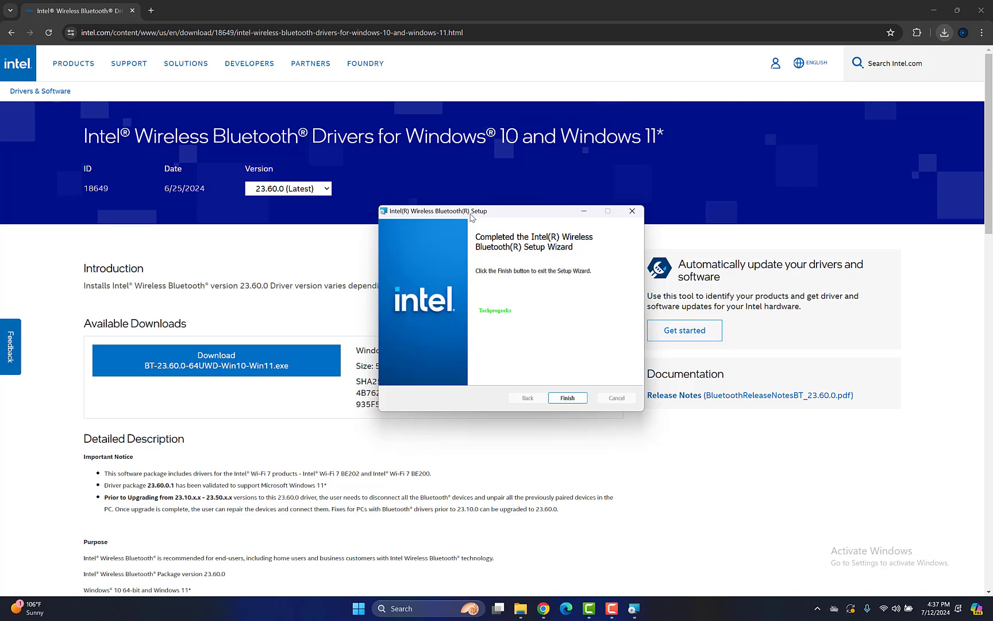
click(567, 398)
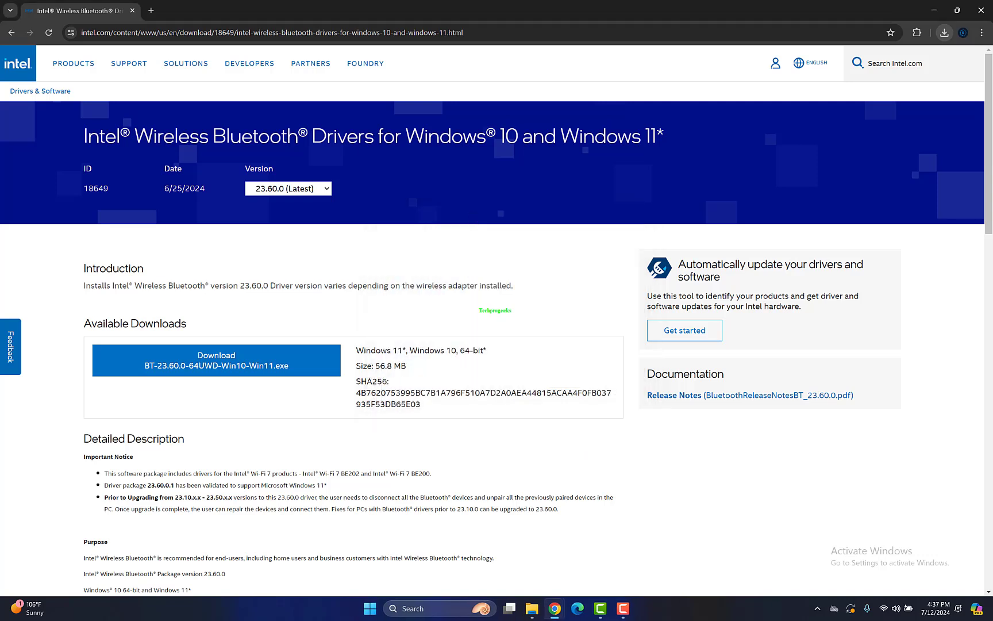
right_click(370, 608)
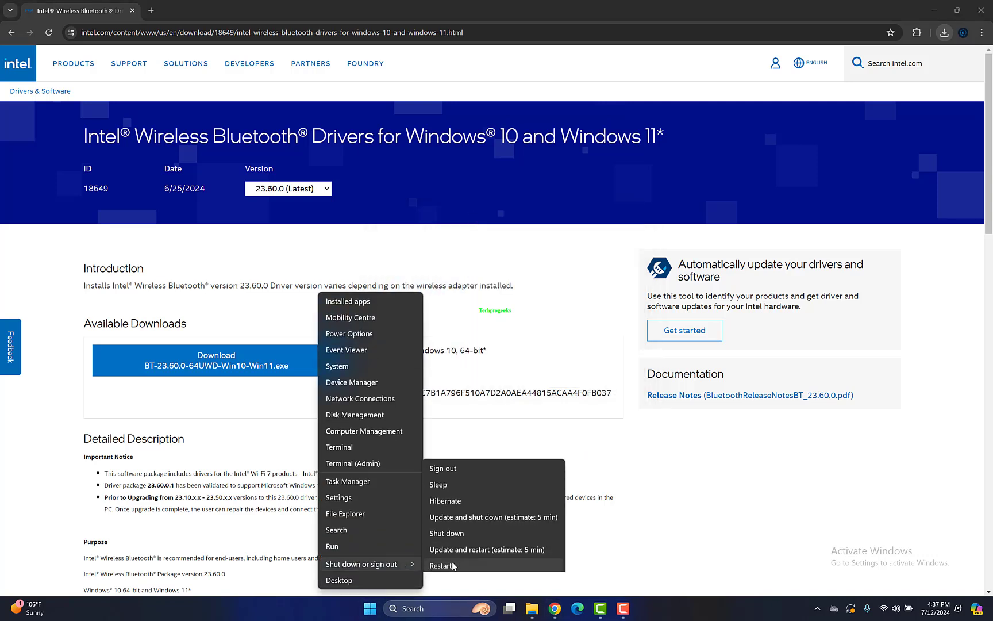
Restart the computer and bring up the Run prompt back at the desktop
click(339, 580)
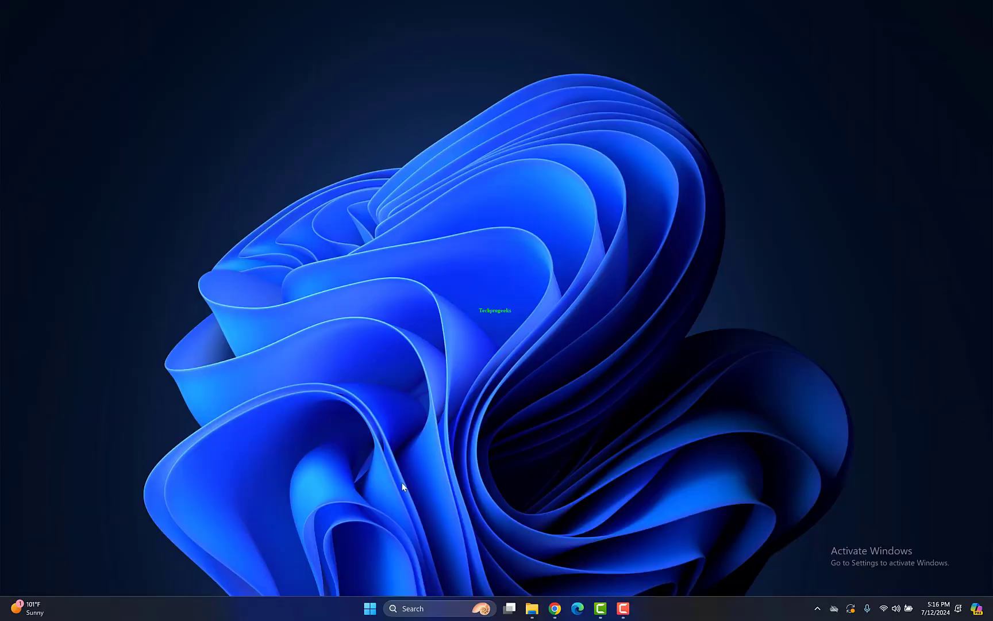
key(Win+r)
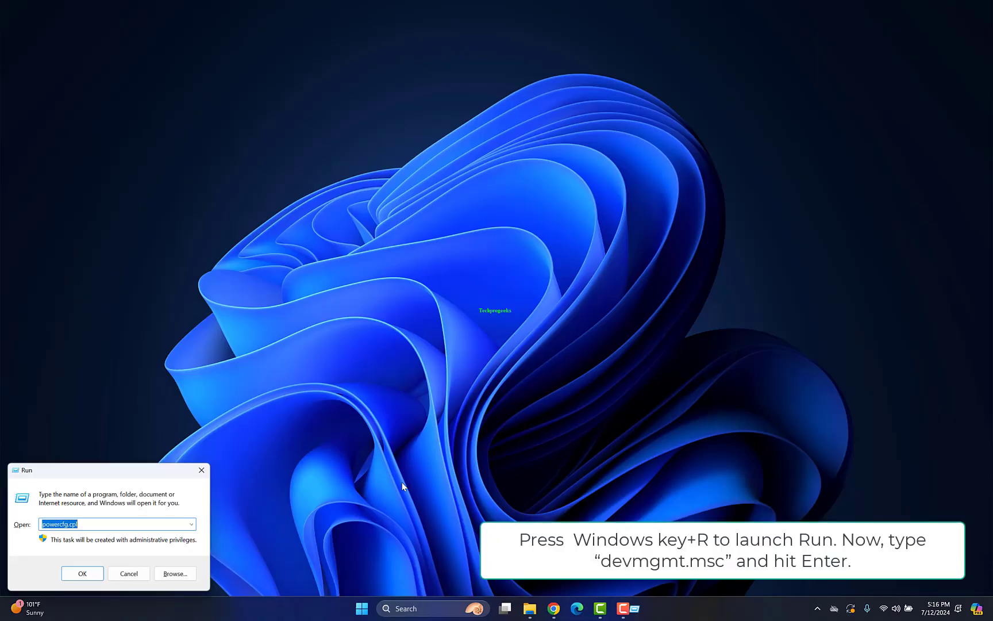
Run devmgmt.msc and expand the Universal Serial Bus controllers category in Device Manager
text(dev)
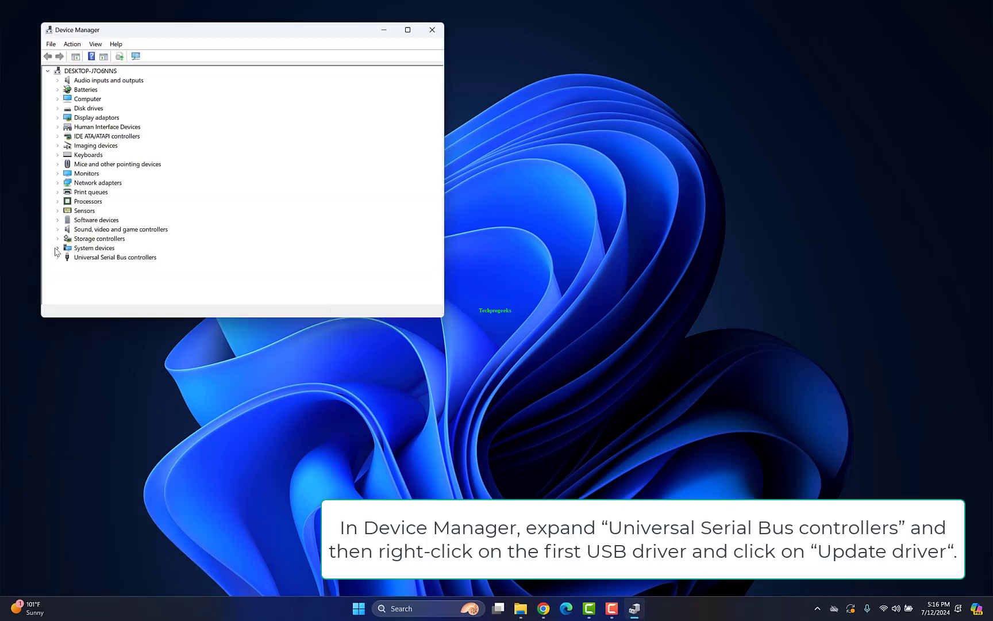
click(57, 258)
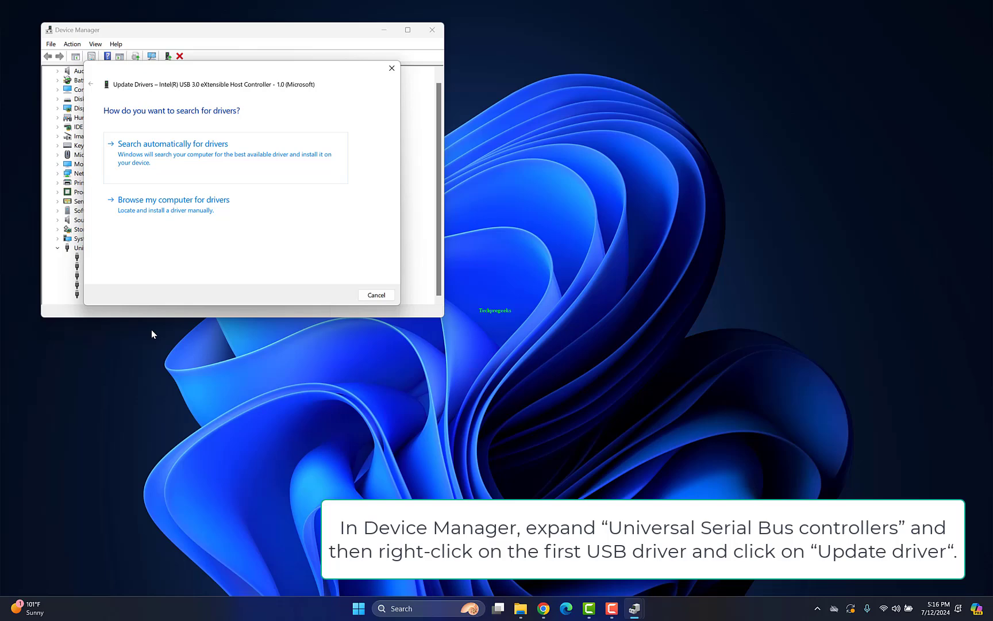
mouse_move(176, 170)
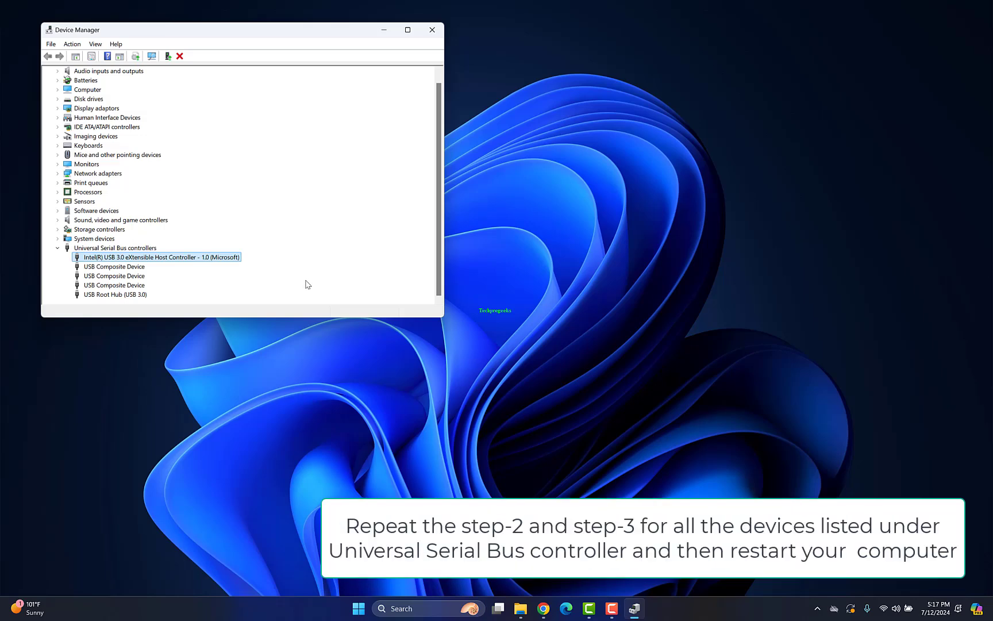
mouse_move(197, 139)
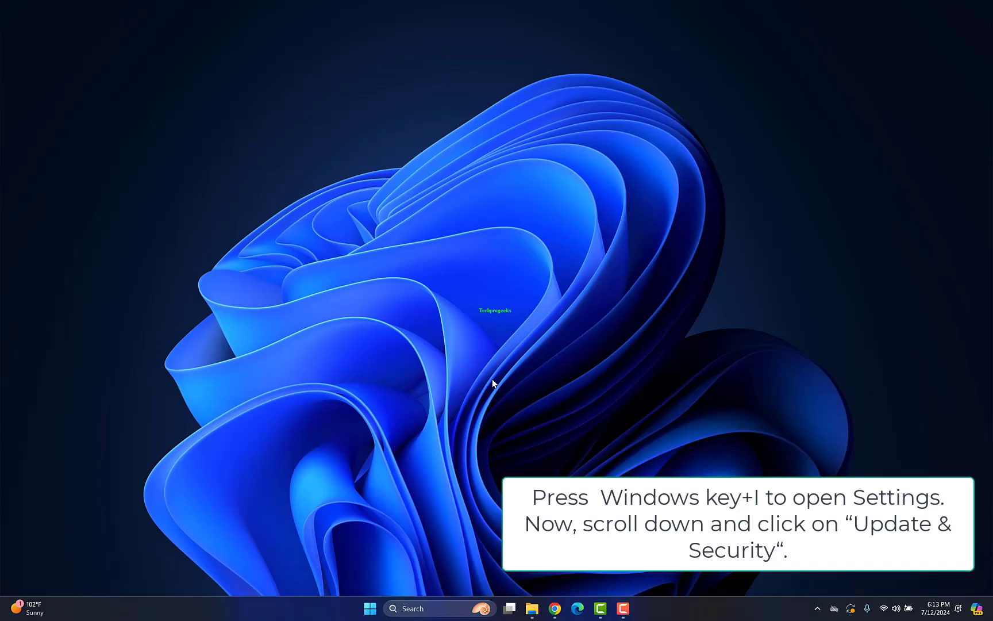
Go to Settings > Windows Update > Recovery to show the Reset this PC option
click(370, 608)
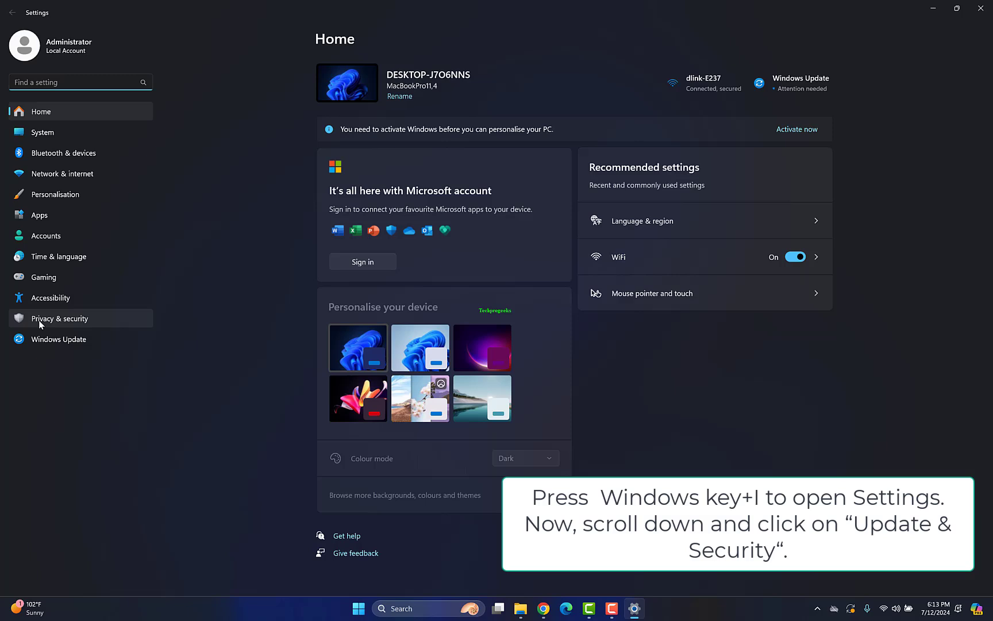
mouse_move(59, 339)
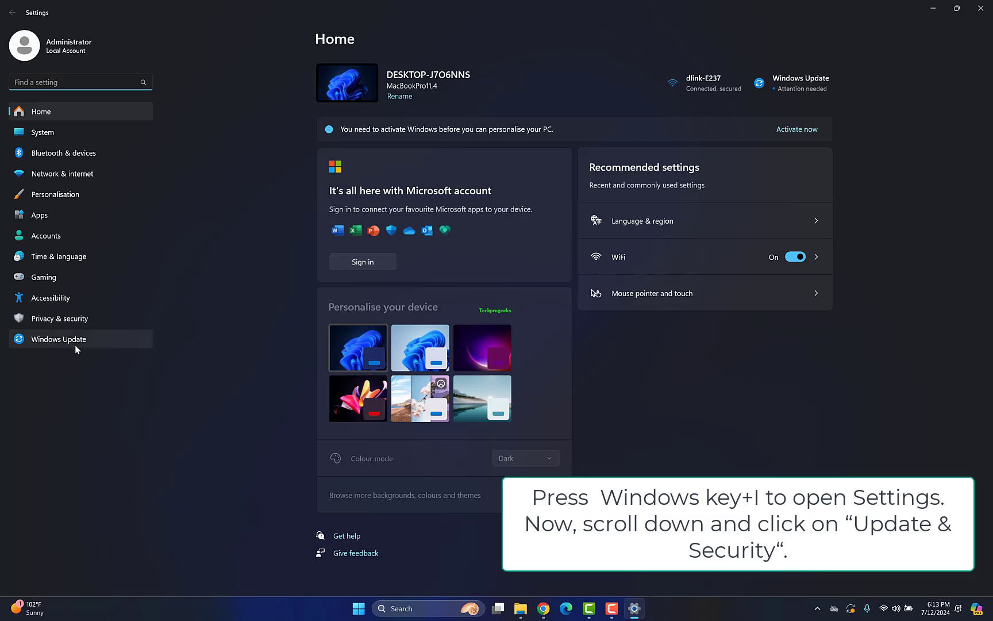
click(59, 339)
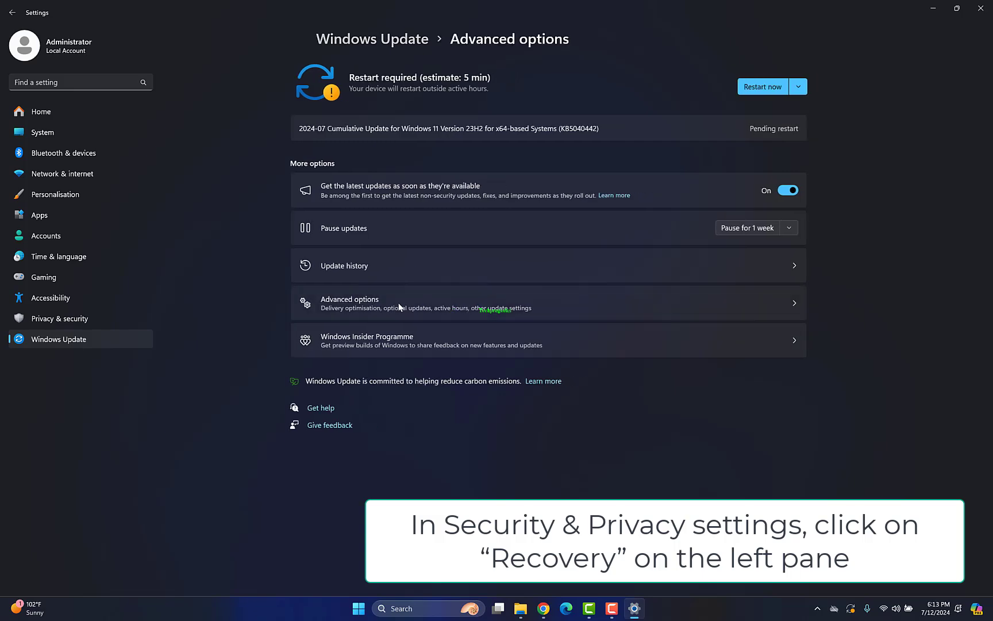
scroll(down, 3)
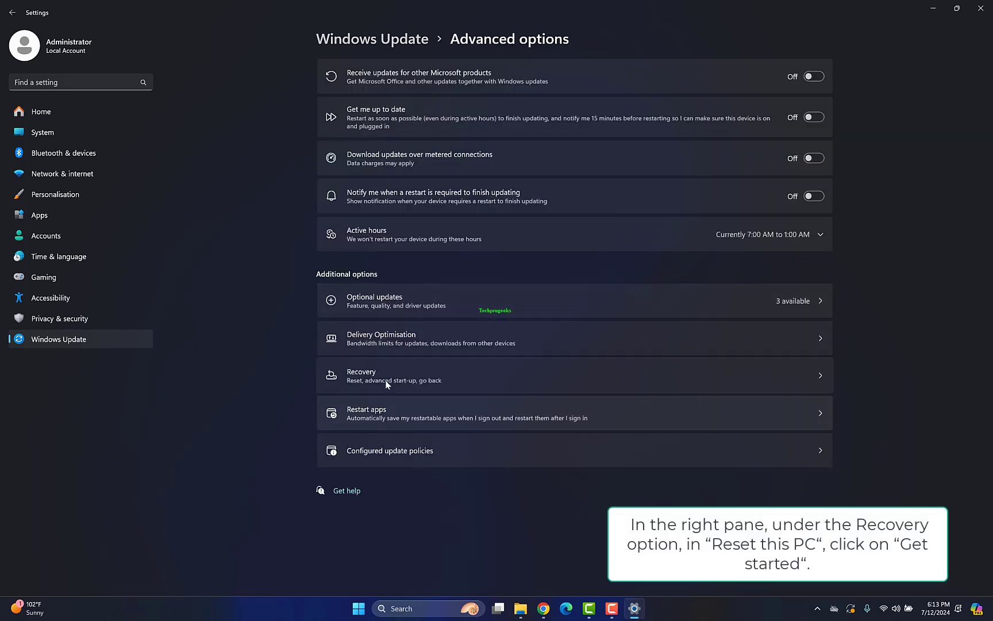
click(393, 374)
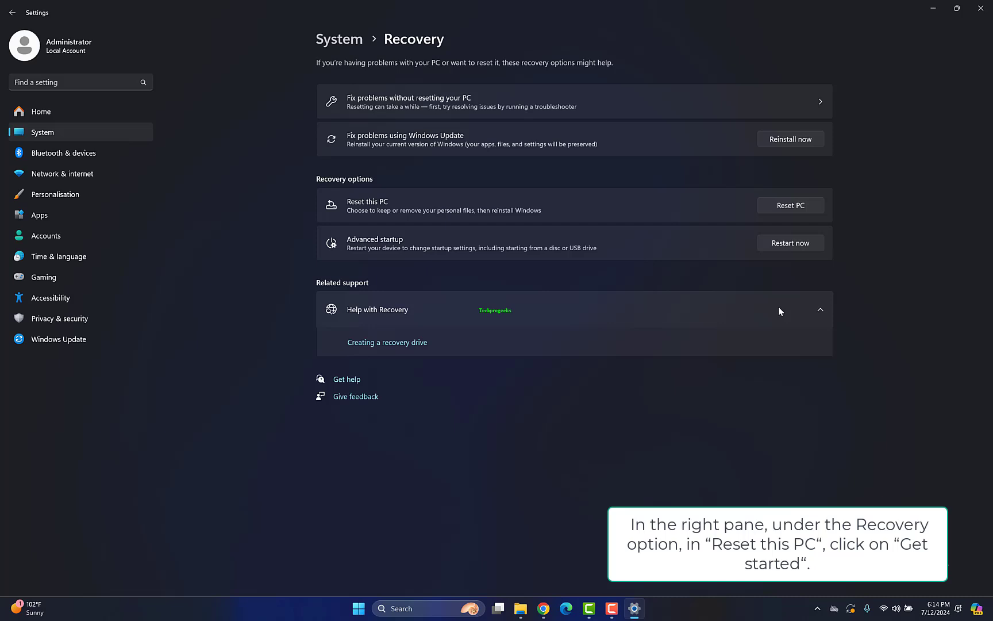
Begin Reset this PC so the keep-files-or-remove-everything choice appears
click(790, 205)
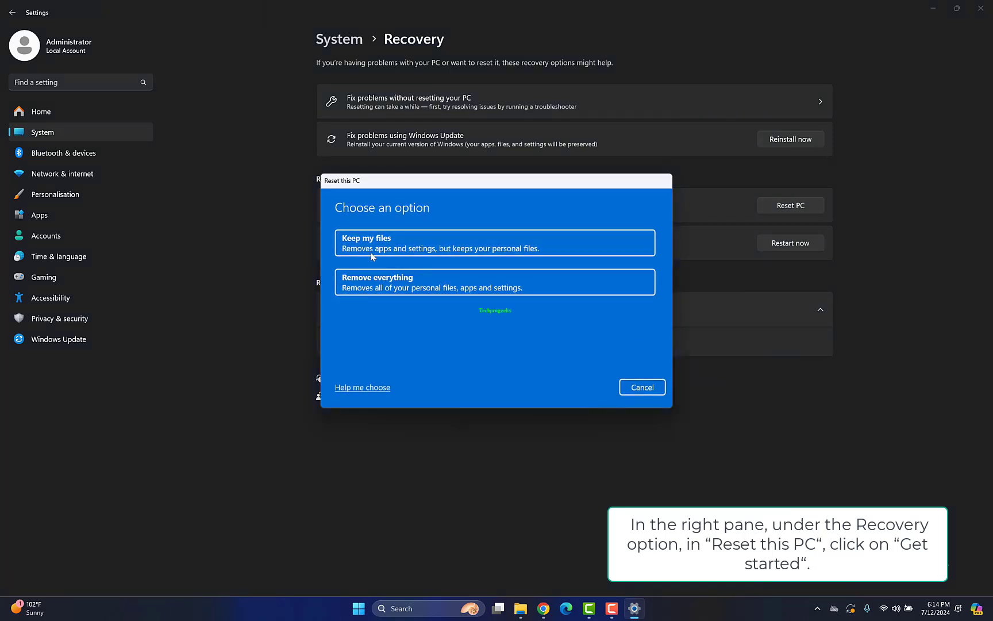
mouse_move(416, 282)
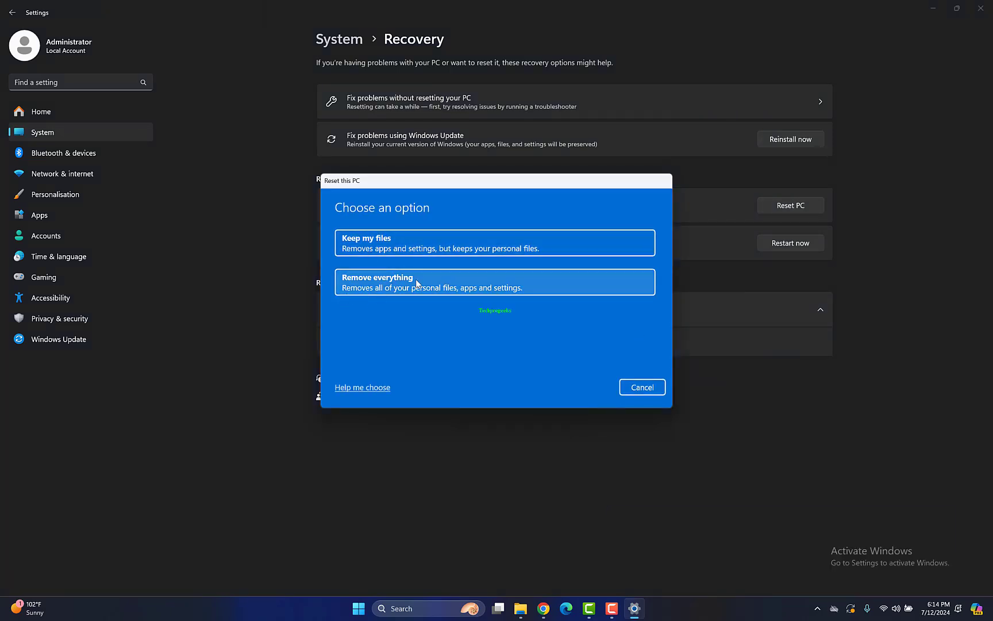